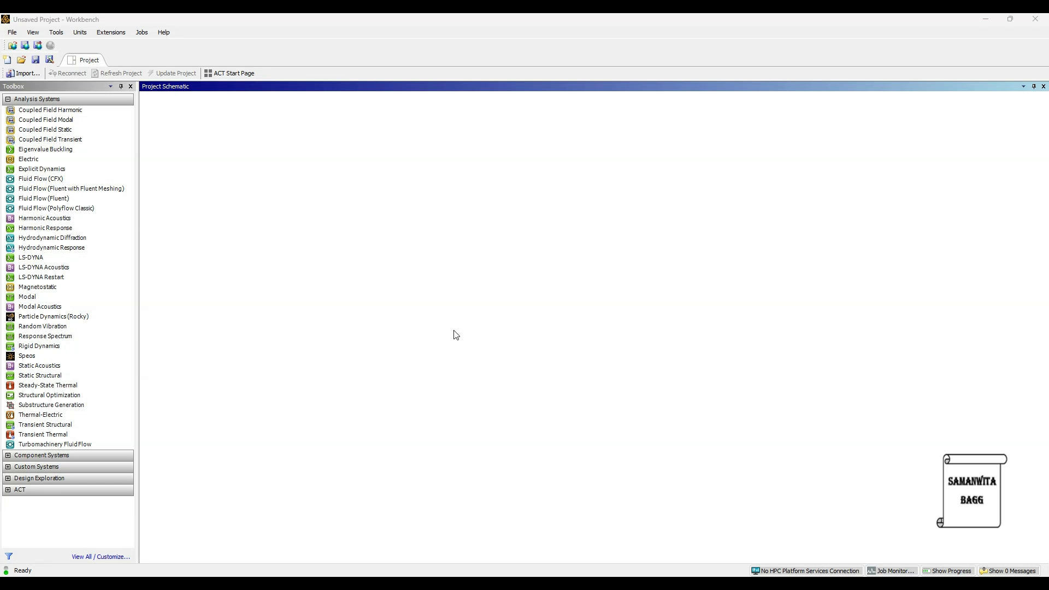
pyautogui.moveTo(411, 334)
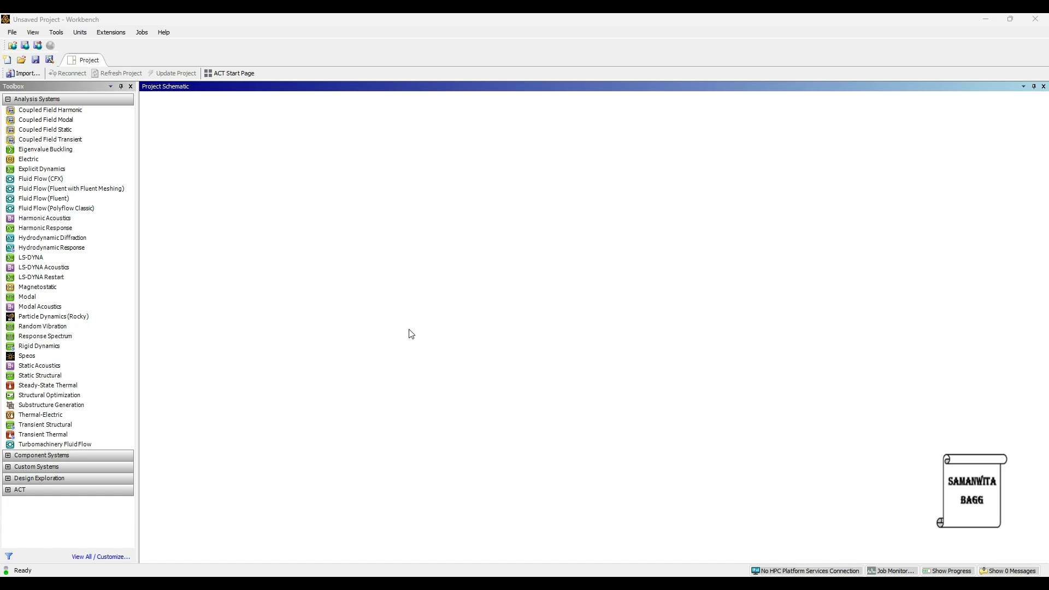
pyautogui.moveTo(403, 328)
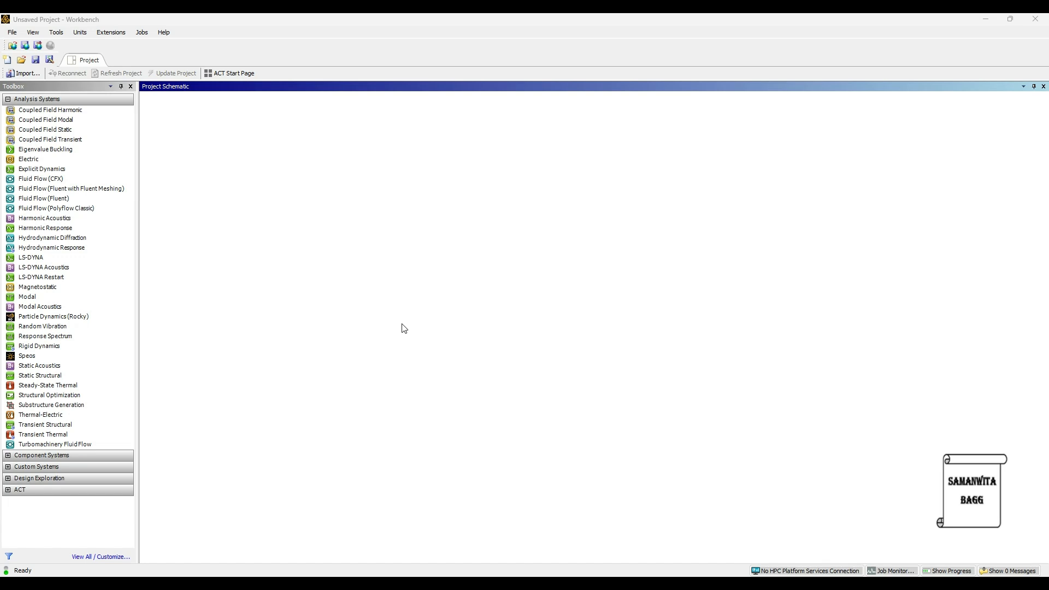
# - Add a Static Structural system from the toolbox and open its Engineering Data cell
pyautogui.click(52, 237)
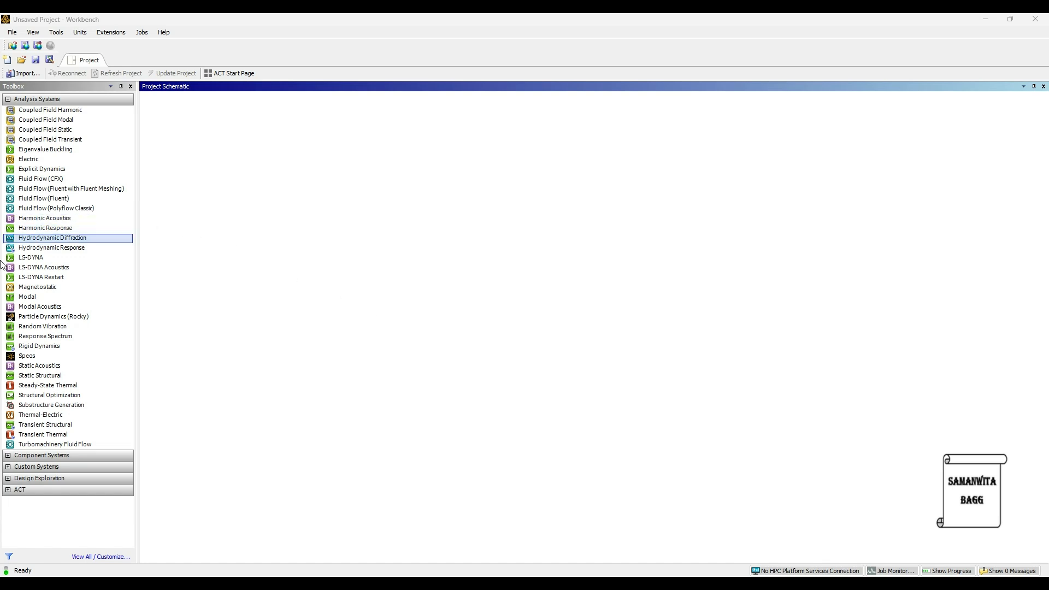
pyautogui.click(48, 385)
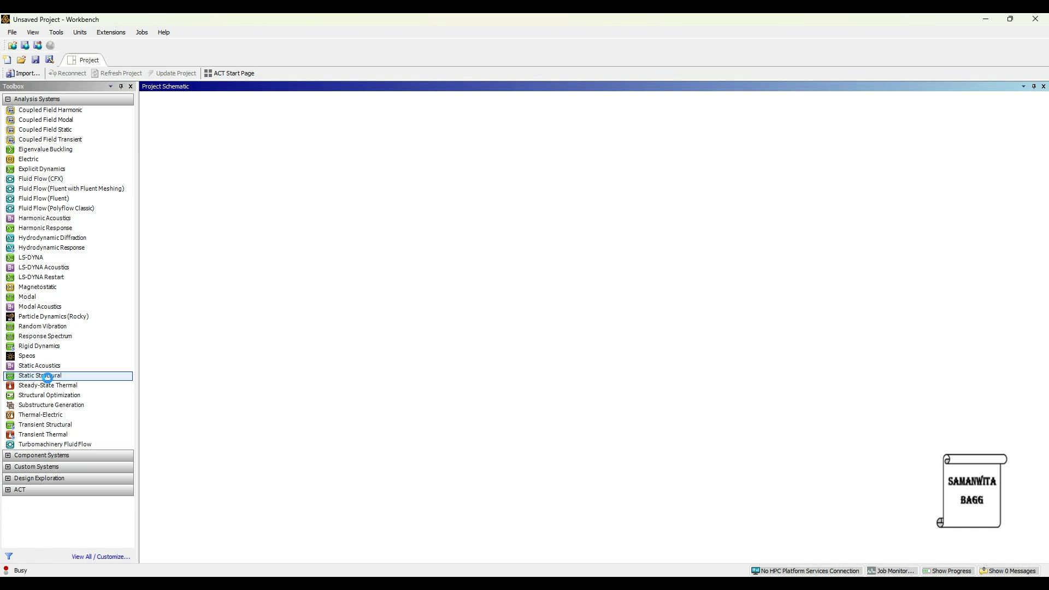
pyautogui.doubleClick(39, 375)
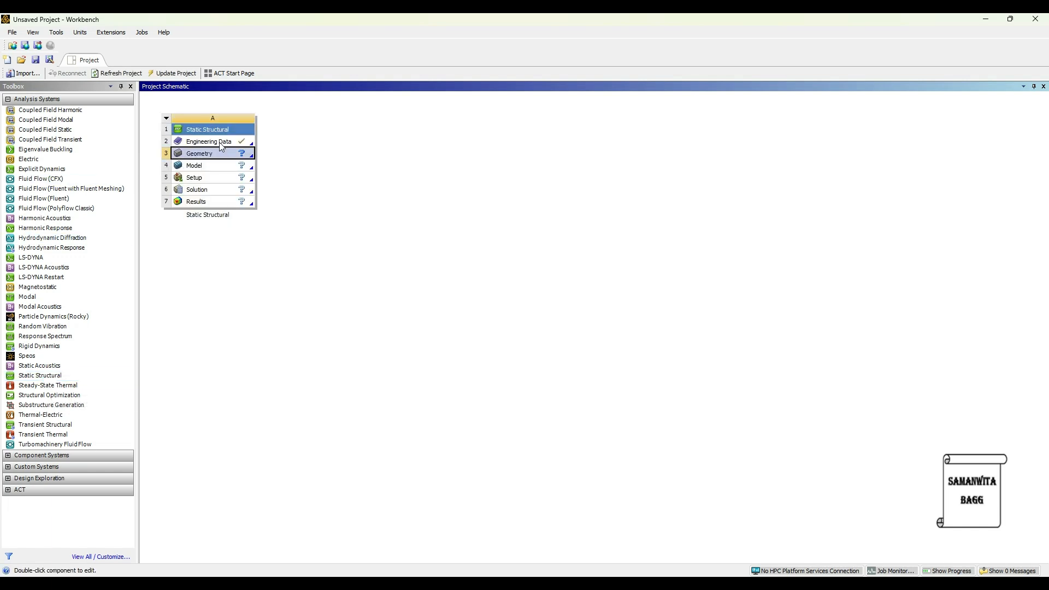
pyautogui.doubleClick(209, 141)
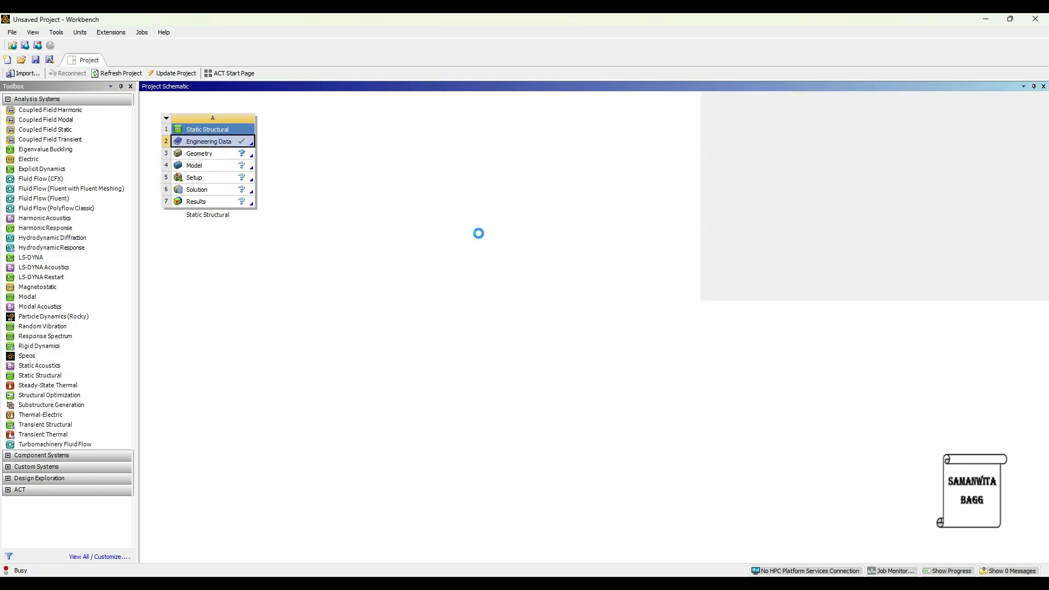
# - Add Aluminum Alloy, Copper Alloy, Polyethylene and Stainless Steel from General Materials, then return to the schematic
pyautogui.doubleClick(209, 141)
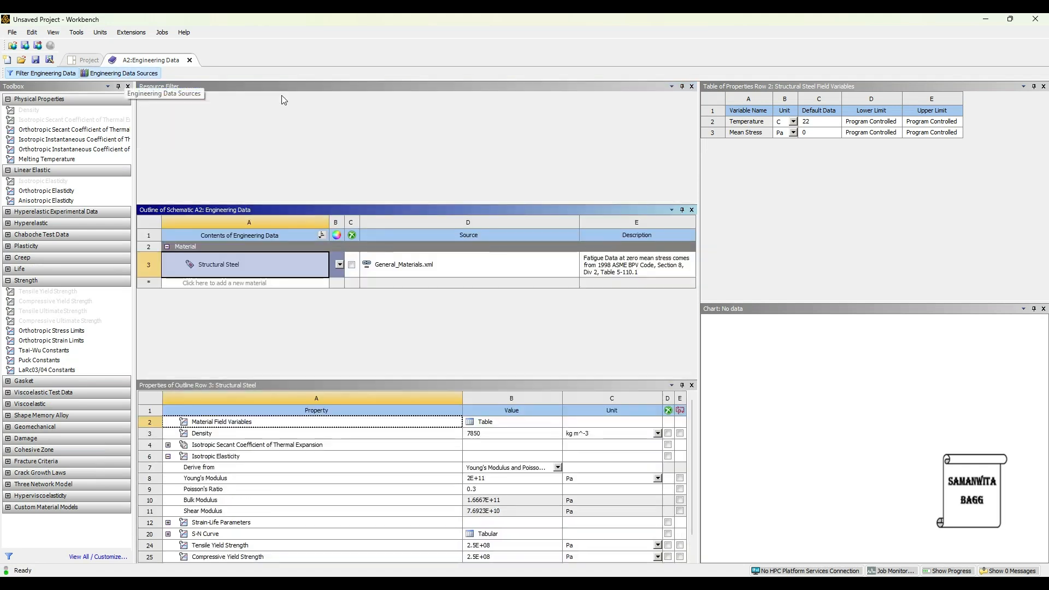
pyautogui.click(123, 72)
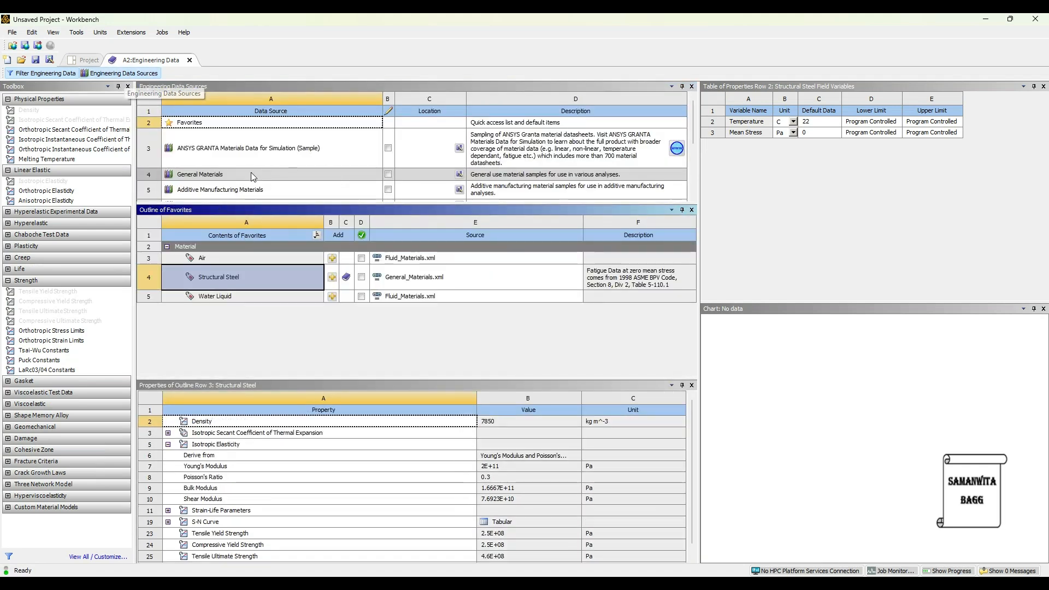
pyautogui.click(202, 421)
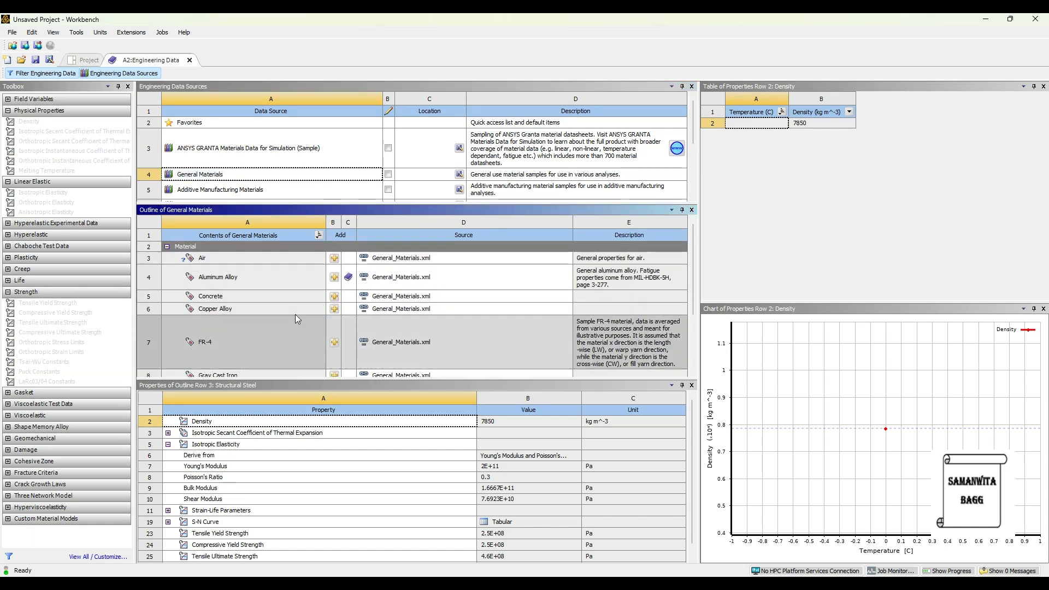
pyautogui.scroll(-3)
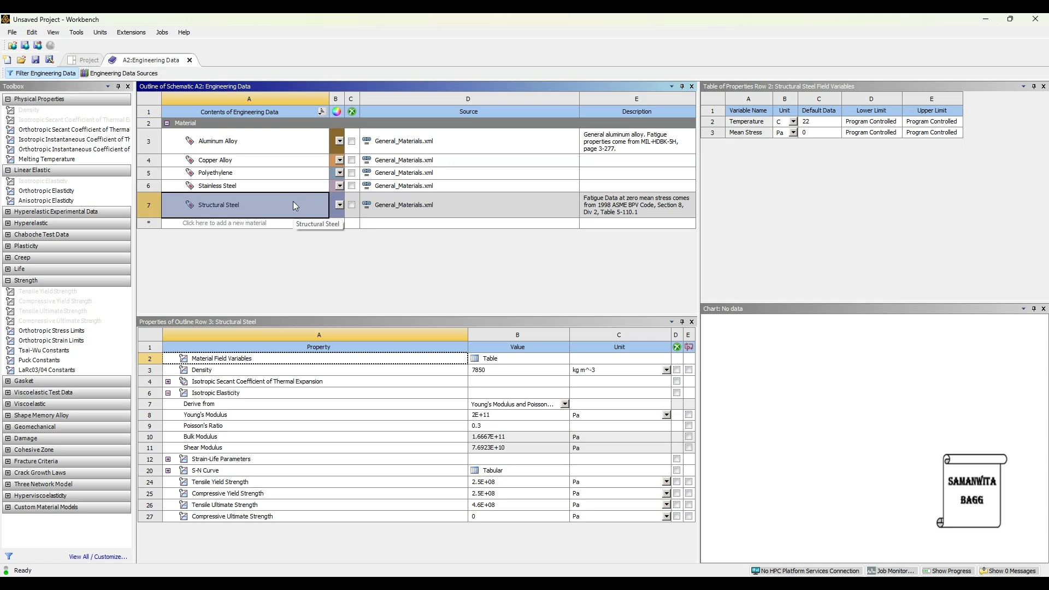
pyautogui.click(87, 59)
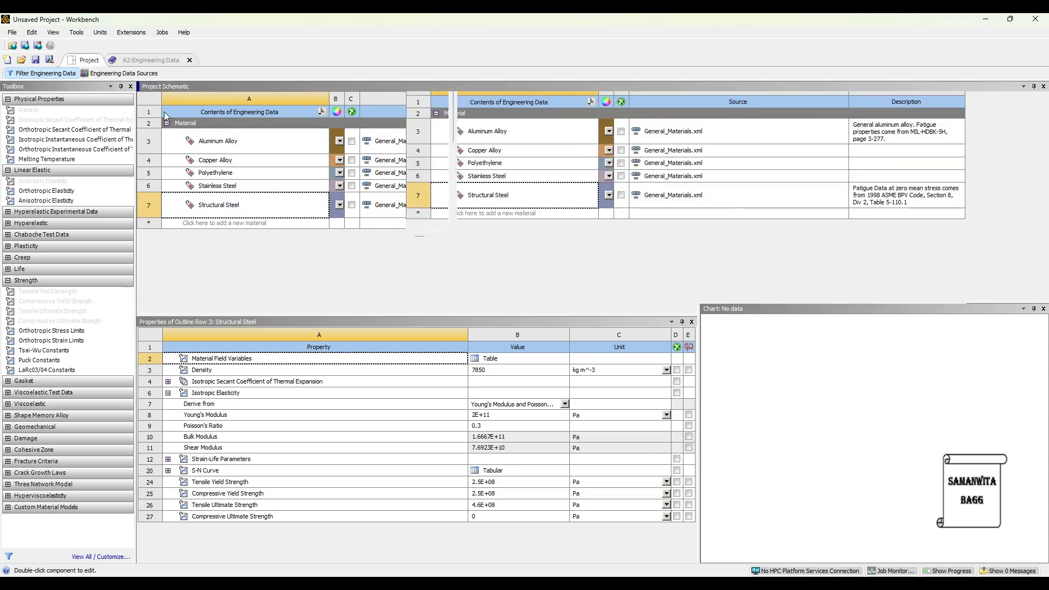
pyautogui.click(87, 60)
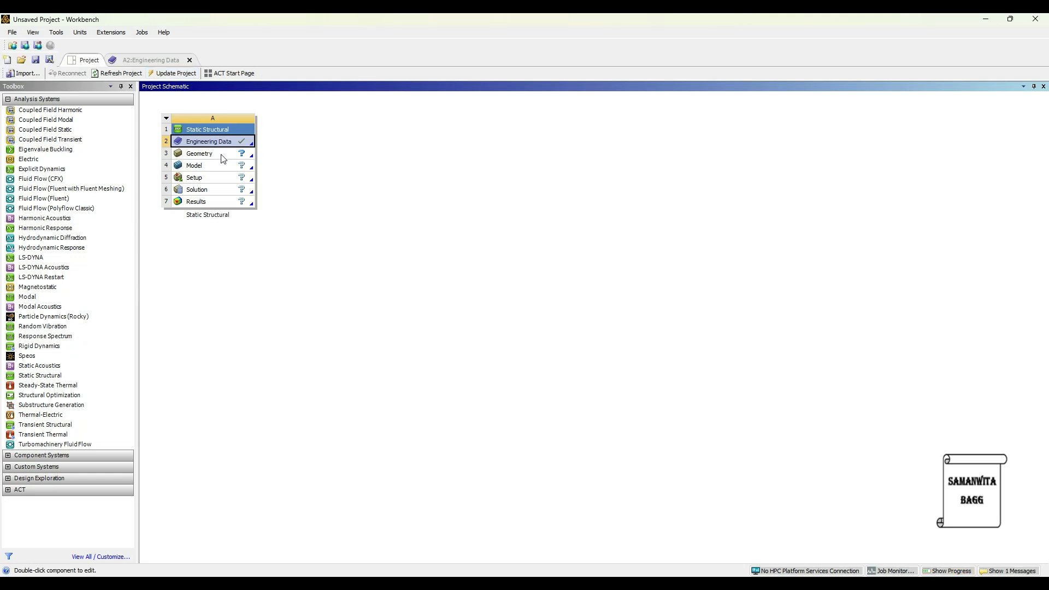
# - Import the water bottle file into the Geometry cell and open the Model in Mechanical
pyautogui.click(199, 153)
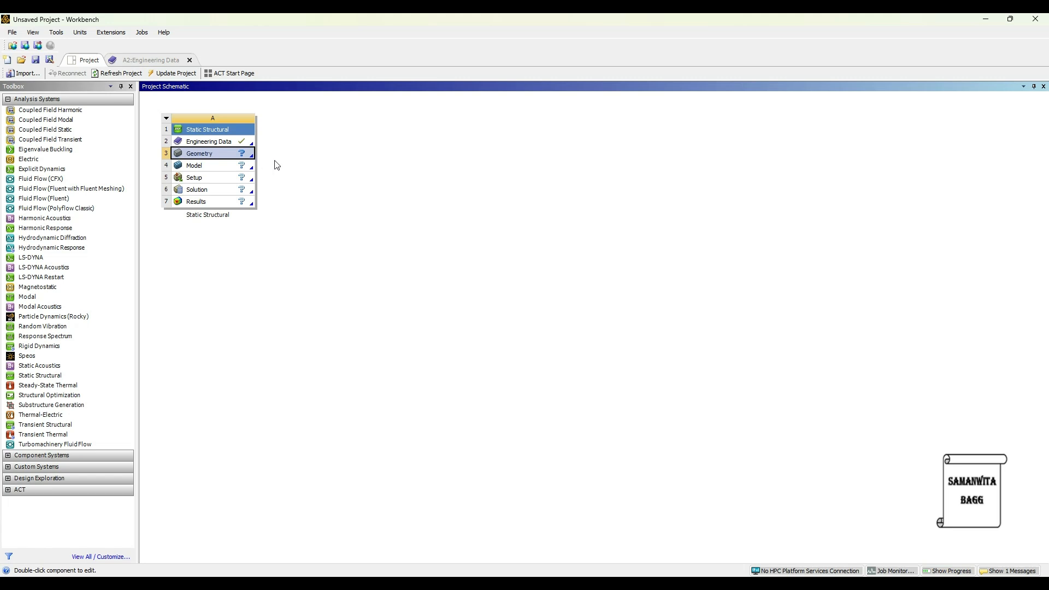
pyautogui.rightClick(199, 153)
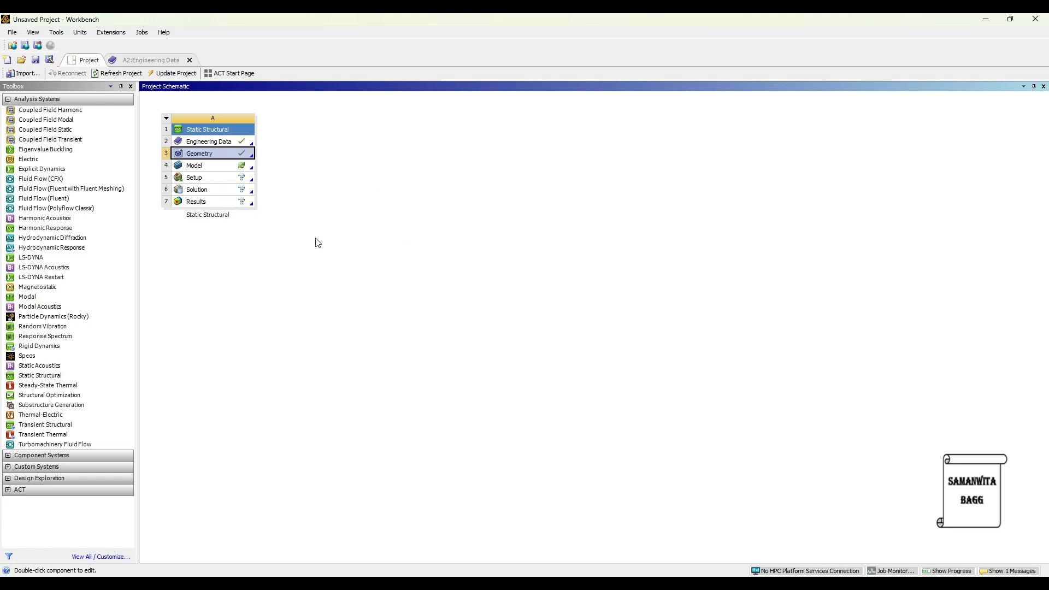
pyautogui.moveTo(208, 169)
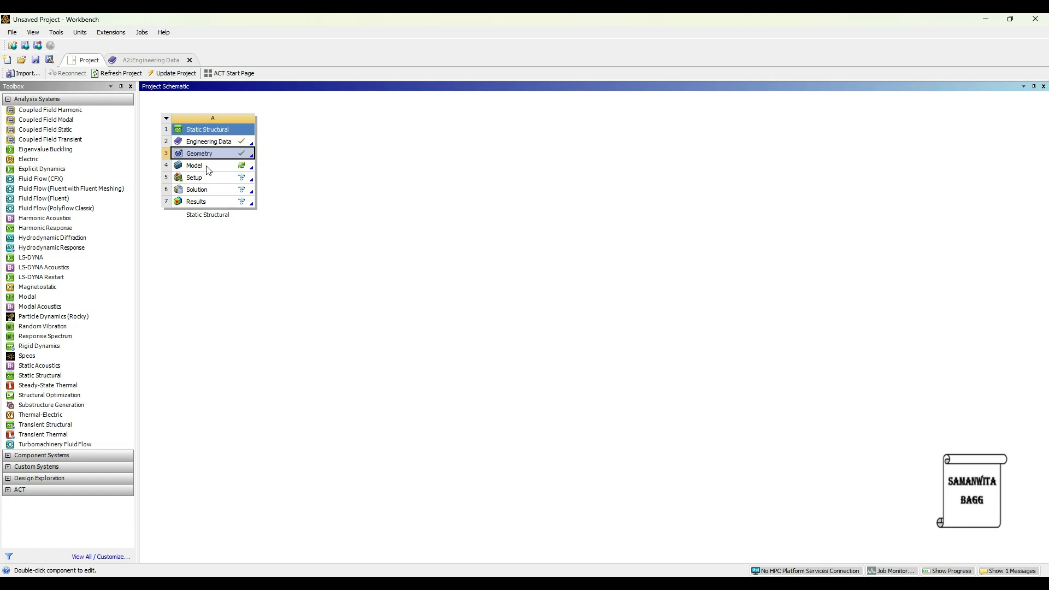
pyautogui.doubleClick(194, 165)
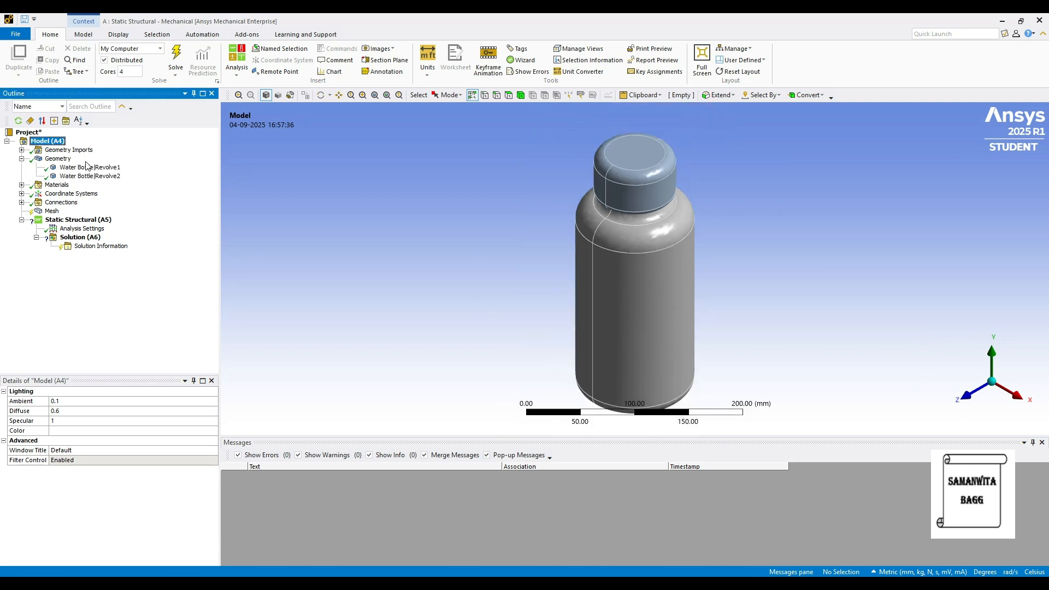
# - Assign Aluminum Alloy to the bottle body and the cap, and generate the tetrahedral mesh
pyautogui.click(89, 167)
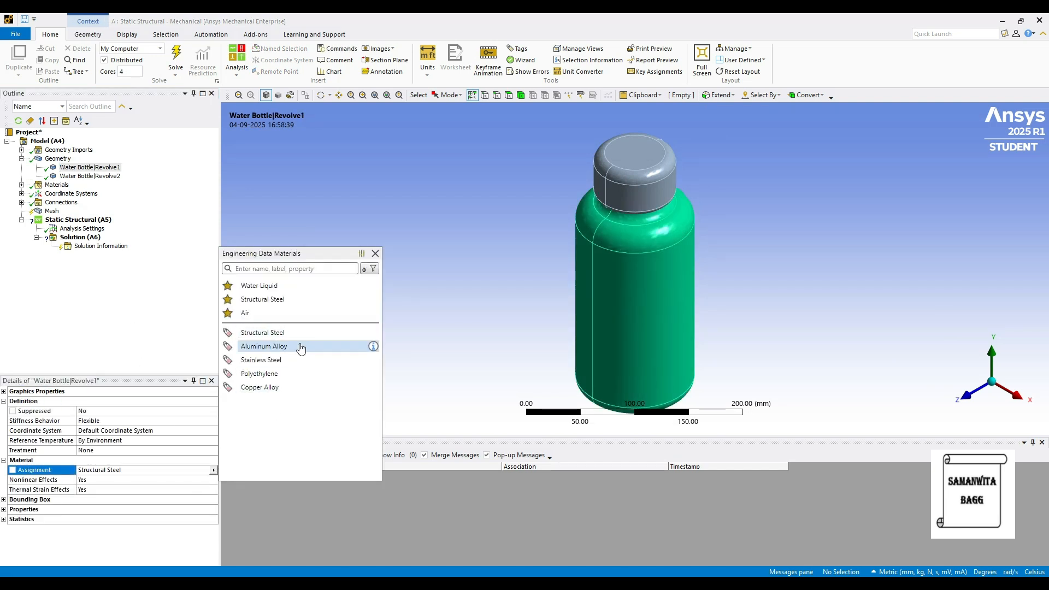
pyautogui.doubleClick(263, 346)
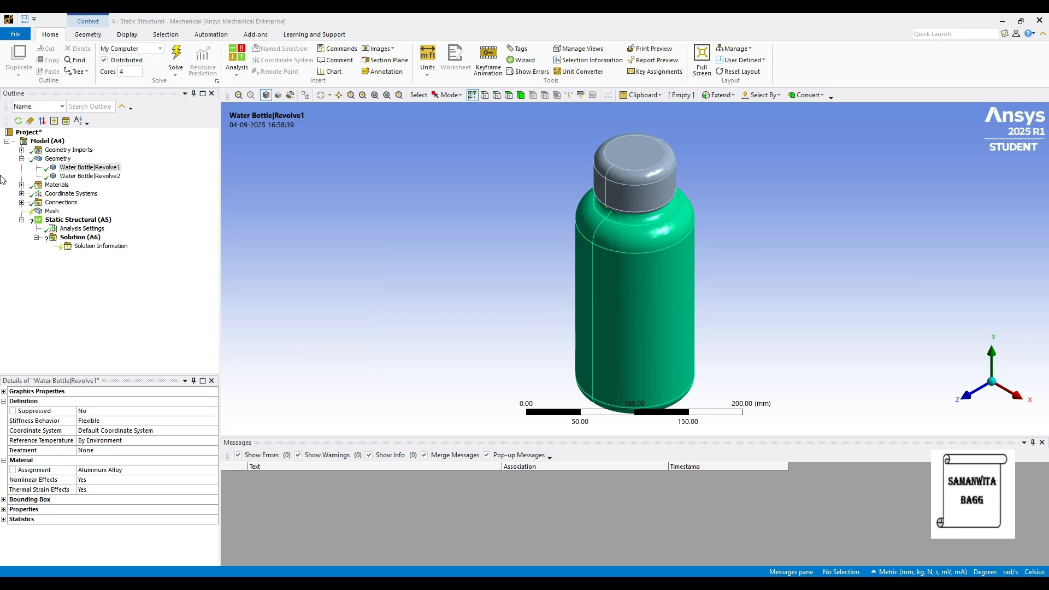
pyautogui.click(90, 176)
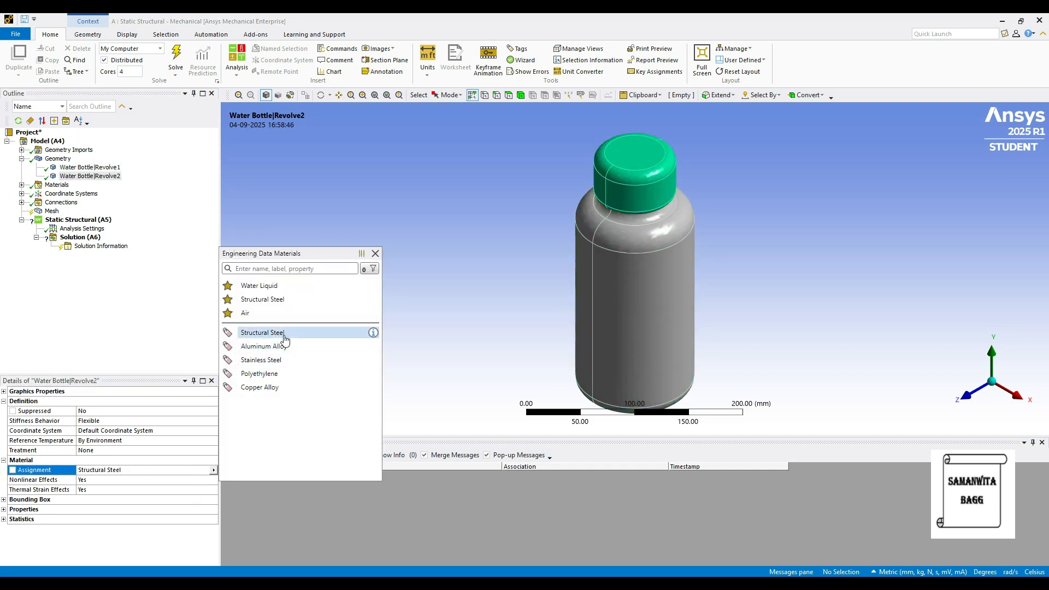
pyautogui.doubleClick(263, 346)
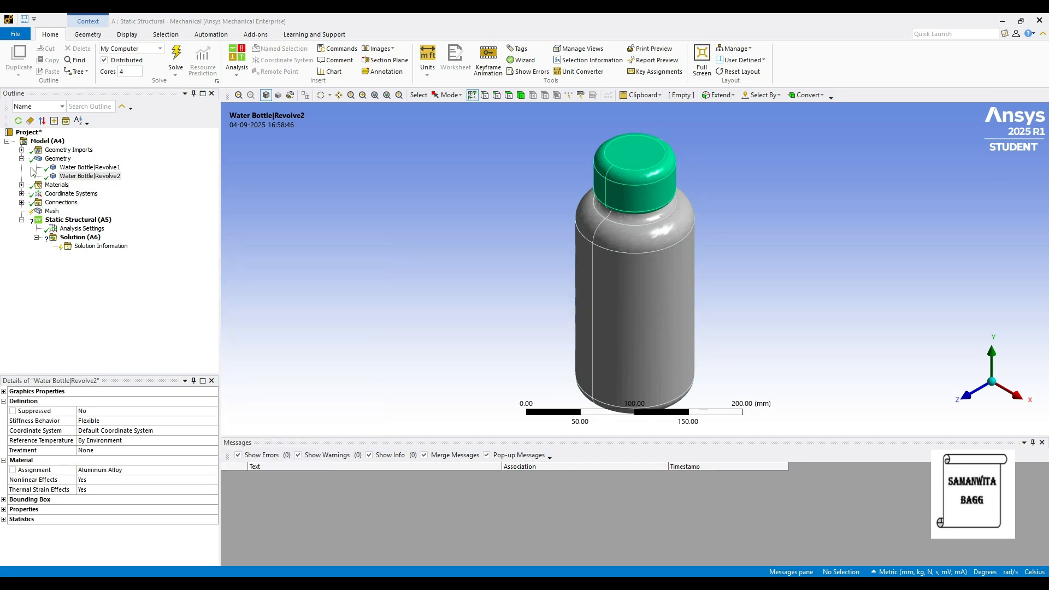
pyautogui.click(52, 194)
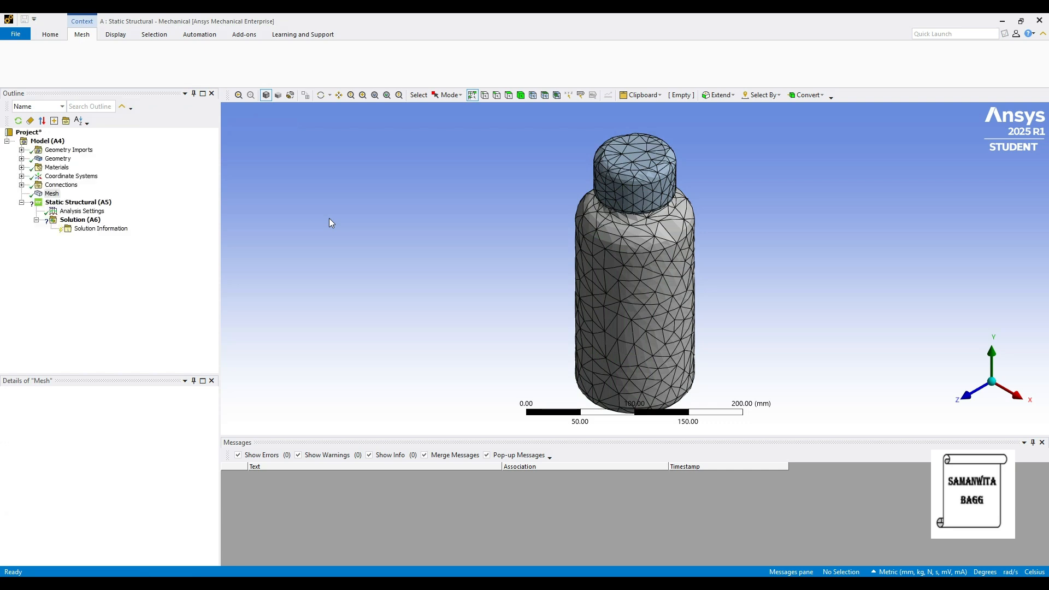
# - Insert a Fixed Support on the bottle's bottom face
pyautogui.click(51, 194)
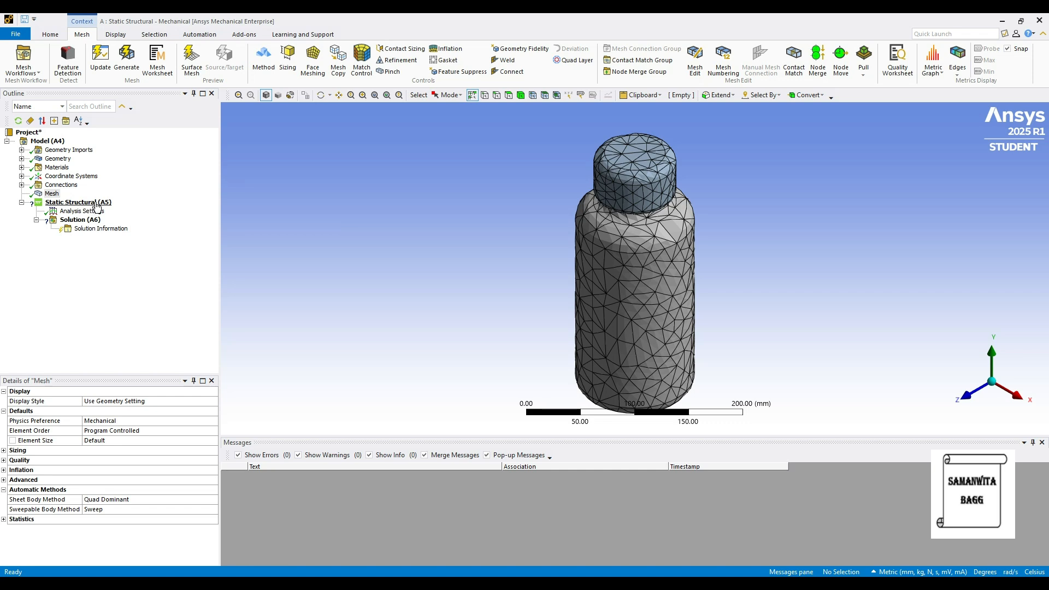
pyautogui.rightClick(77, 202)
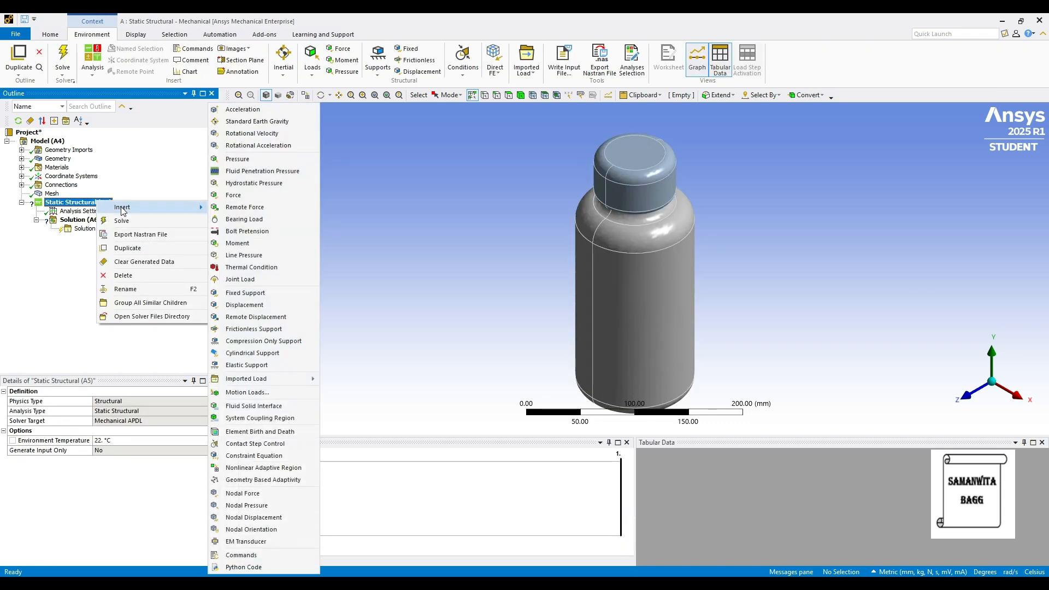
pyautogui.click(245, 292)
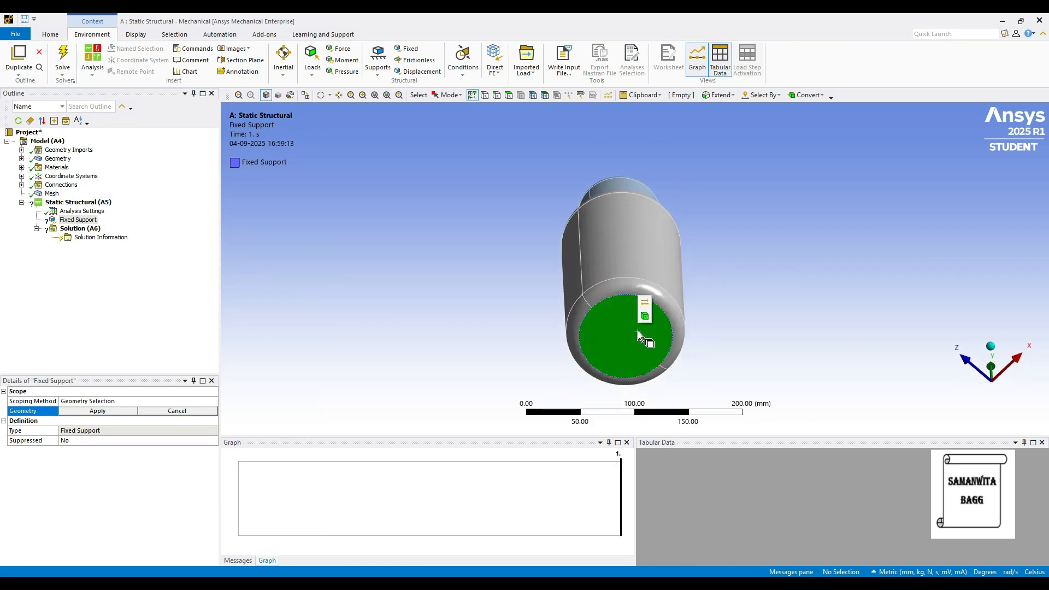
pyautogui.click(97, 411)
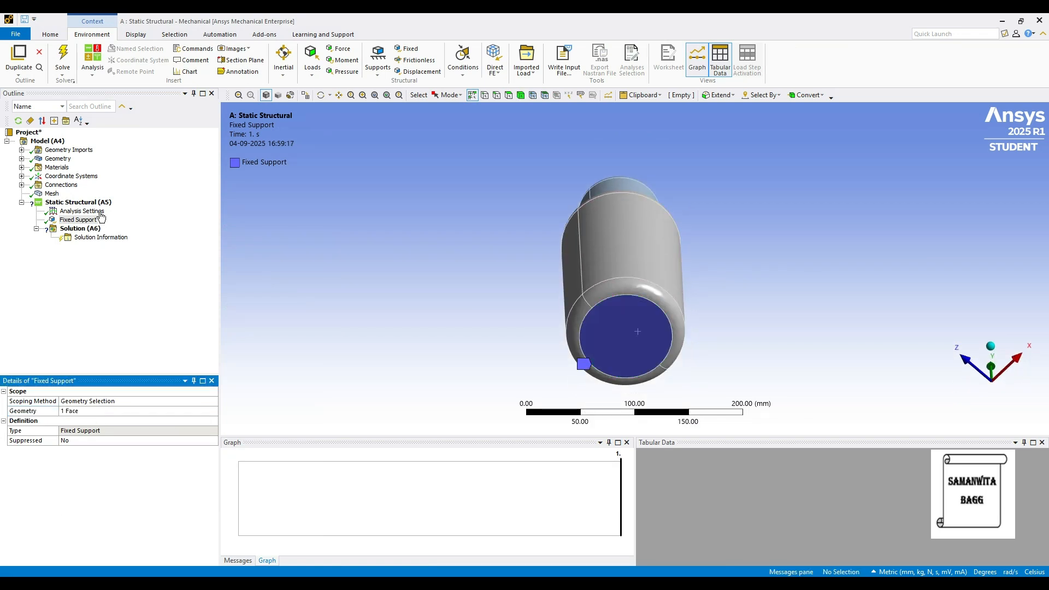
# - Switch units to metric (m, kg, s) and point Standard Earth Gravity along -Y
pyautogui.rightClick(78, 202)
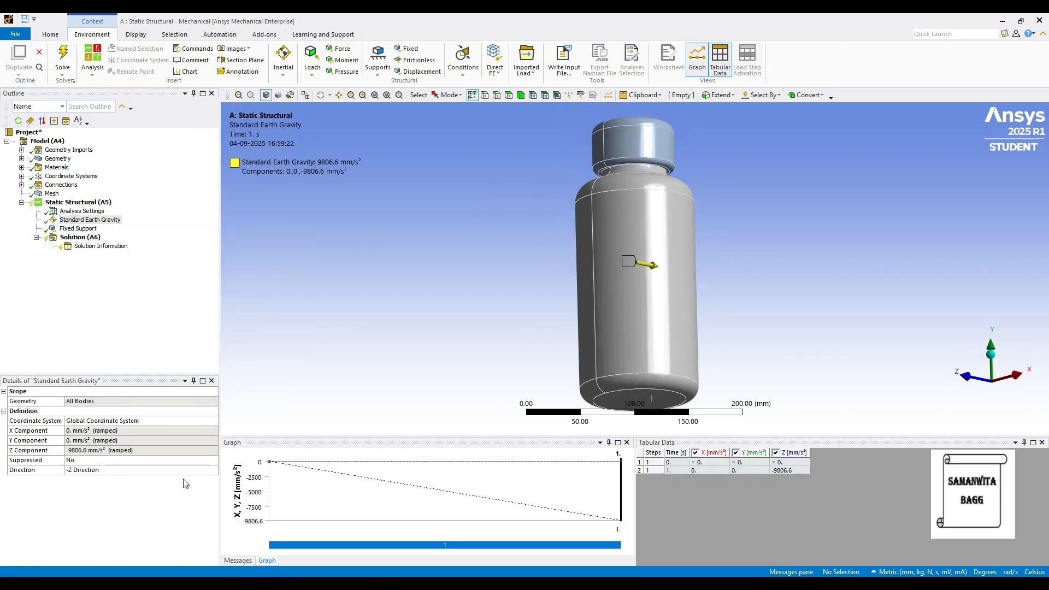
pyautogui.moveTo(413, 502)
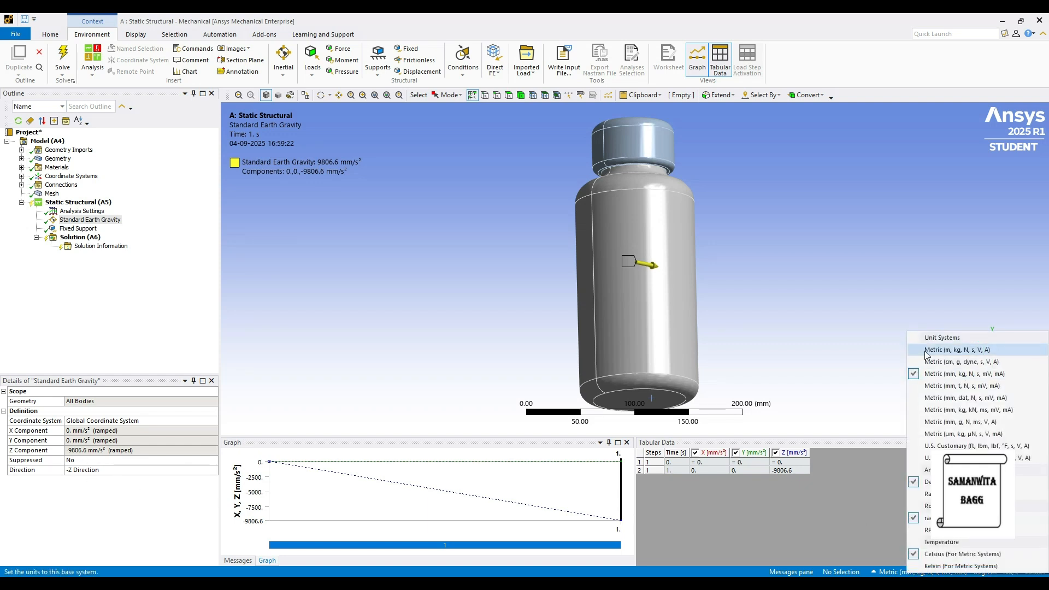
pyautogui.click(958, 350)
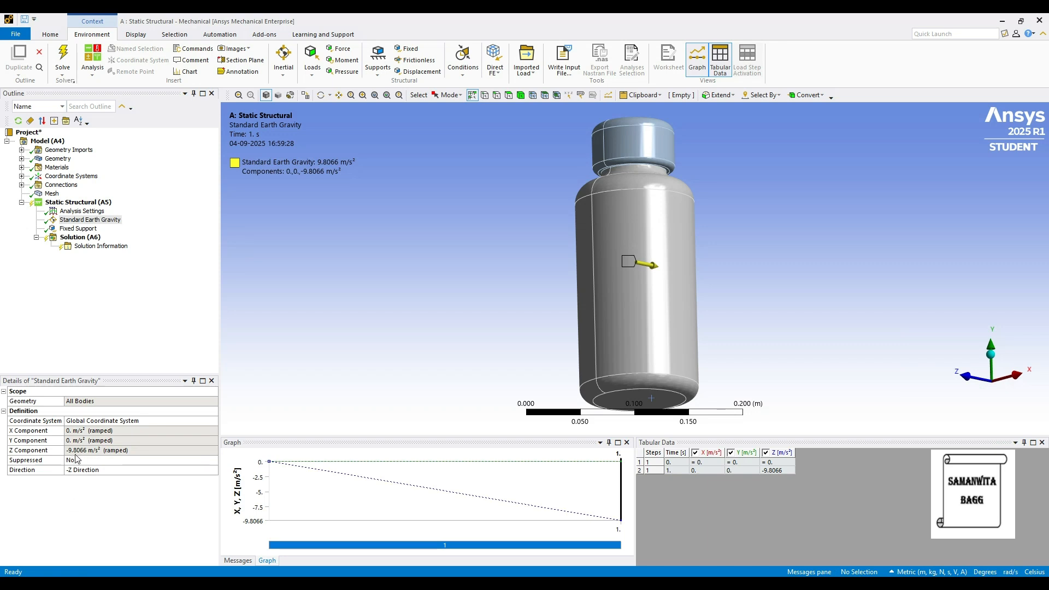
pyautogui.moveTo(99, 458)
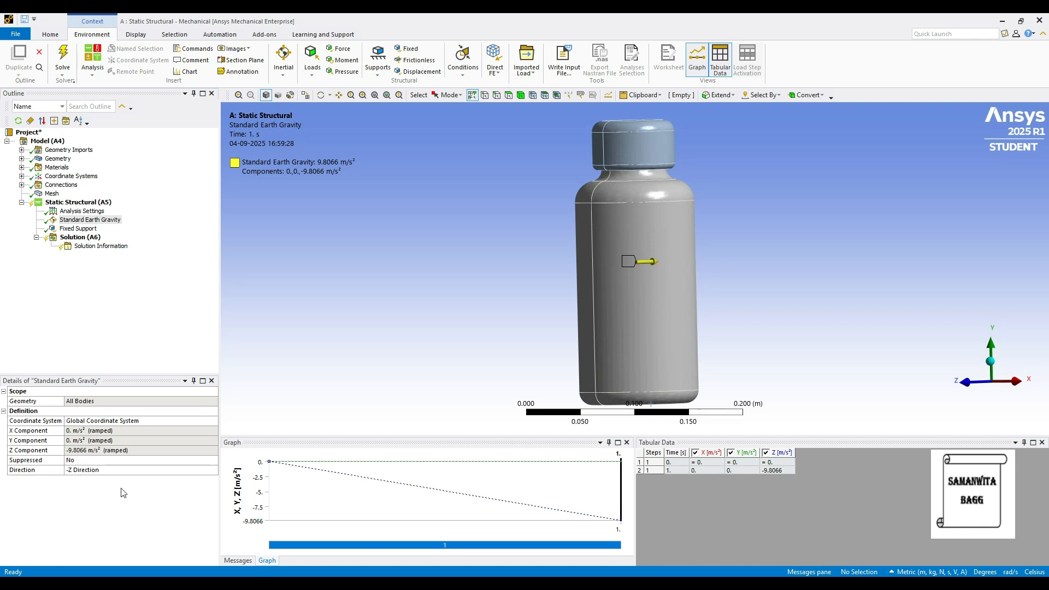
pyautogui.click(211, 469)
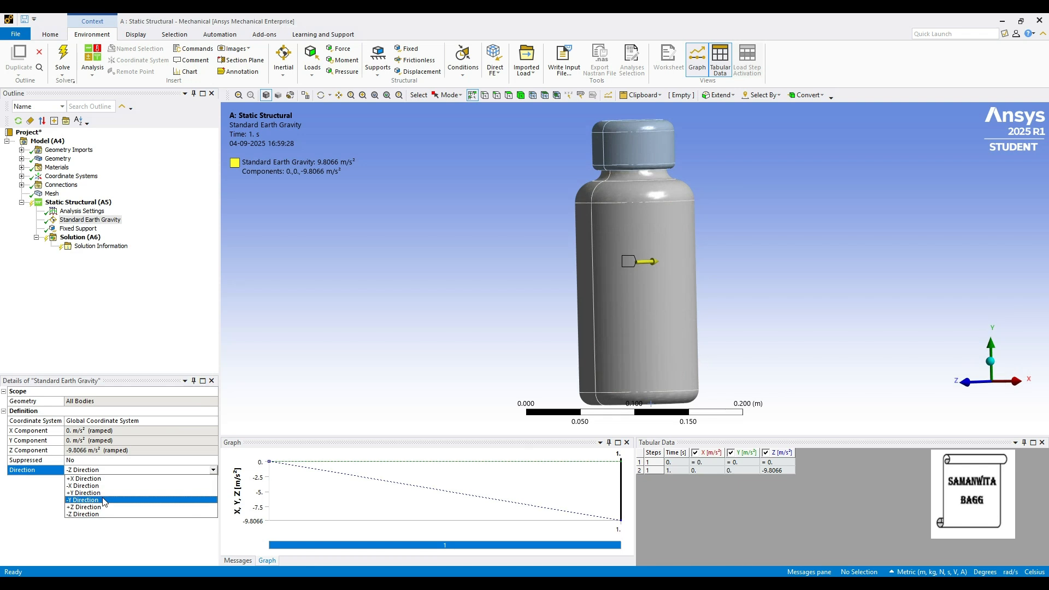
pyautogui.click(84, 500)
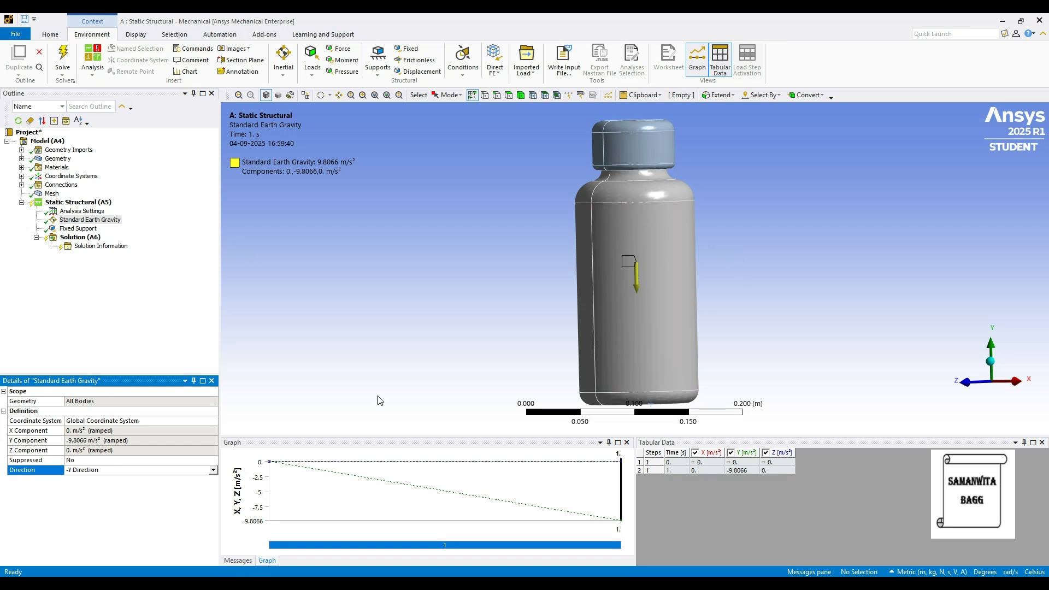
pyautogui.rightClick(70, 202)
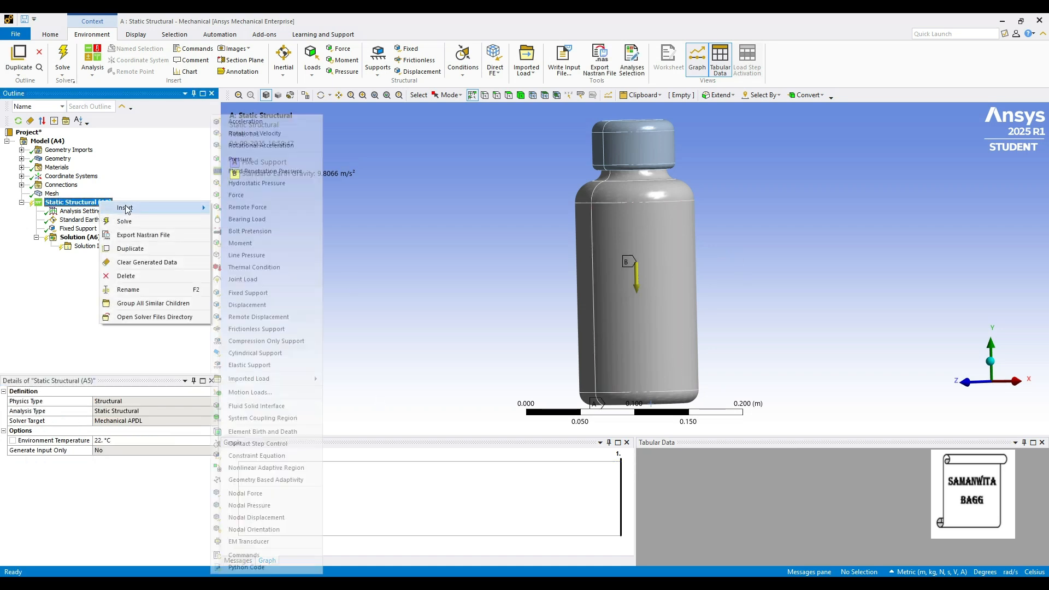
# - Insert a Hydrostatic Pressure load and suppress the cap body Revolve2
pyautogui.click(256, 182)
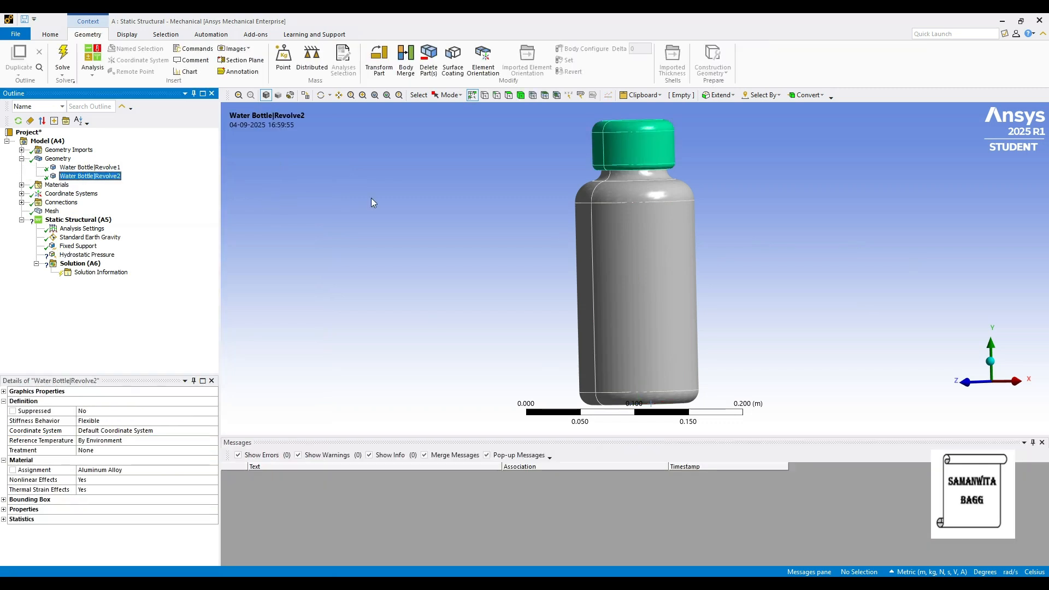
pyautogui.rightClick(90, 175)
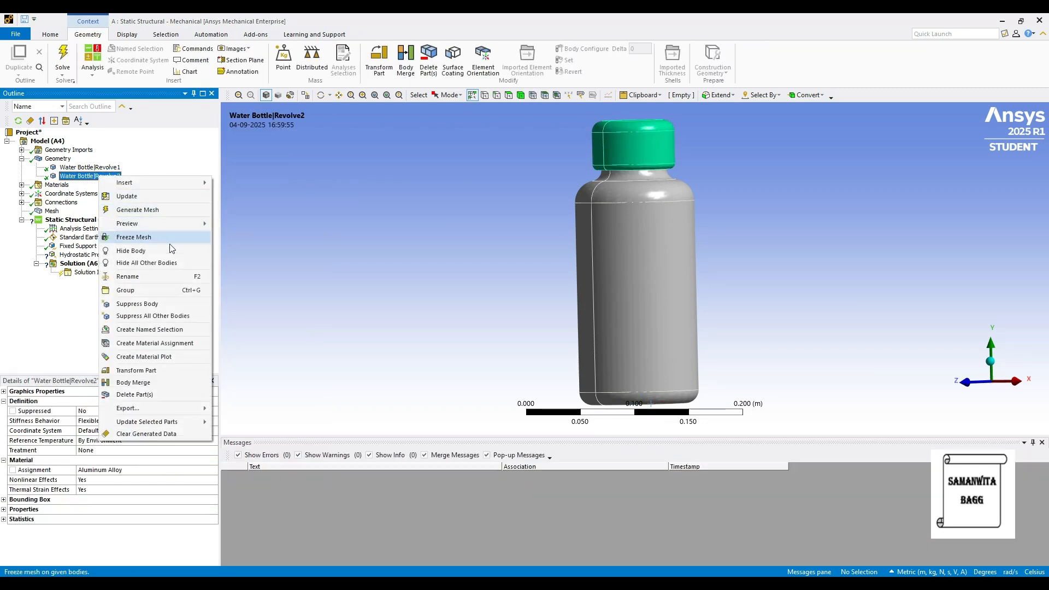
pyautogui.click(136, 304)
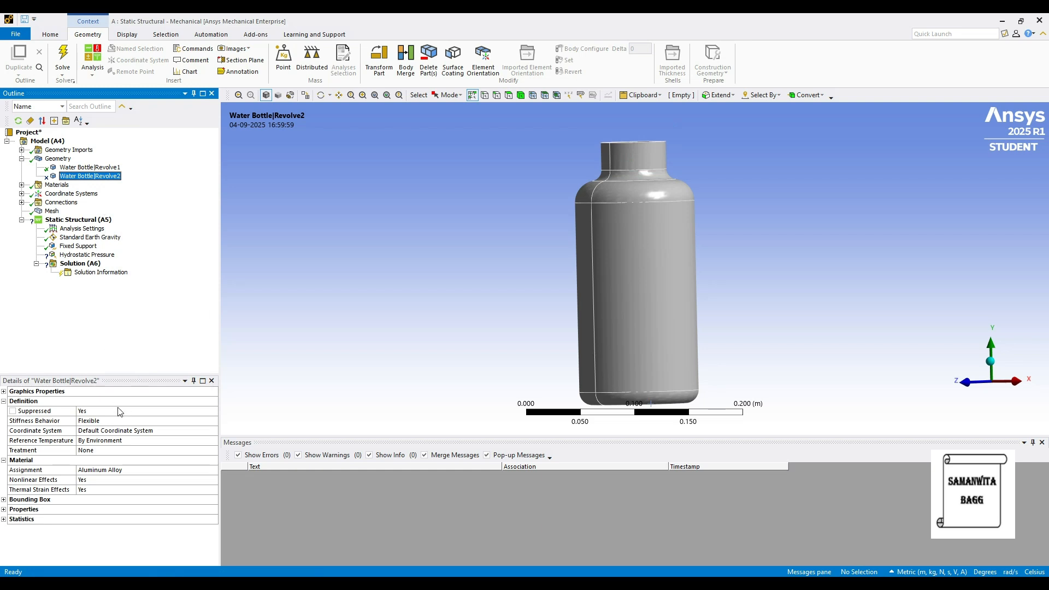
# - Apply the hydrostatic pressure to the bottle's ten inner faces with 1000 kg/m³ fluid density
pyautogui.click(86, 254)
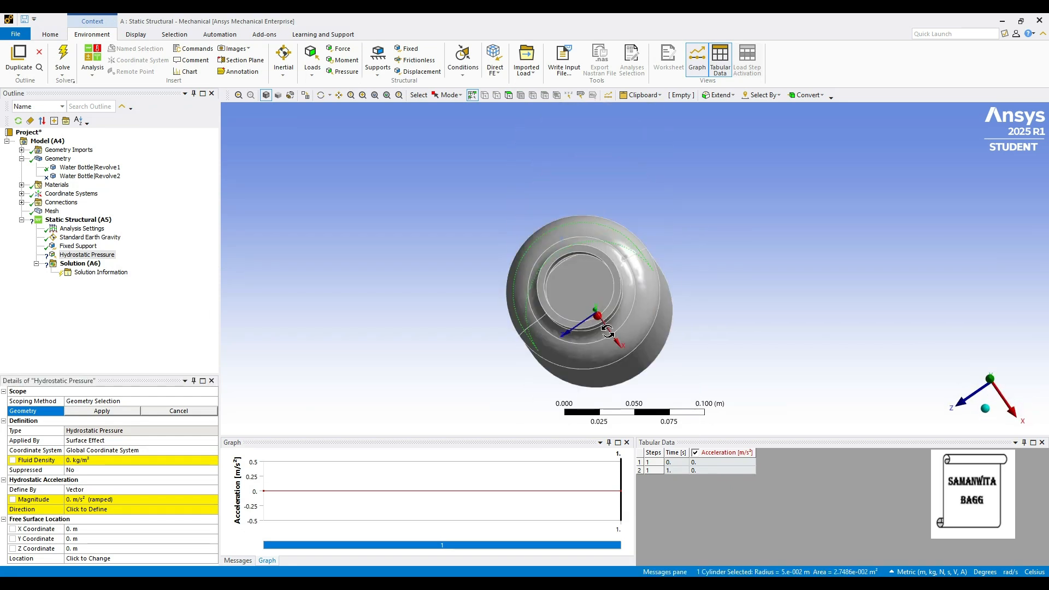
pyautogui.moveTo(605, 331); pyautogui.dragTo(582, 284)
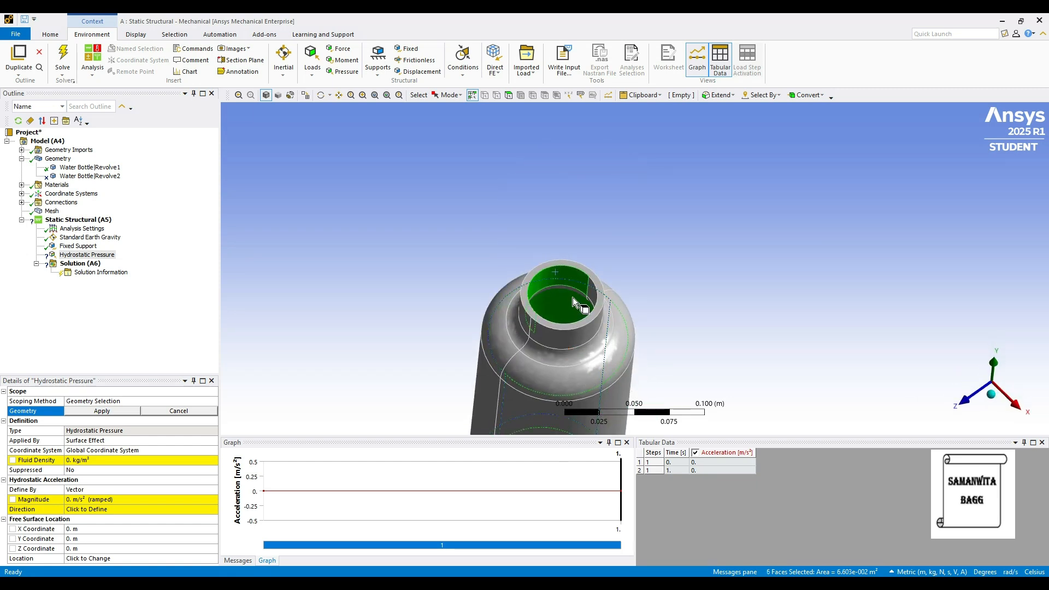
pyautogui.click(589, 295)
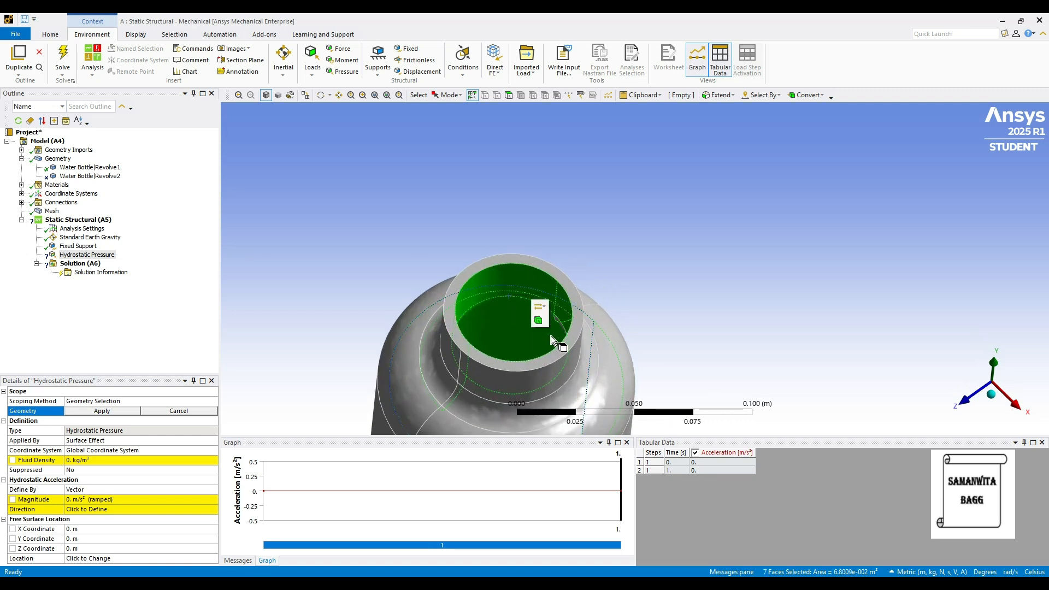
pyautogui.moveTo(549, 334); pyautogui.dragTo(539, 250)
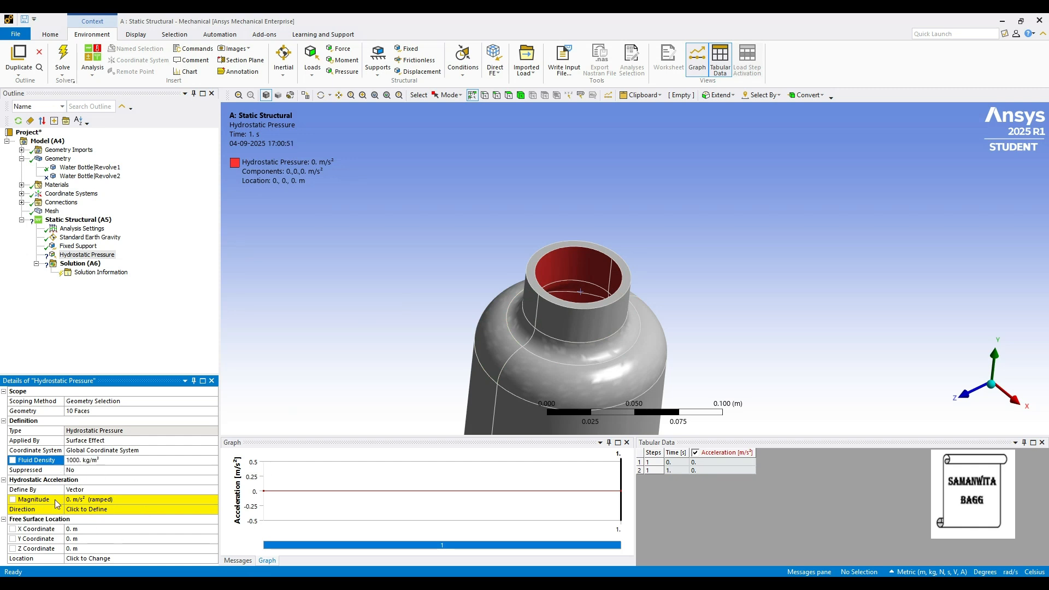
# - Define the hydrostatic acceleration by components with a Y component of 9.81 m/s²
pyautogui.click(134, 489)
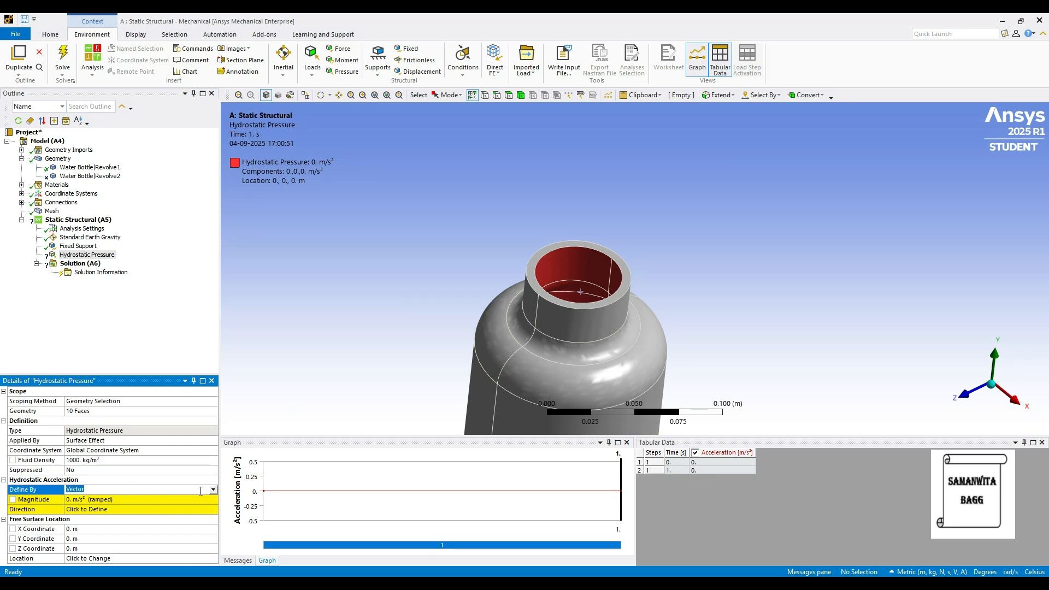
pyautogui.click(212, 489)
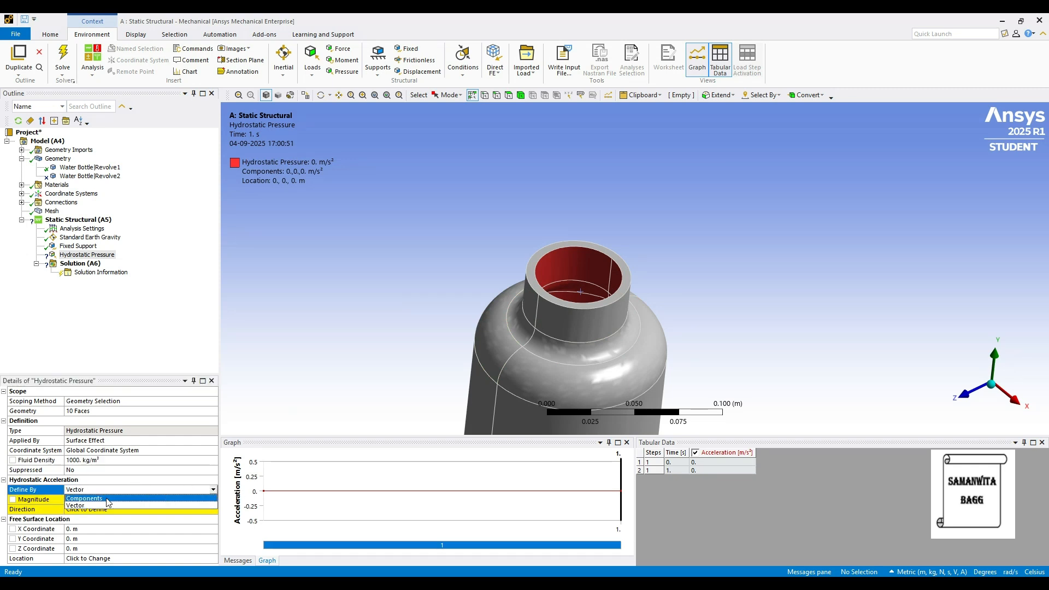
pyautogui.click(84, 498)
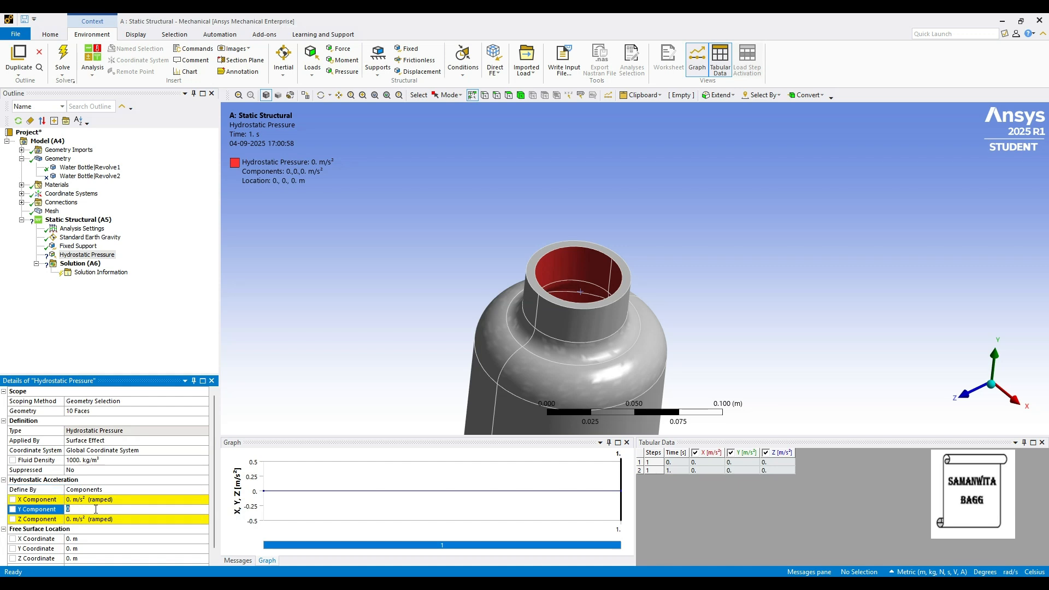
pyautogui.write('9.81 m/s² (ramped')
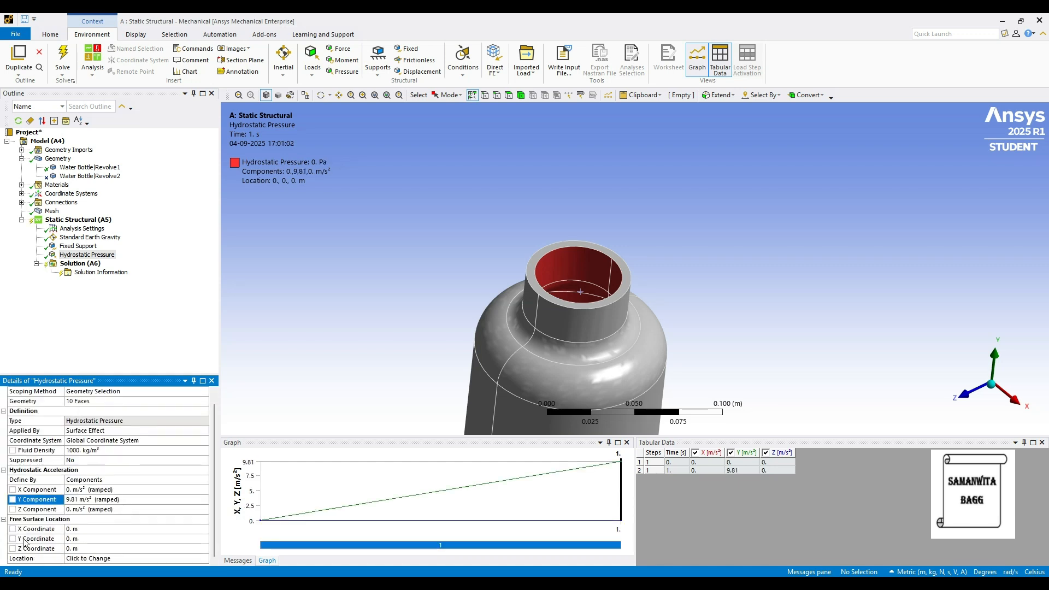
pyautogui.moveTo(80, 538)
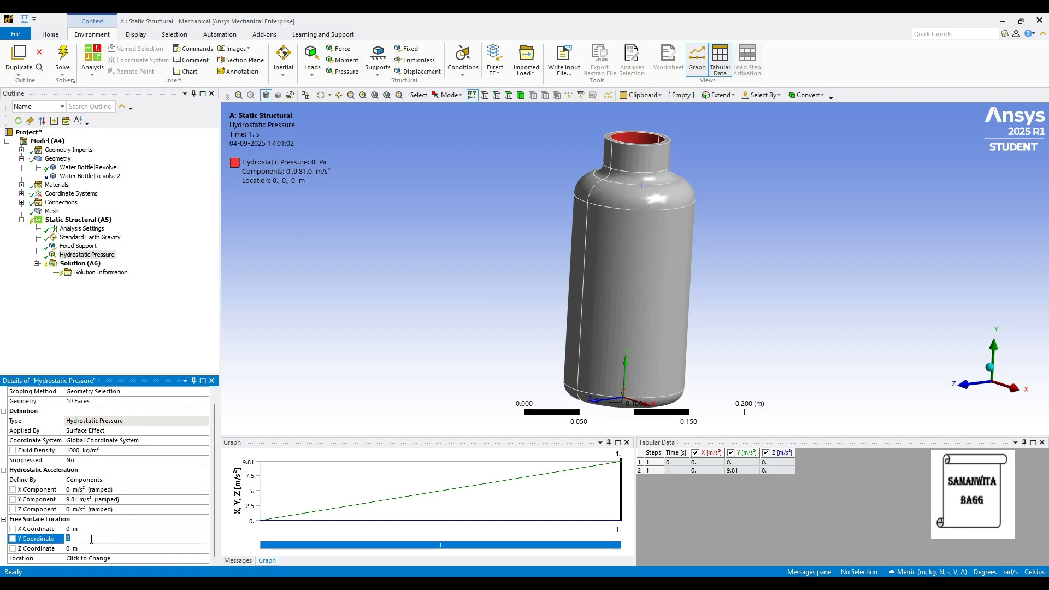
pyautogui.write('.21 m')
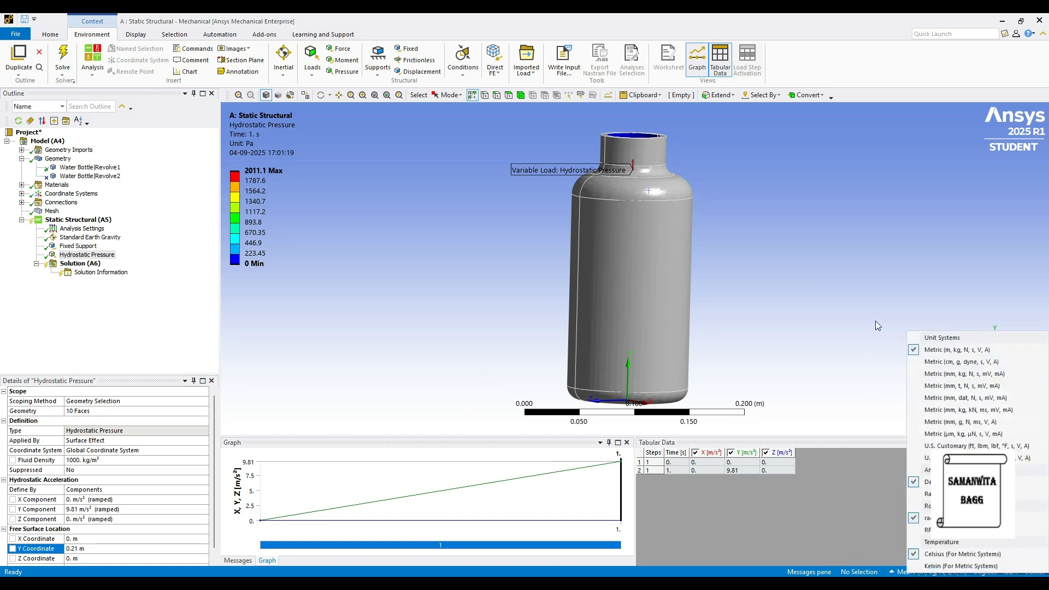
# - Switch units to Metric (mm) and set the free-surface Y coordinate to 210 mm
pyautogui.click(962, 374)
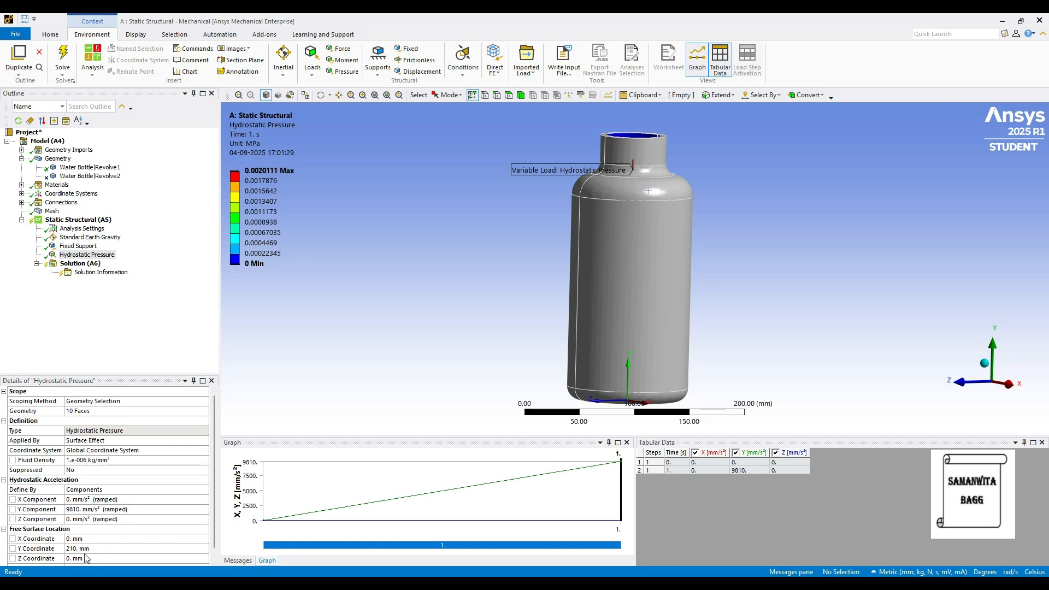
pyautogui.click(100, 549)
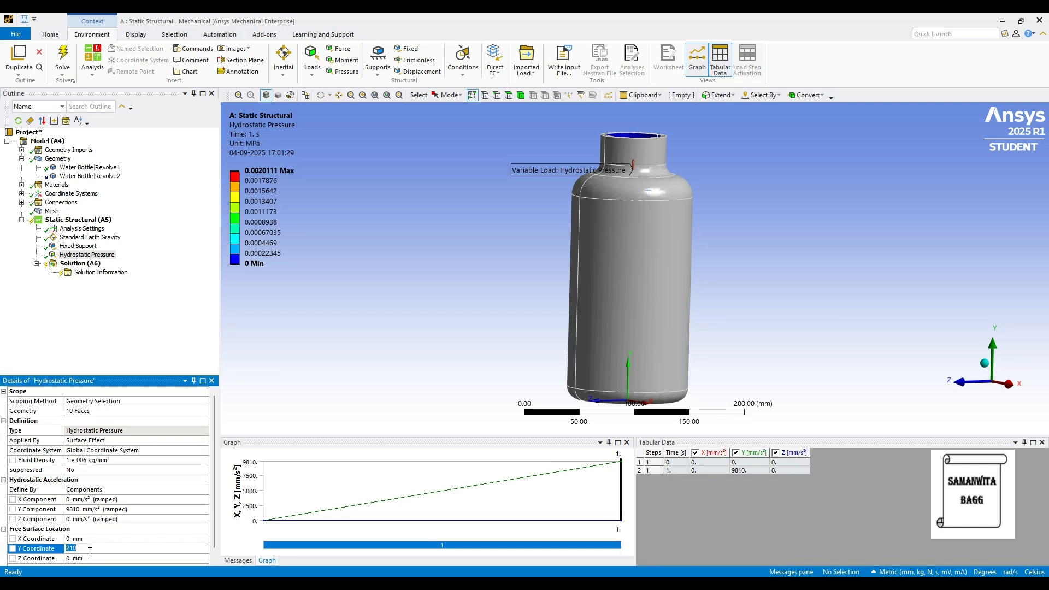
pyautogui.write('220. mm')
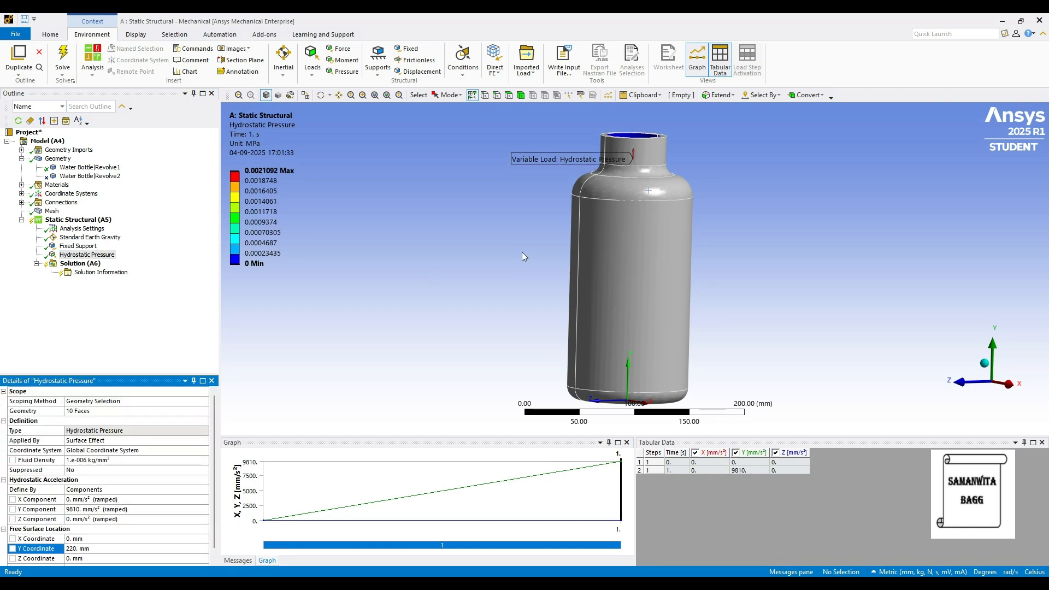
pyautogui.doubleClick(78, 549)
pyautogui.write('210.')
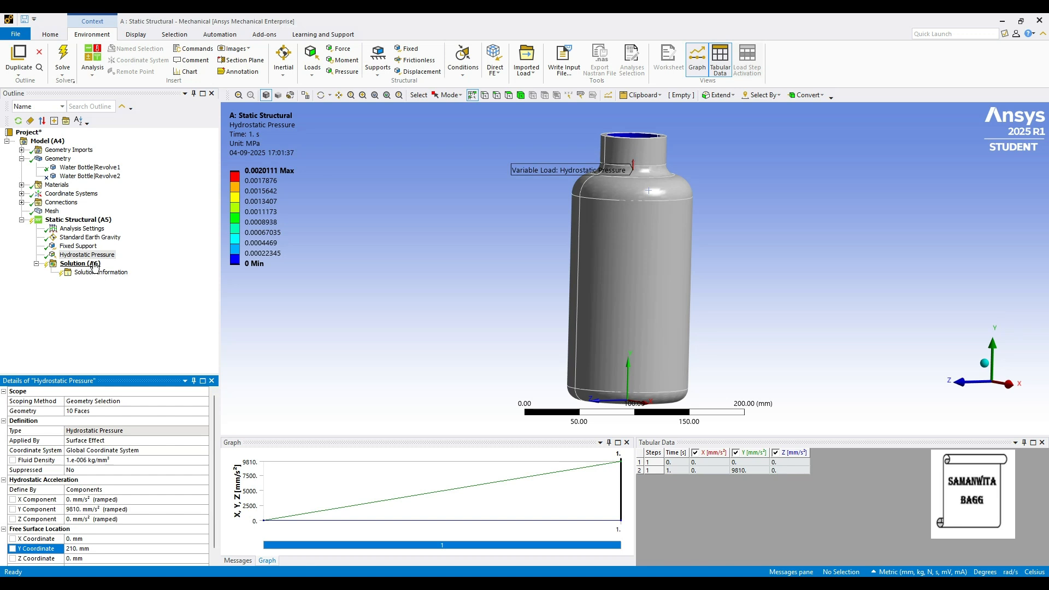
# - Insert Total Deformation, Directional Deformation, Equivalent Elastic Strain and Equivalent Stress results under Solution
pyautogui.rightClick(77, 263)
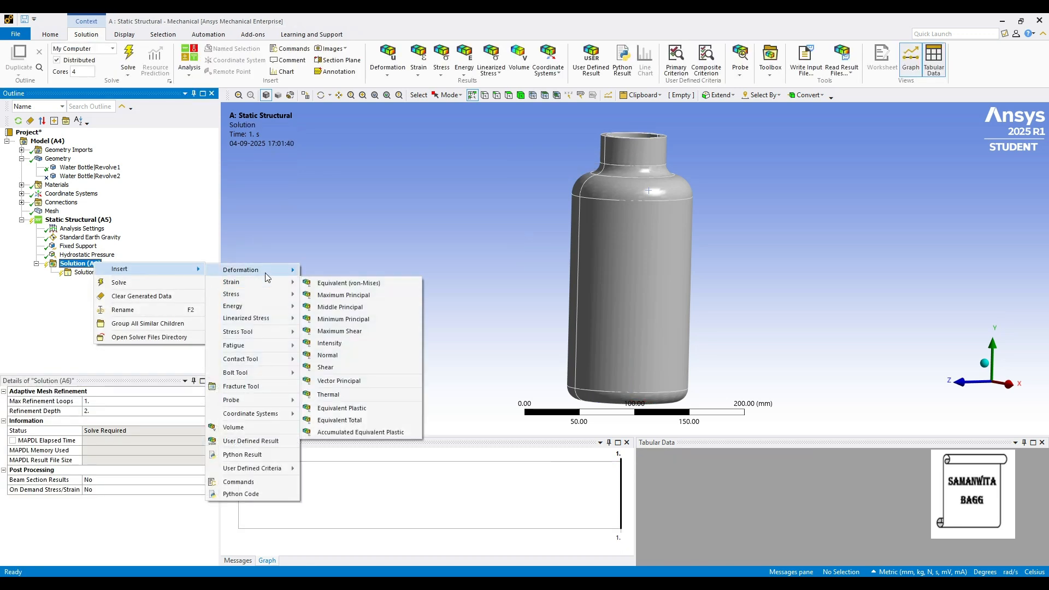
pyautogui.click(348, 283)
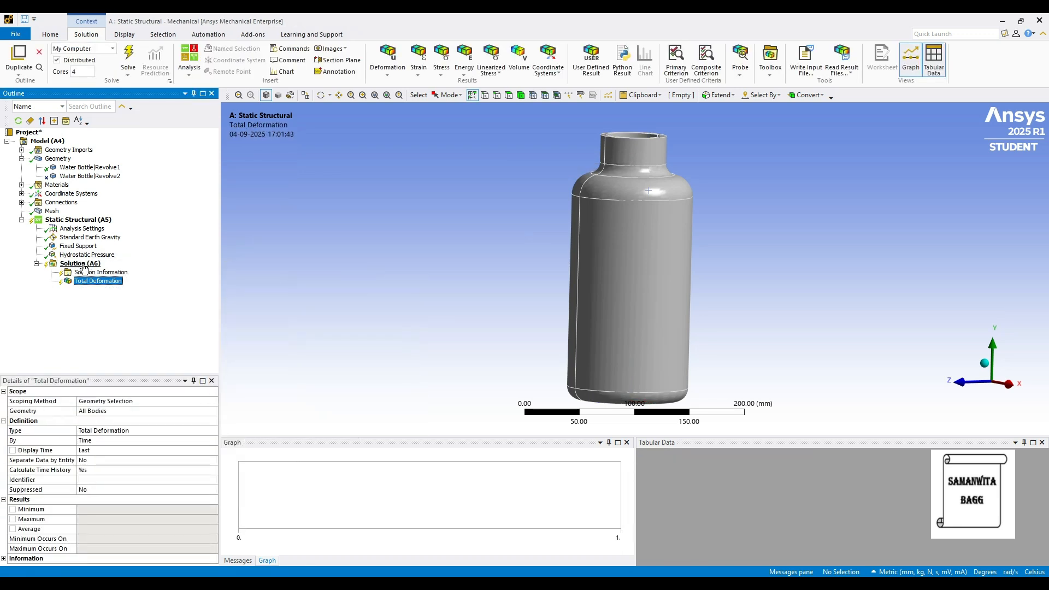
pyautogui.rightClick(71, 262)
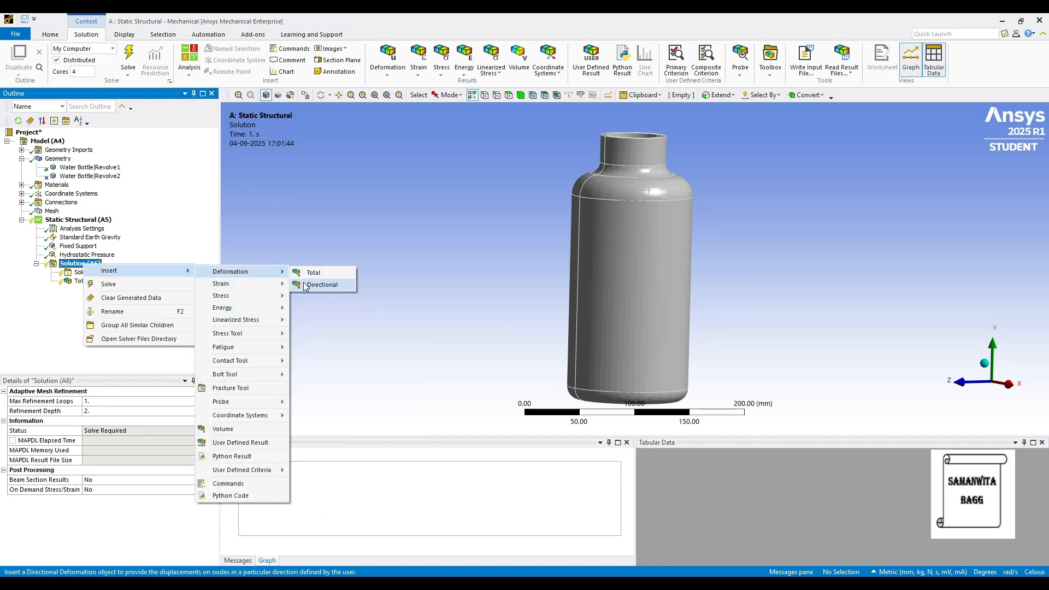
pyautogui.click(322, 284)
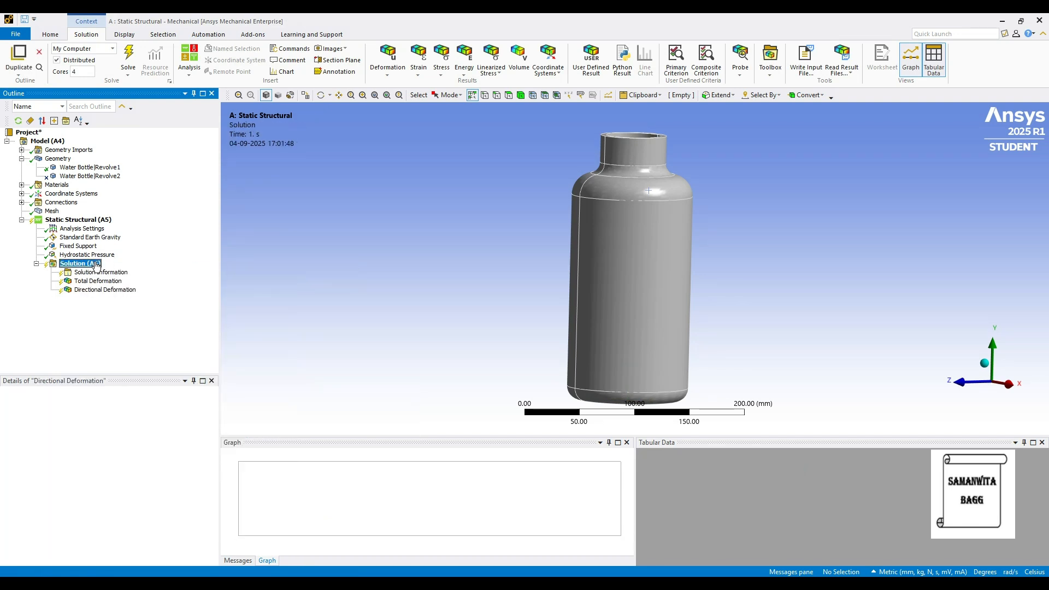
pyautogui.rightClick(84, 263)
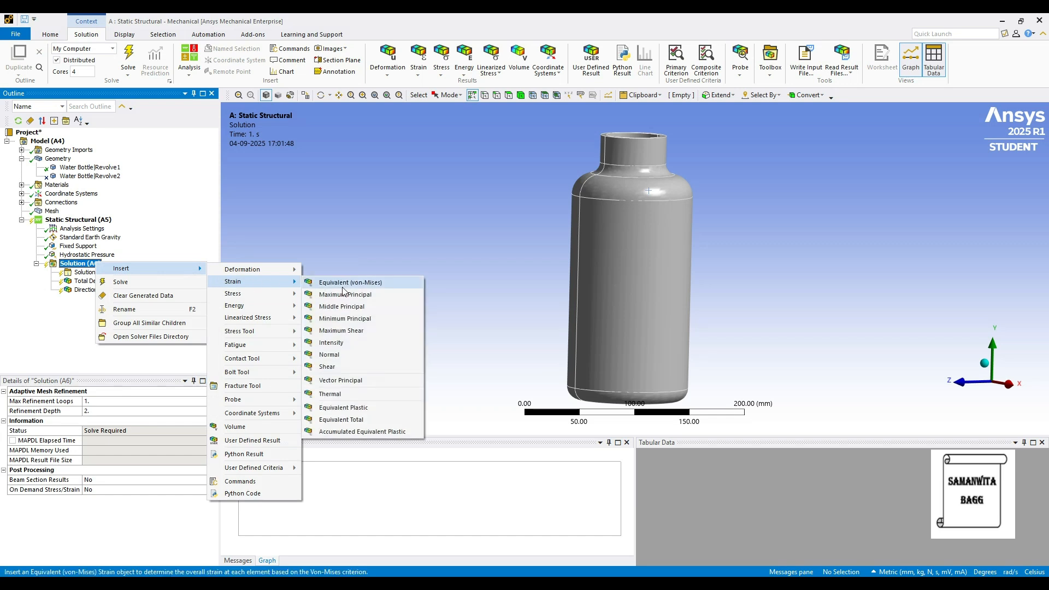
pyautogui.click(349, 282)
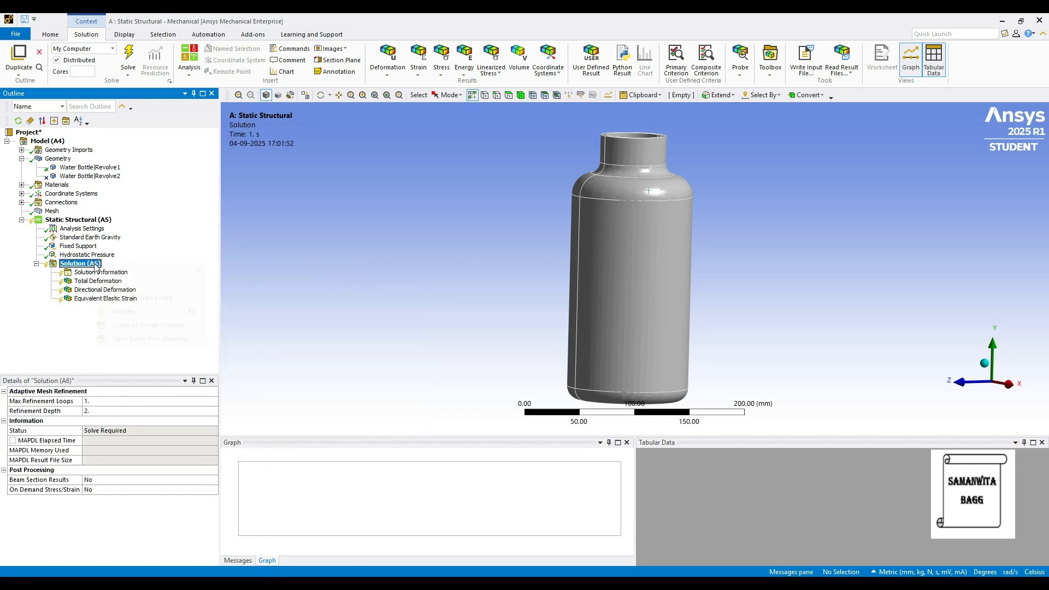
pyautogui.rightClick(80, 262)
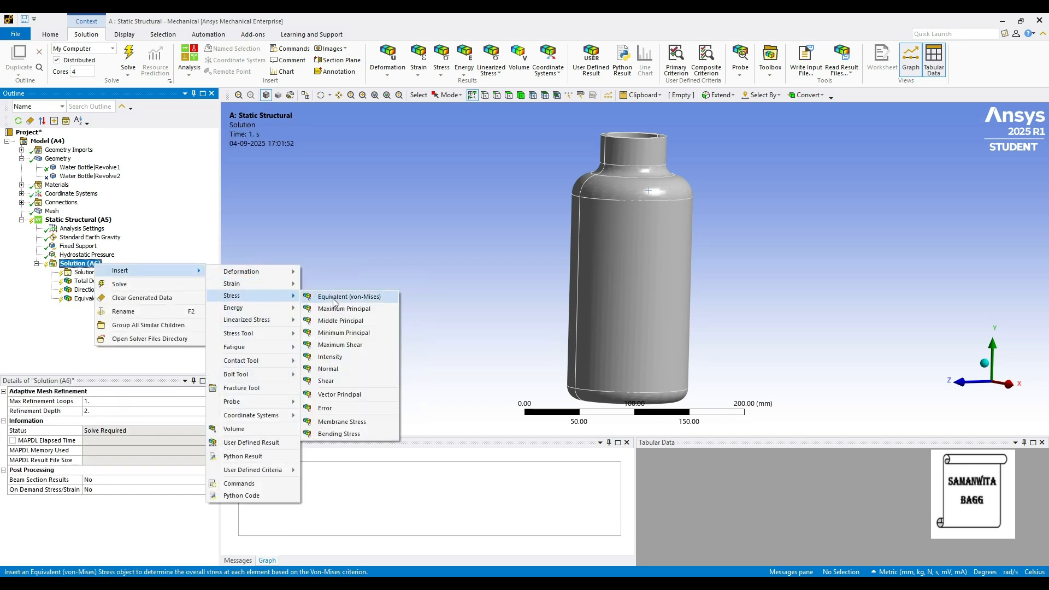
pyautogui.click(349, 297)
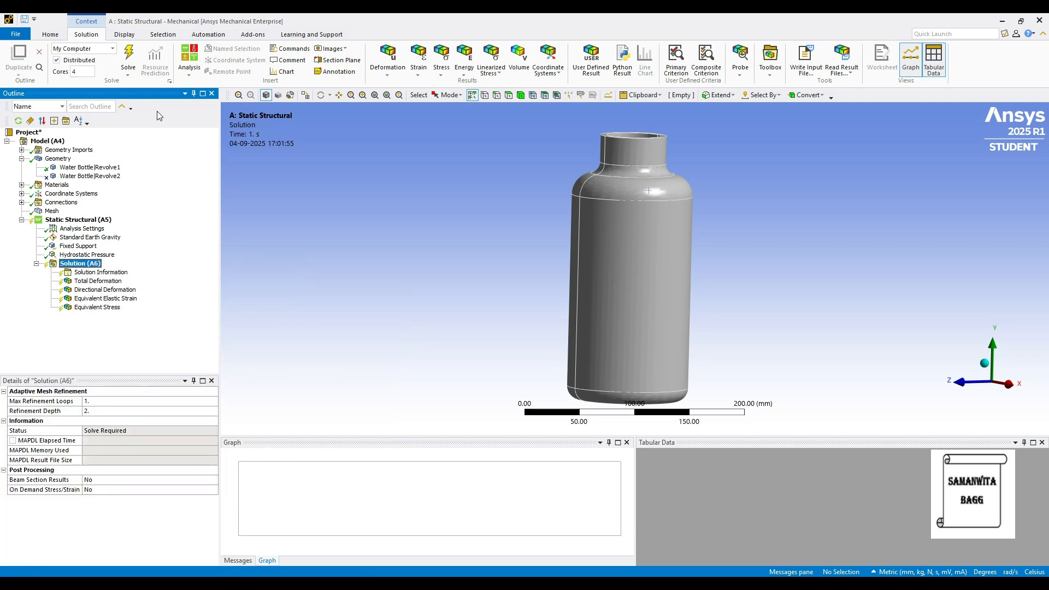
# - Solve Solution (A6) and wait until the status shows Done with all results ready
pyautogui.click(127, 57)
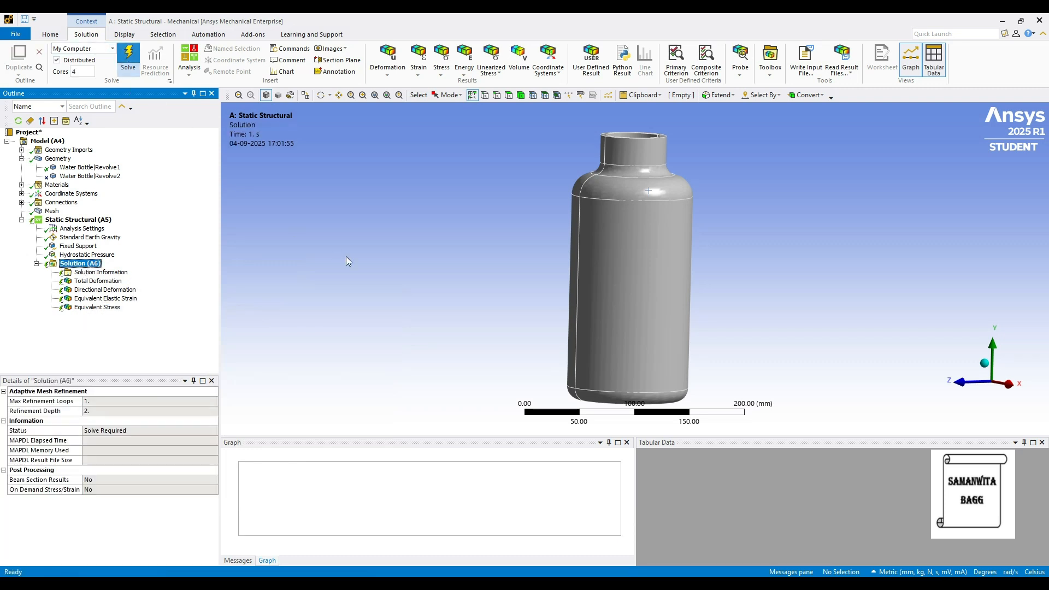
pyautogui.click(127, 57)
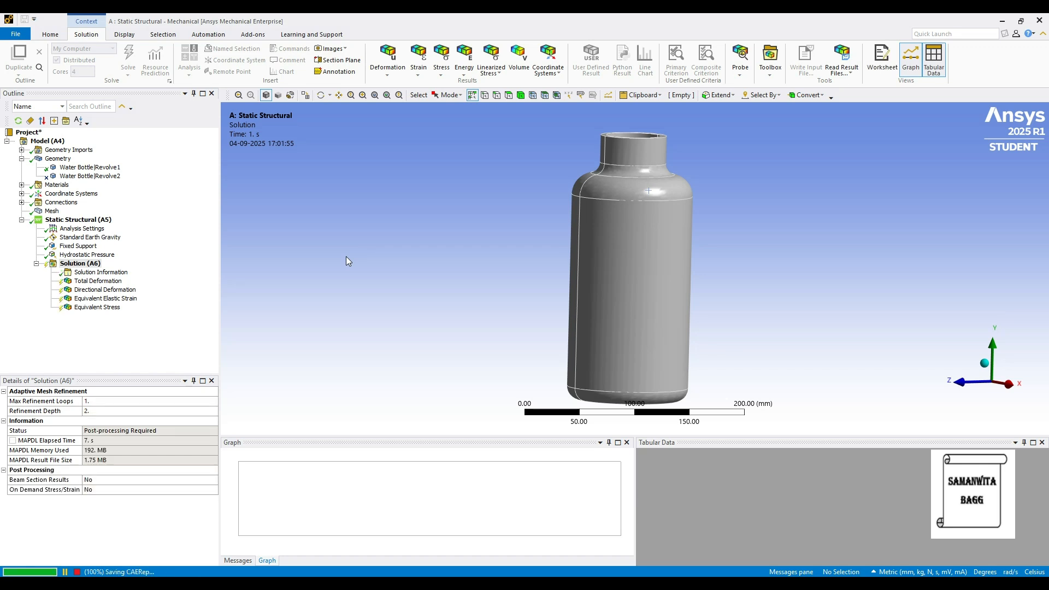
pyautogui.click(98, 281)
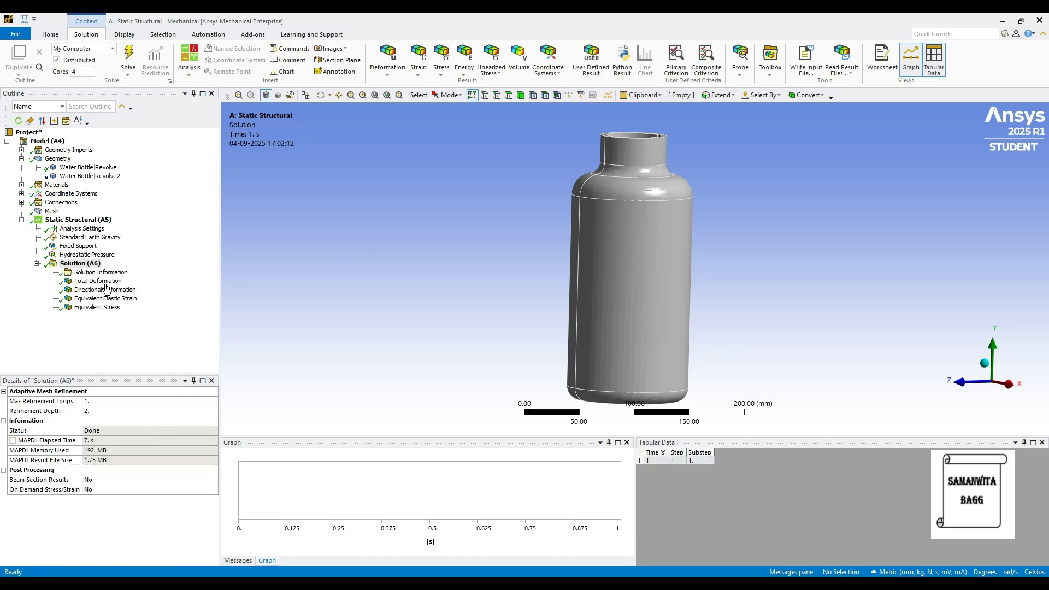
# - Review deformation (peak 3.8e-5 mm), elastic strain and stress (0.040 MPa), then the hydrostatic pressure load
pyautogui.click(98, 281)
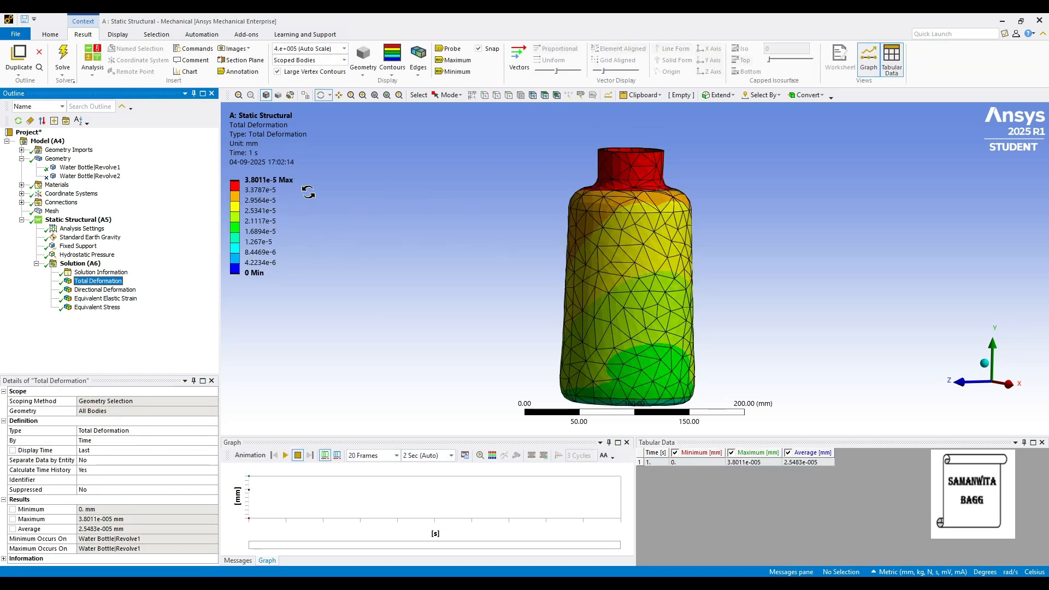
pyautogui.moveTo(10, 328)
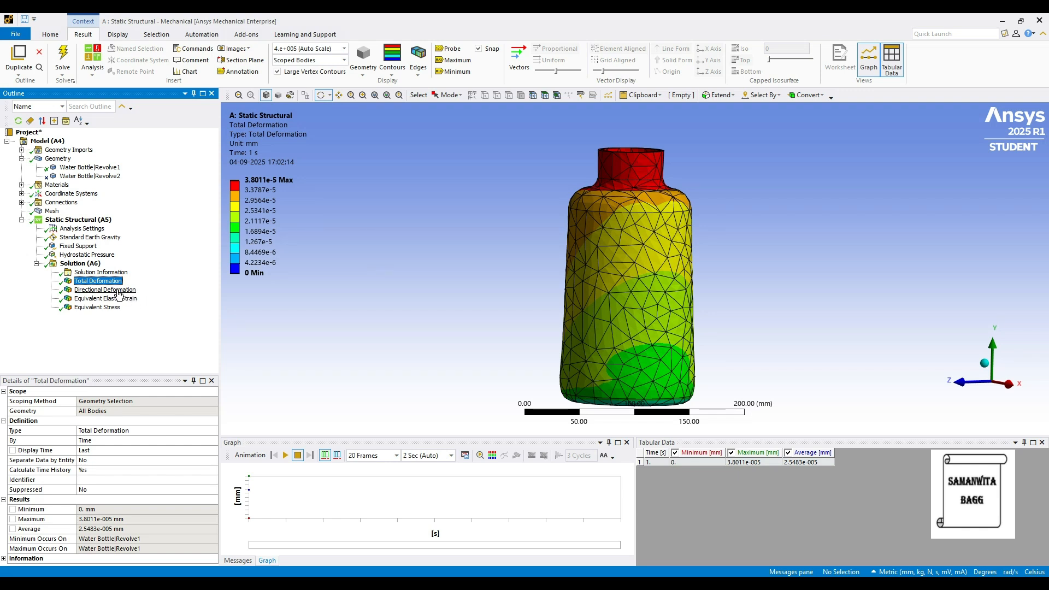
pyautogui.click(105, 289)
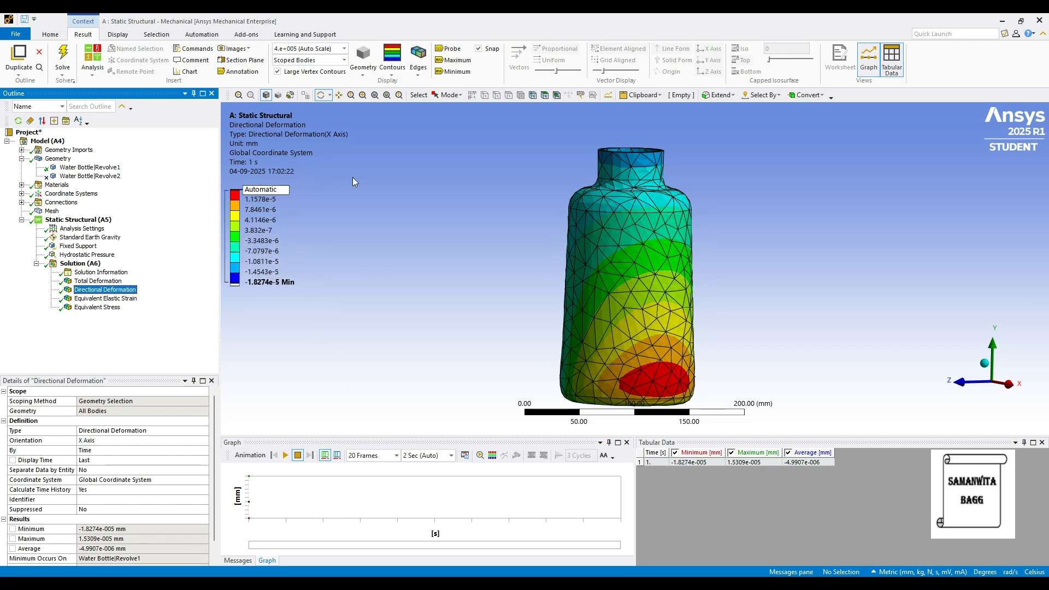
pyautogui.click(105, 299)
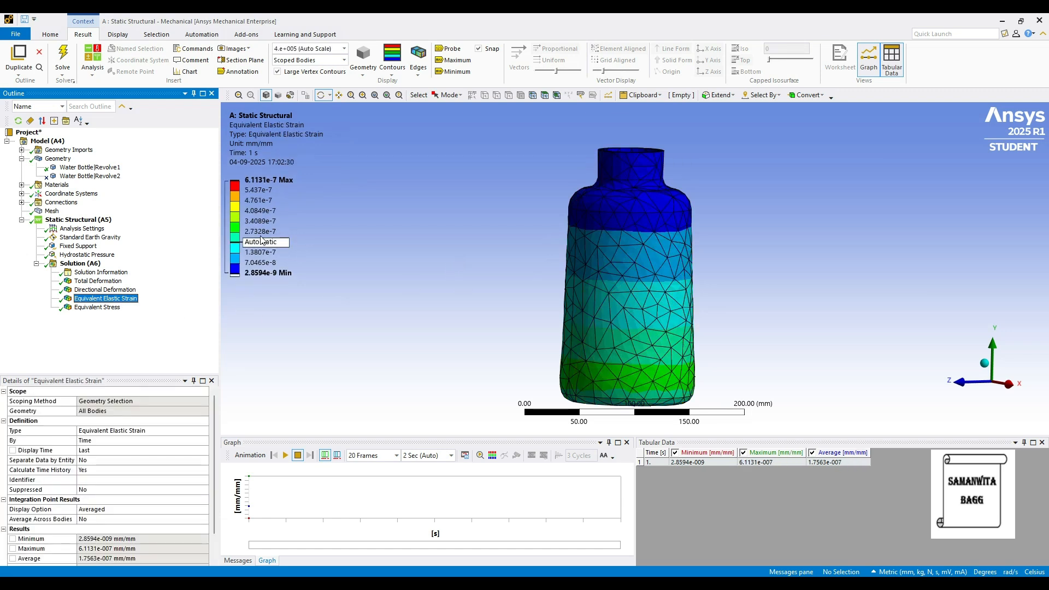
pyautogui.click(104, 307)
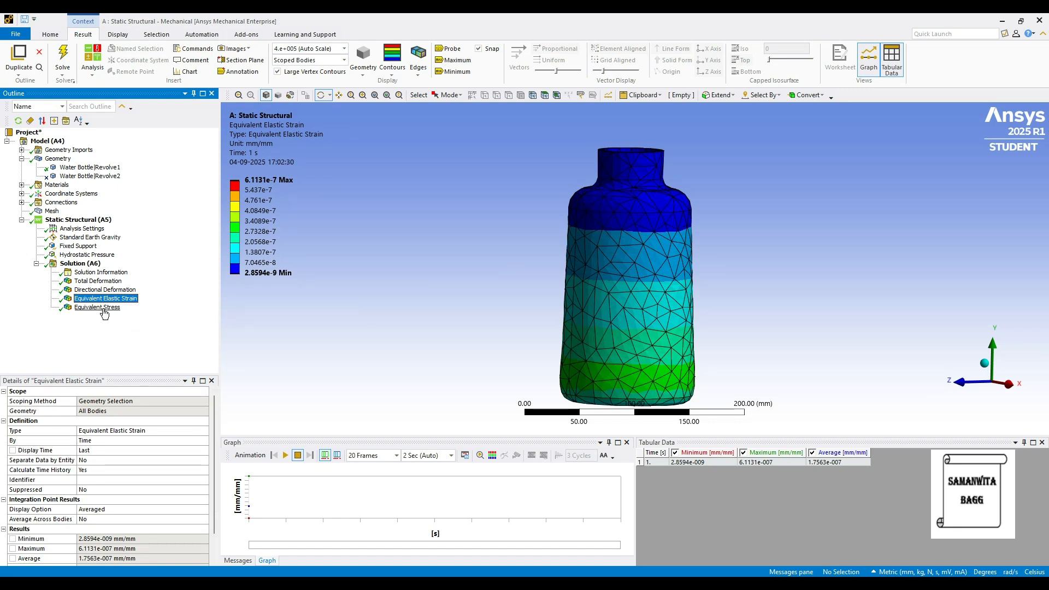
pyautogui.click(98, 307)
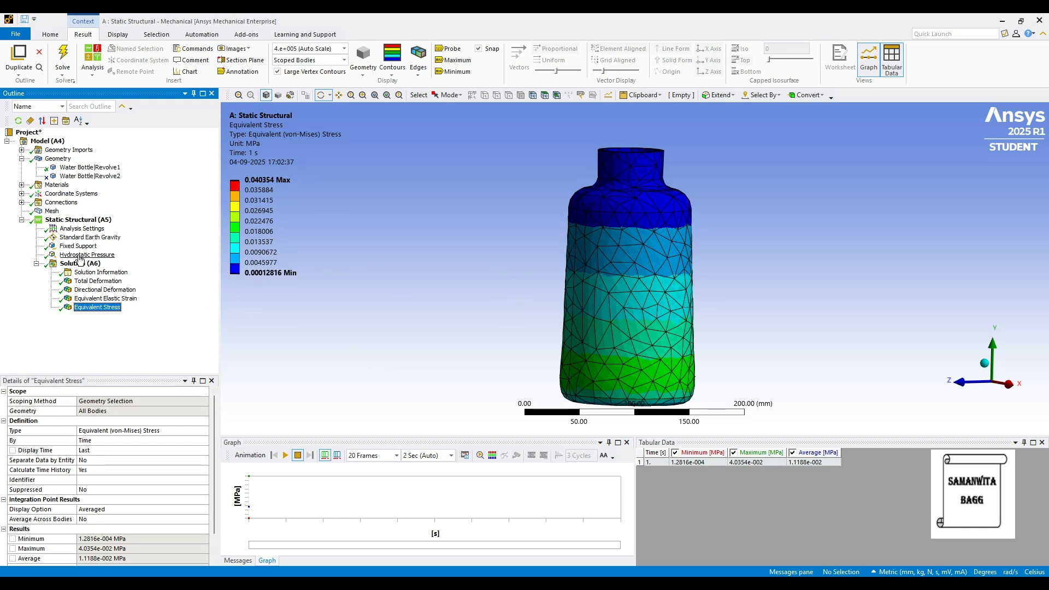
pyautogui.click(86, 254)
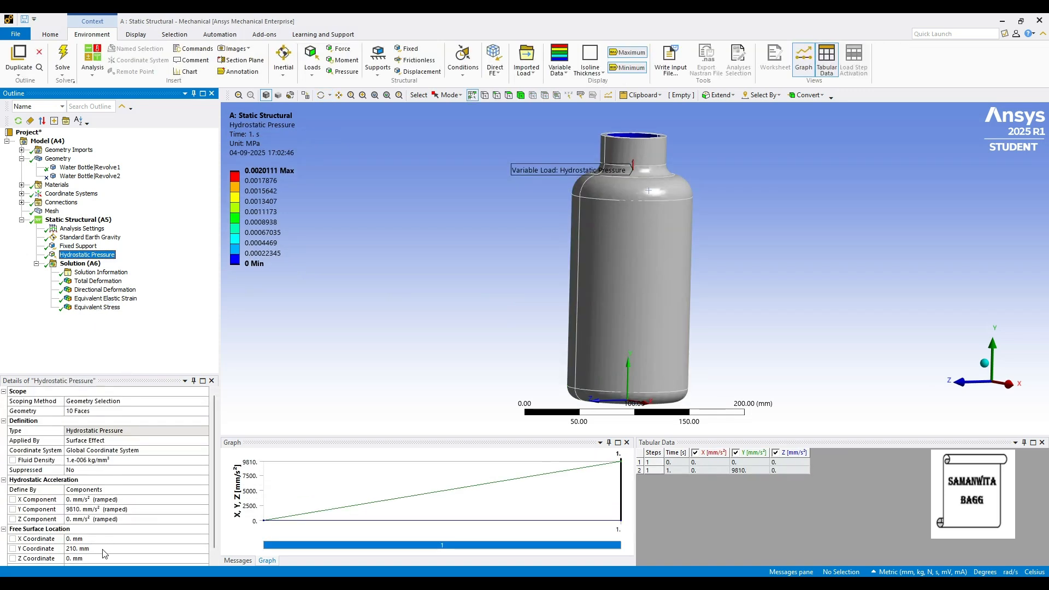
pyautogui.moveTo(191, 124)
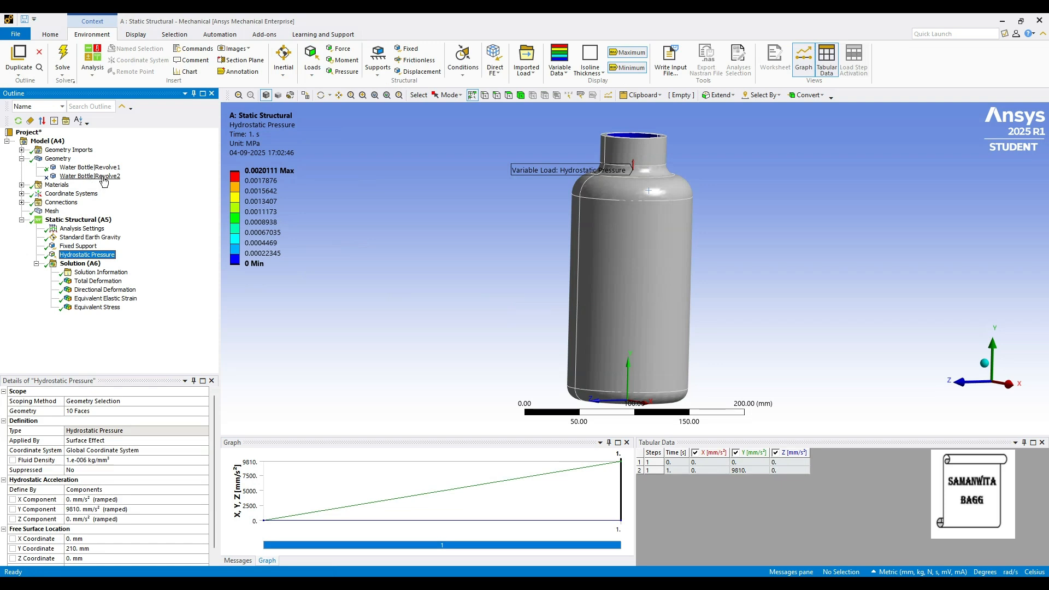
# - Assign Copper Alloy instead of Aluminum Alloy to the Water Bottle|Revolve1 body
pyautogui.click(89, 166)
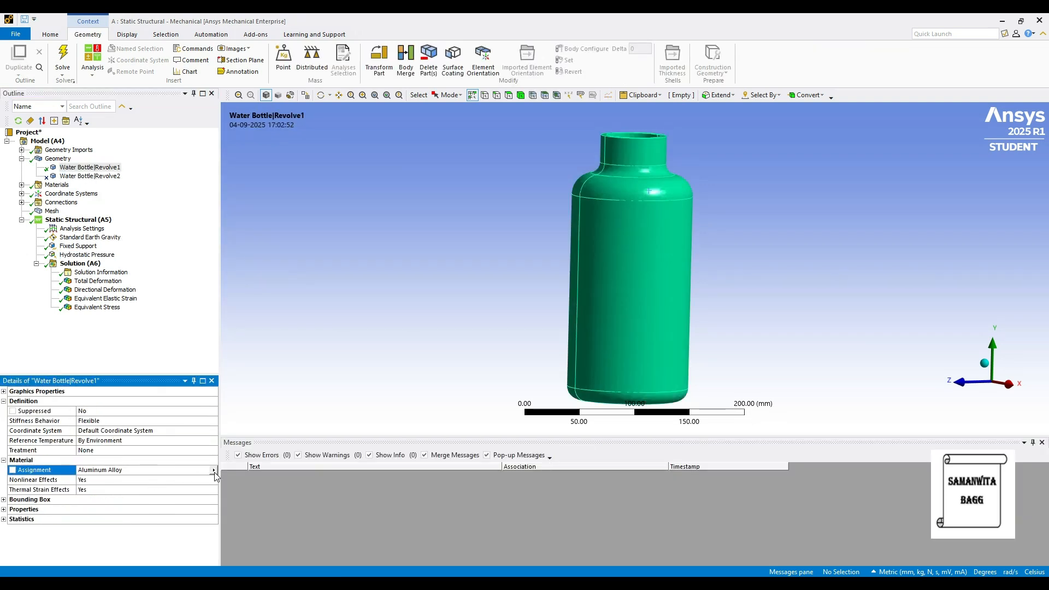
pyautogui.click(214, 470)
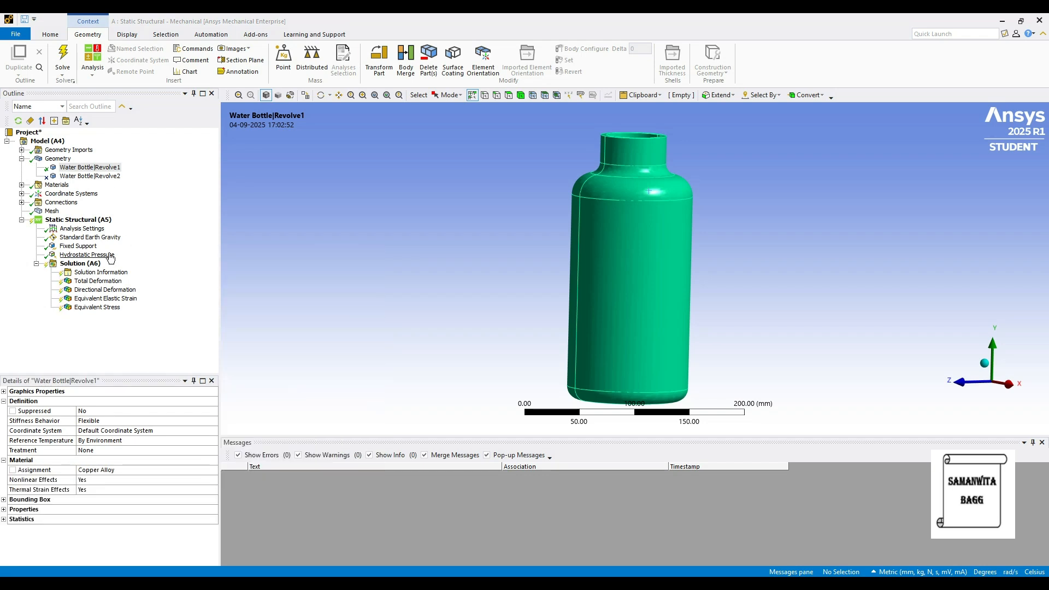
pyautogui.click(86, 255)
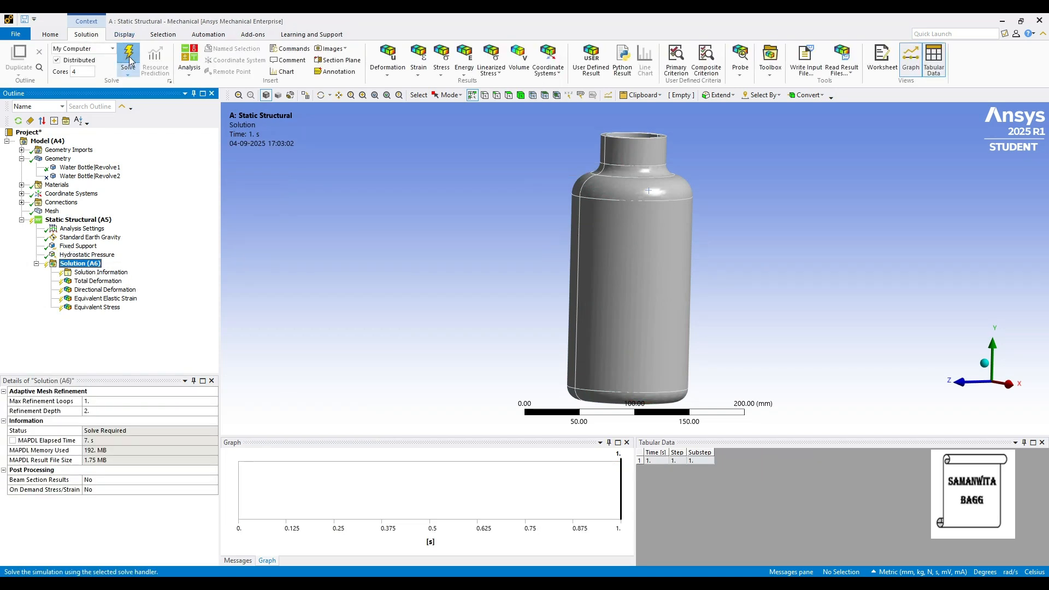
# - Re-solve and check stress (0.076 MPa), strain, directional and total deformation (5.06e-5 mm)
pyautogui.click(127, 57)
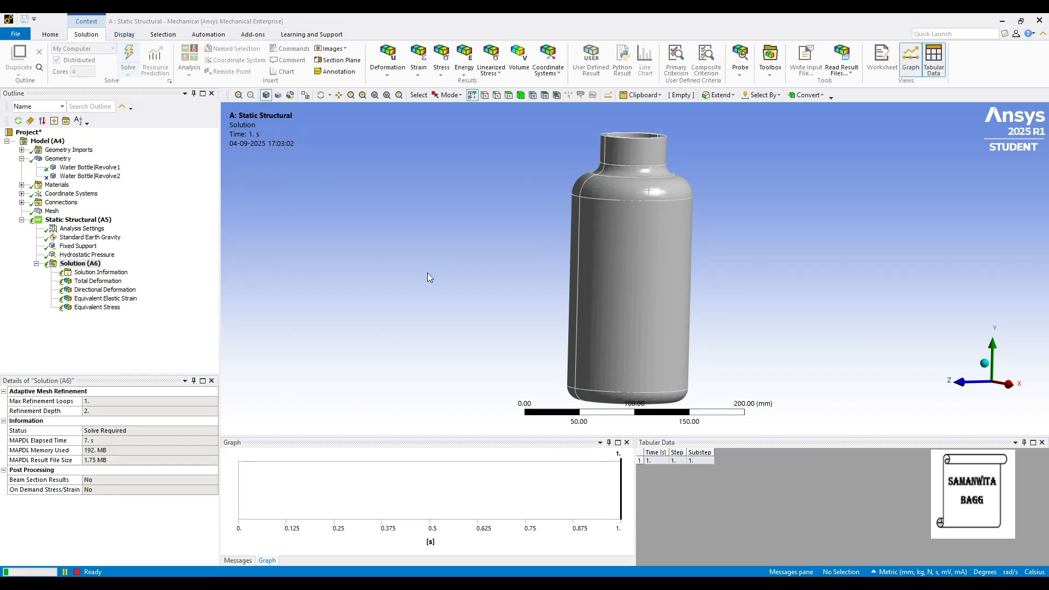
pyautogui.click(127, 57)
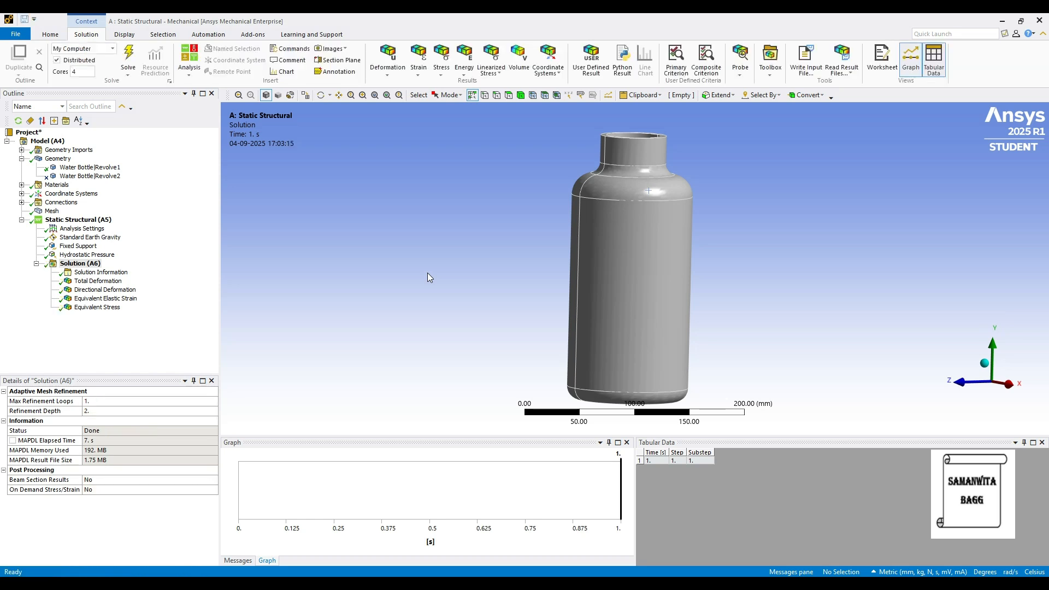
pyautogui.click(97, 307)
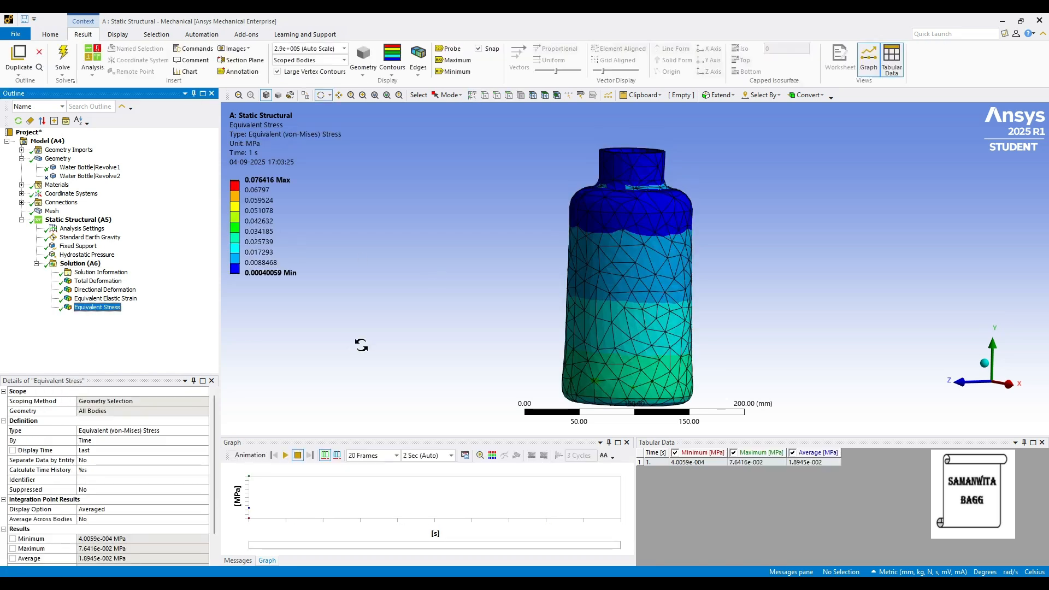
pyautogui.moveTo(343, 225)
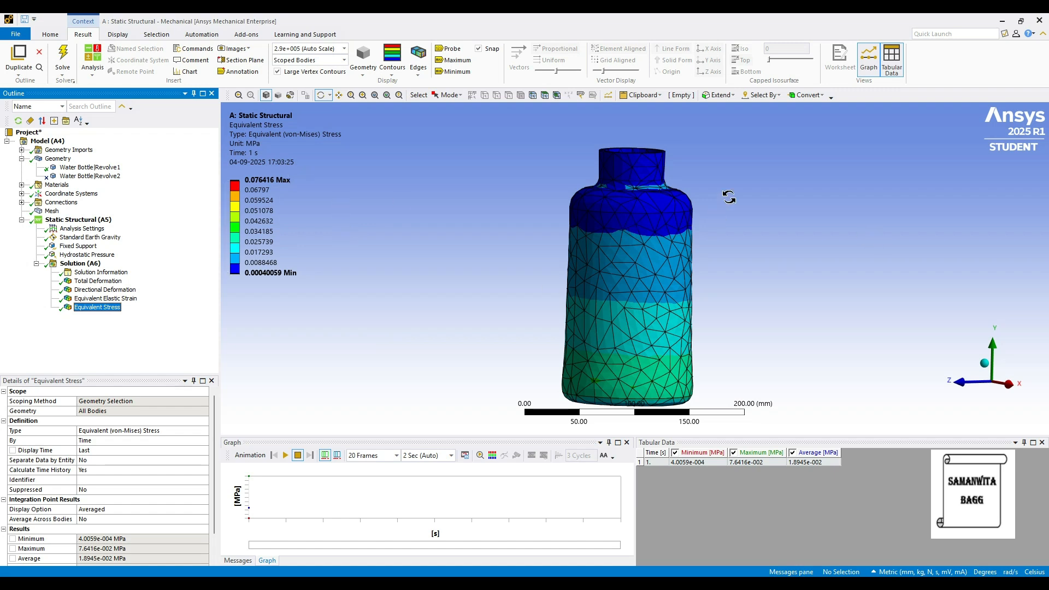
pyautogui.click(105, 298)
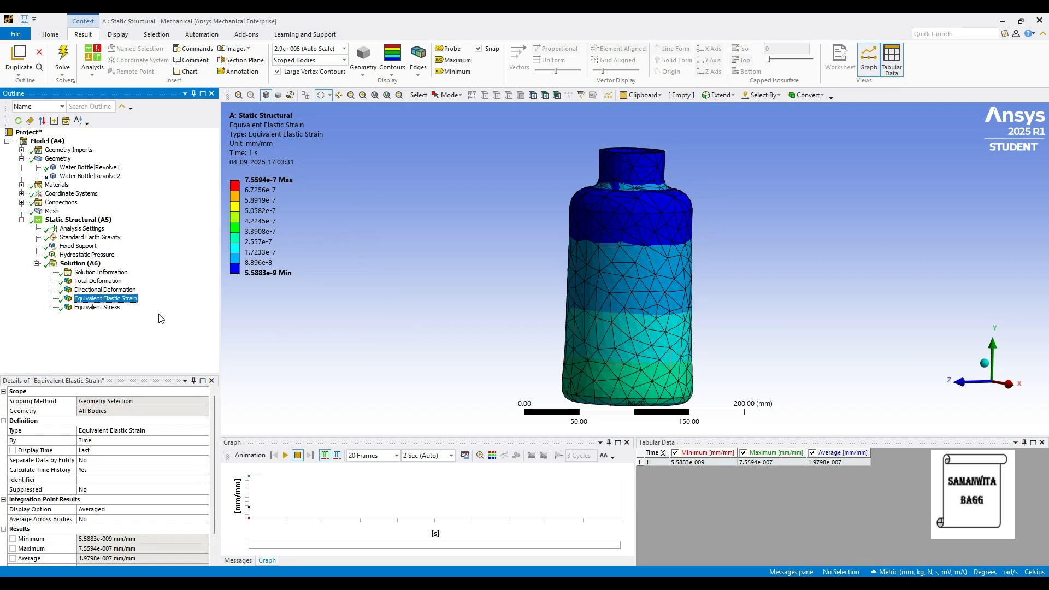
pyautogui.click(105, 289)
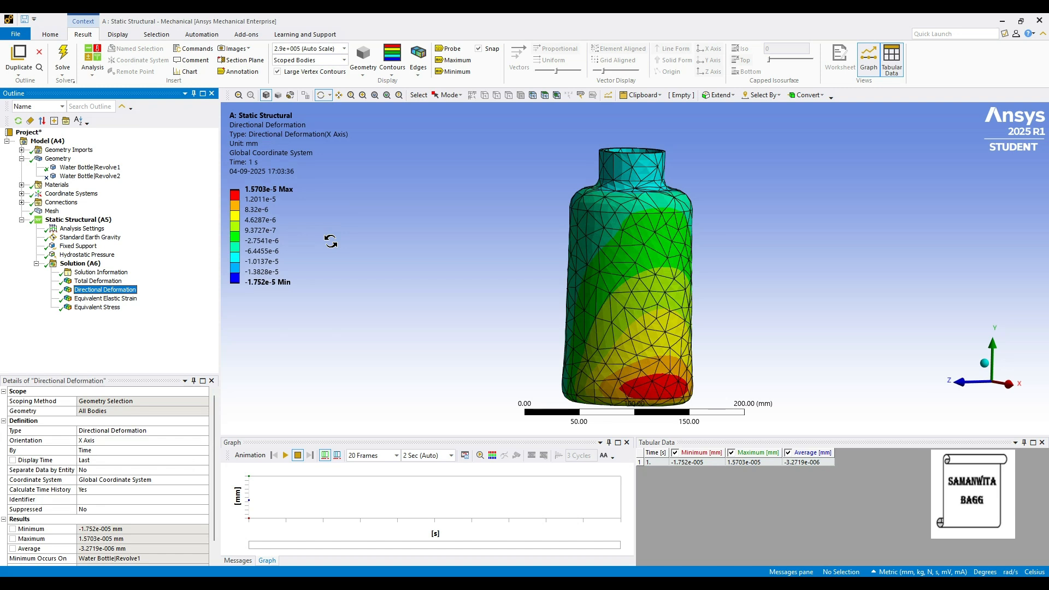
pyautogui.moveTo(302, 260)
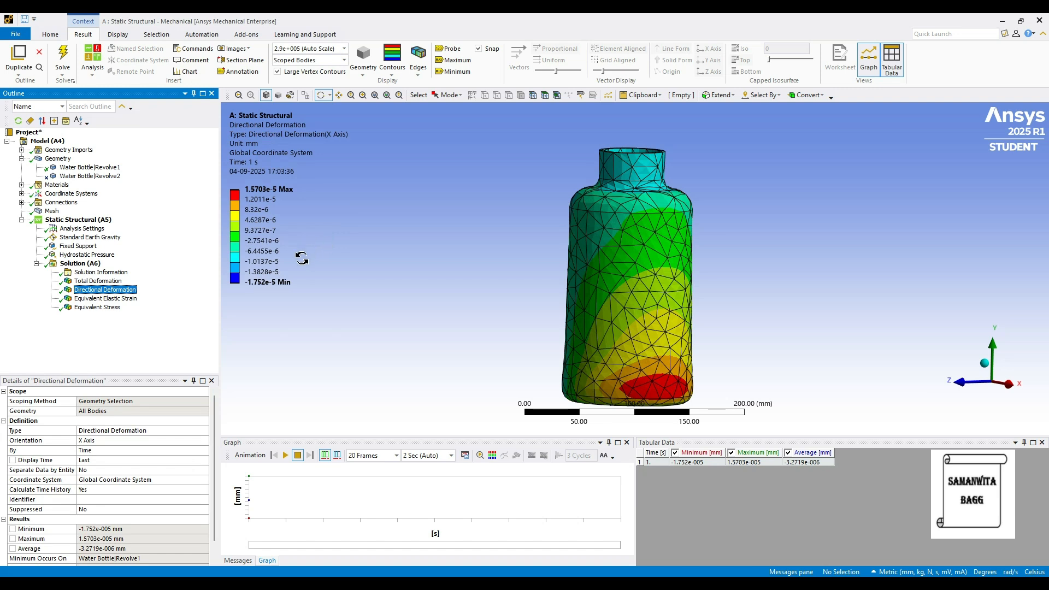
pyautogui.click(98, 280)
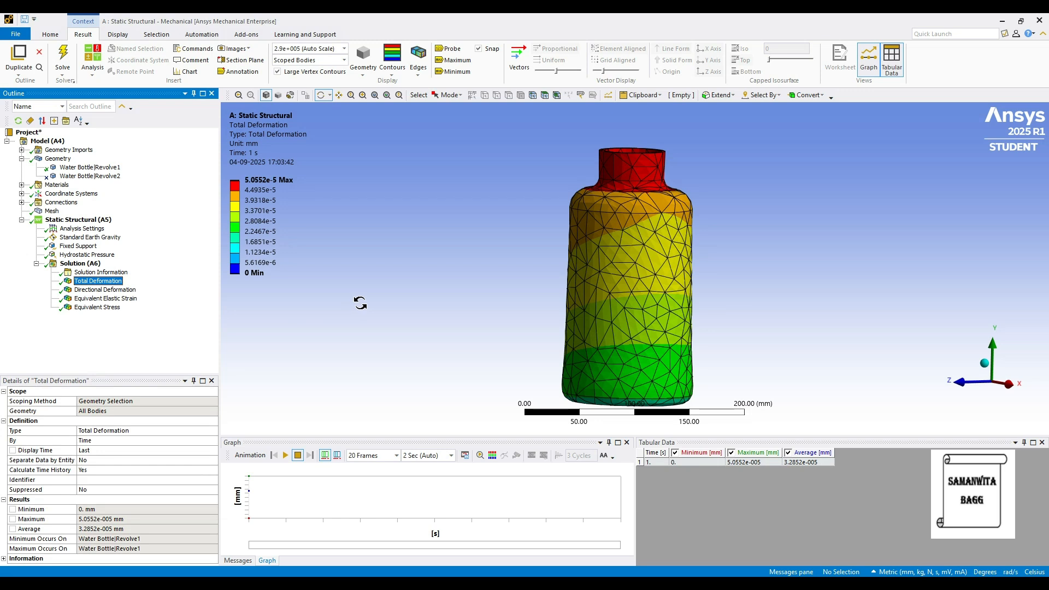
pyautogui.moveTo(352, 285)
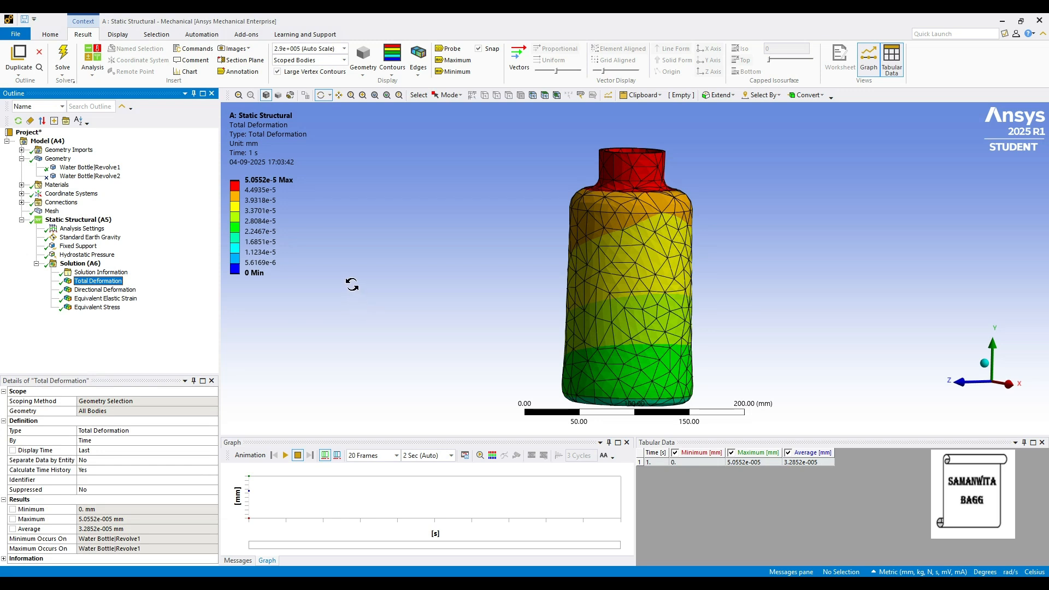
pyautogui.moveTo(321, 295)
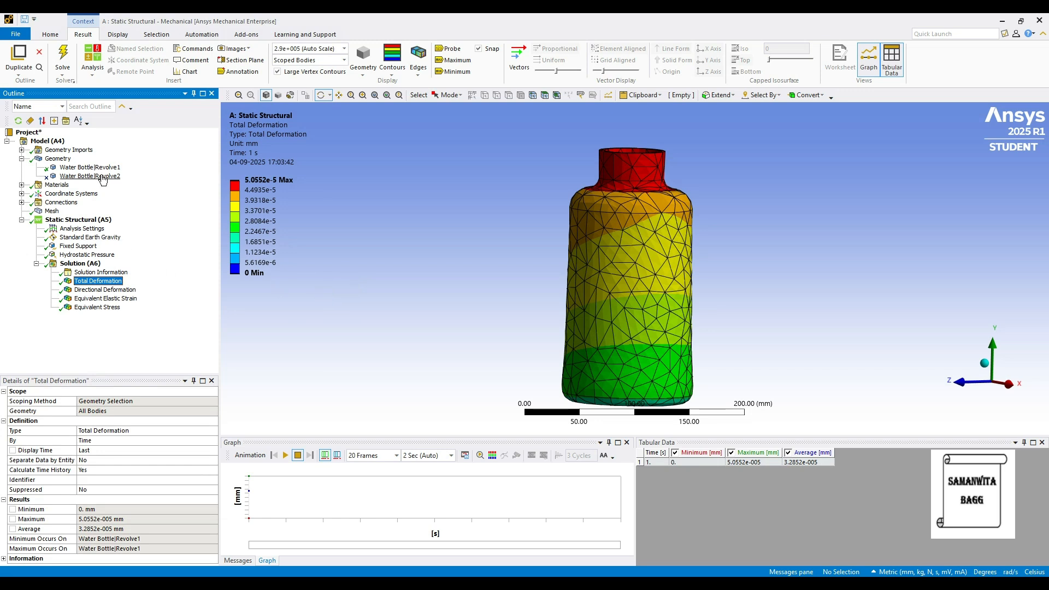
# - Reopen the Water Bottle|Revolve1 body's properties, confirming Copper Alloy is still assigned
pyautogui.click(90, 167)
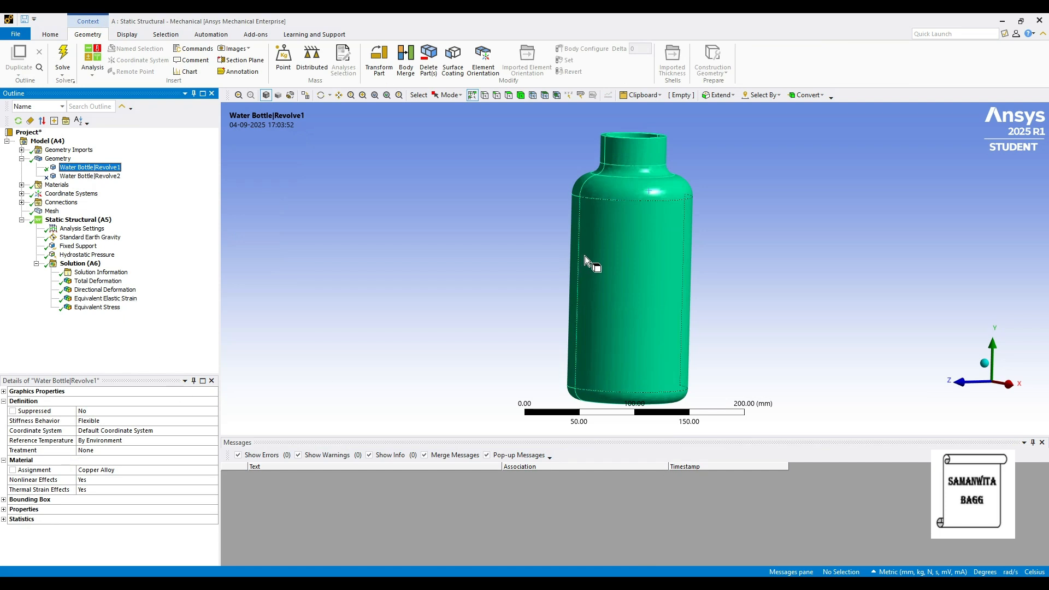
pyautogui.moveTo(646, 158)
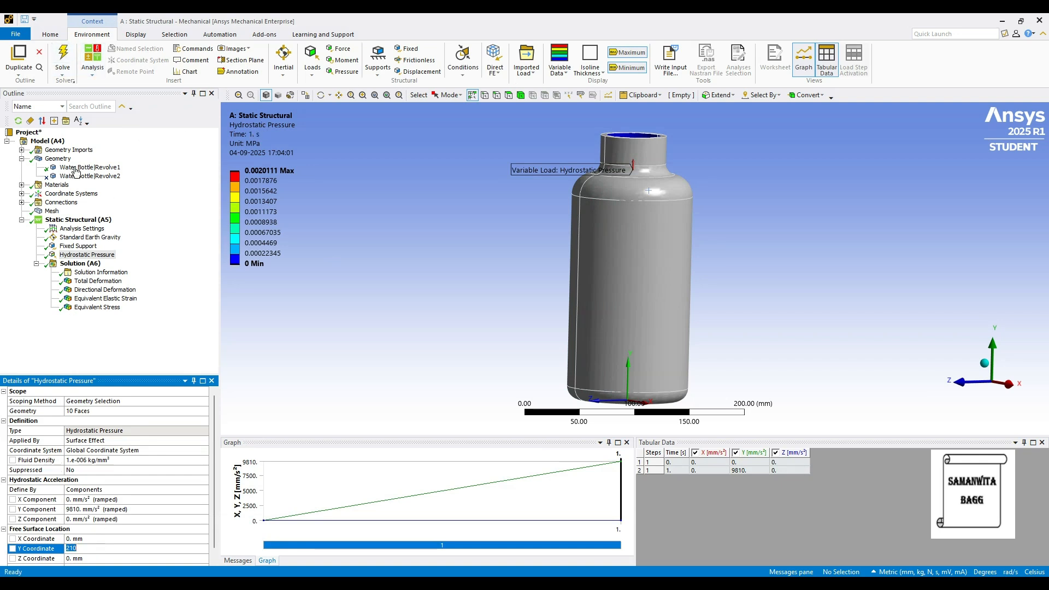
pyautogui.click(89, 167)
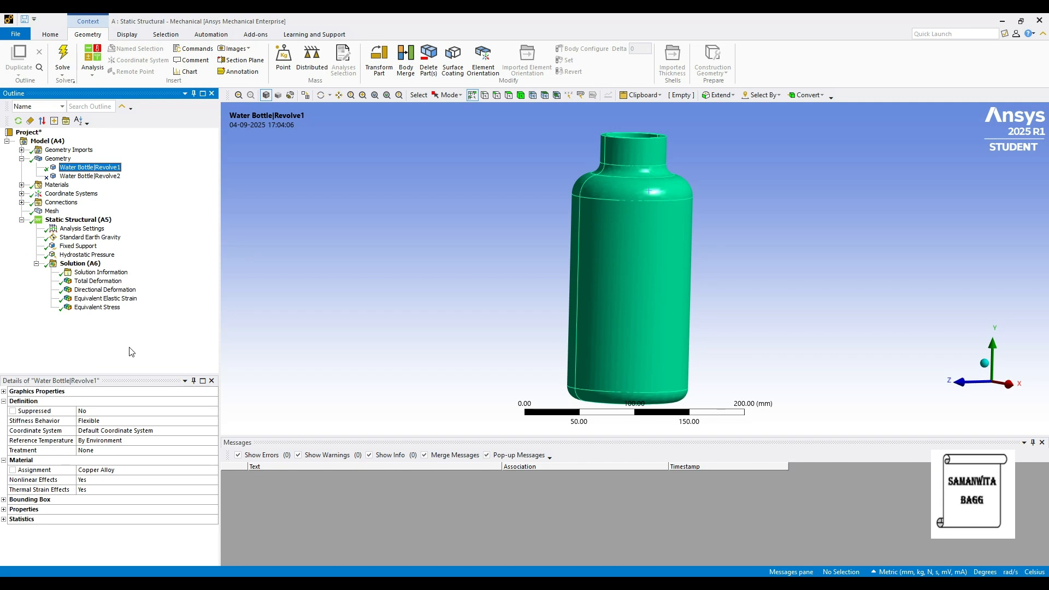
pyautogui.moveTo(115, 357)
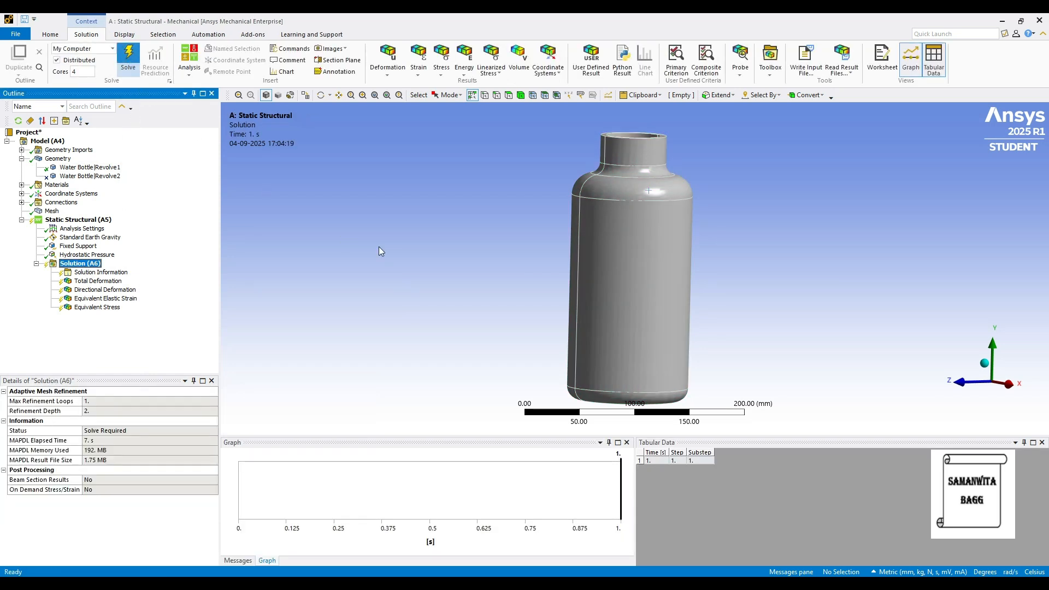
# - Re-solve the model and review equivalent stress, elastic strain, directional and total deformation
pyautogui.click(127, 57)
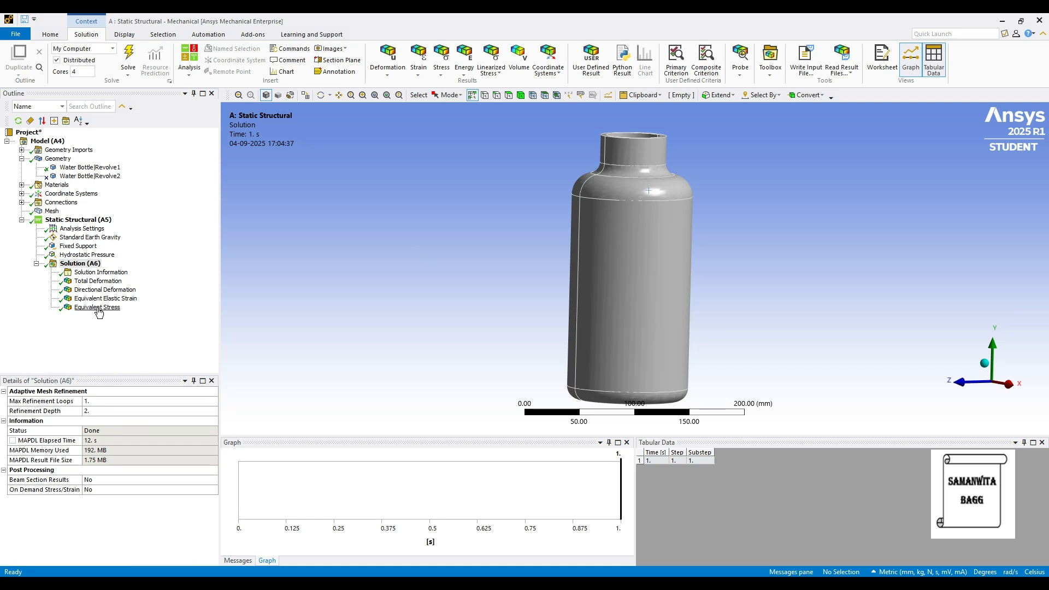
pyautogui.click(98, 307)
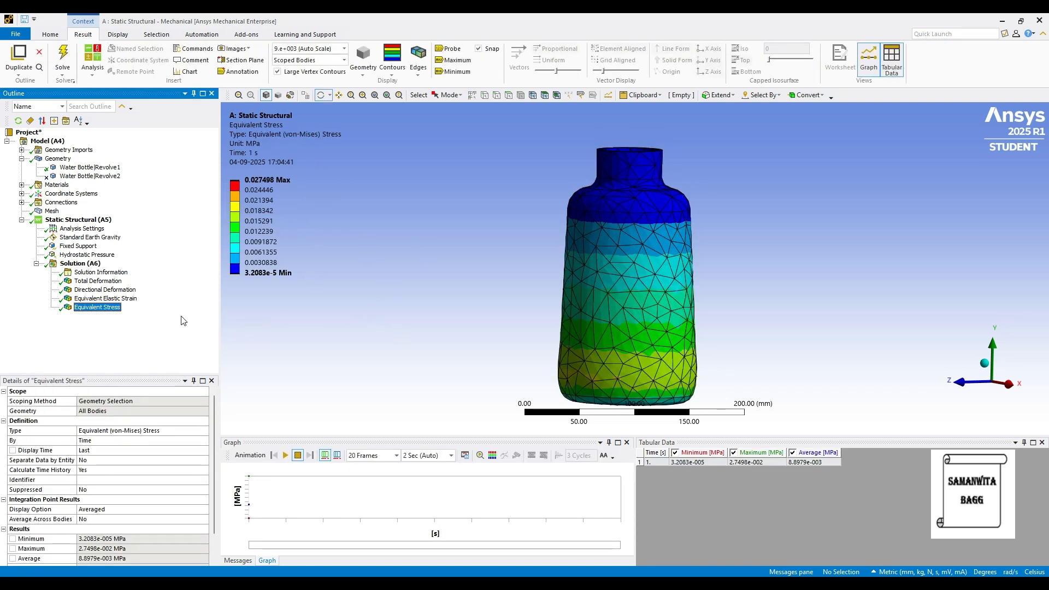
pyautogui.click(104, 298)
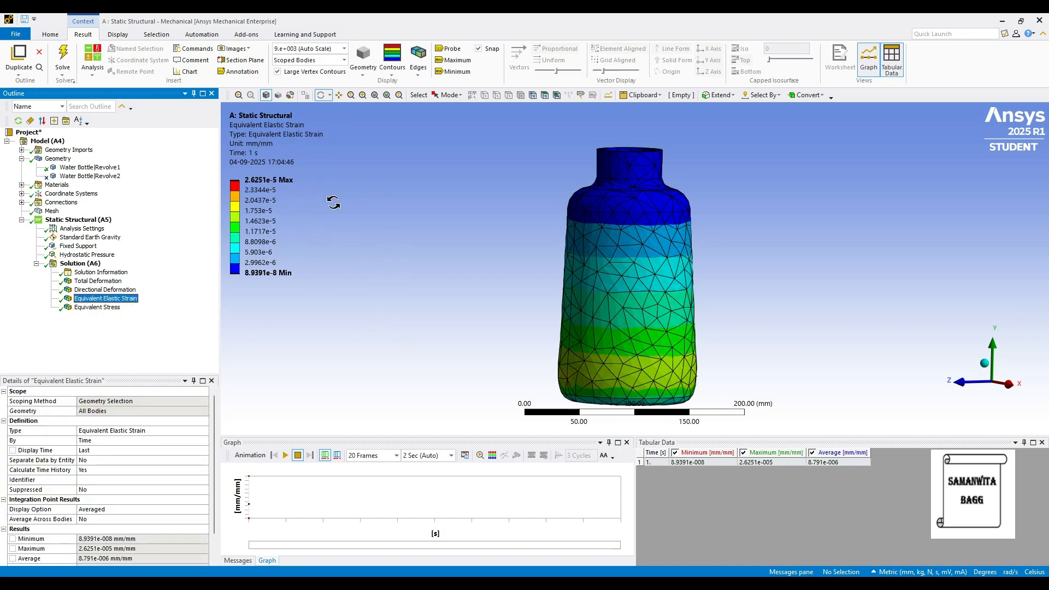
pyautogui.click(106, 289)
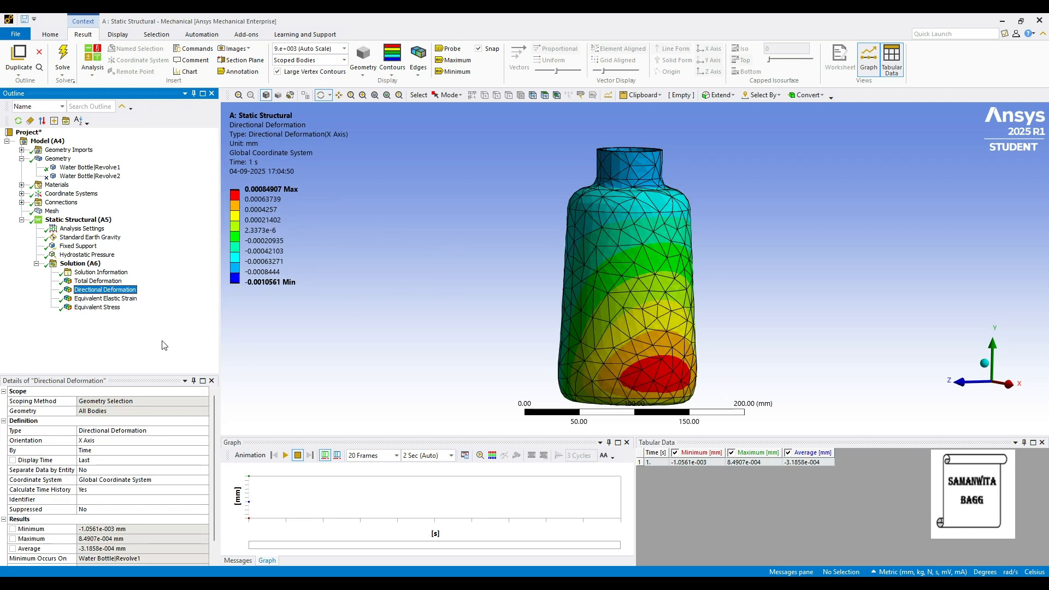
pyautogui.click(98, 280)
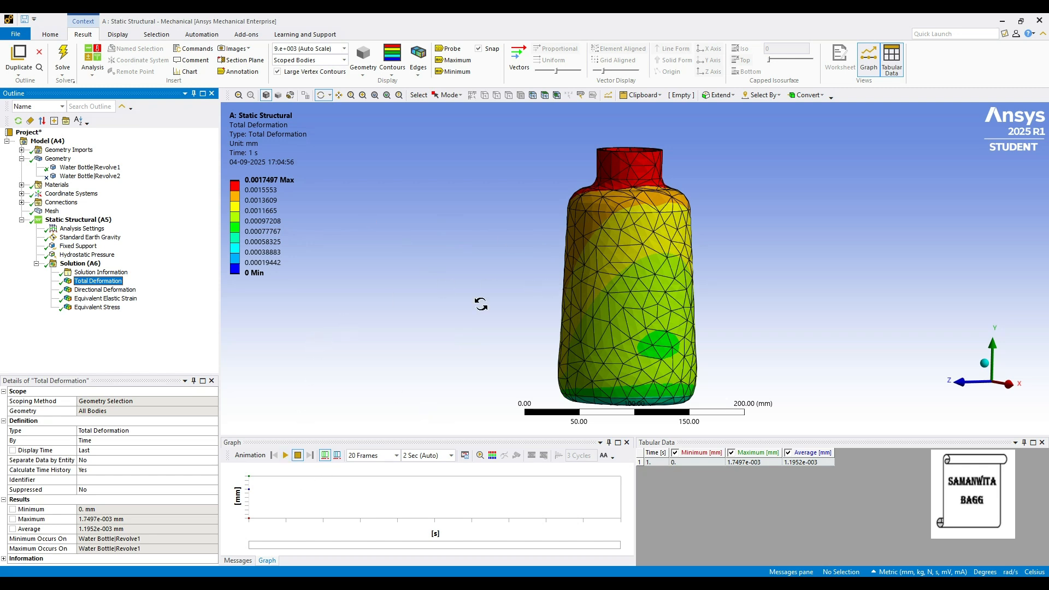
pyautogui.moveTo(659, 316)
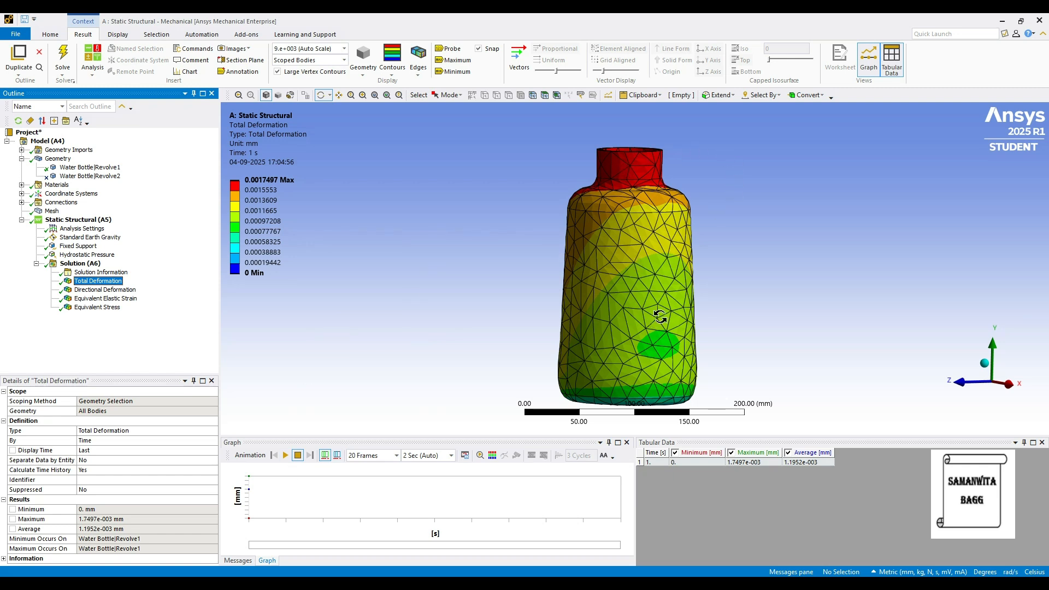
pyautogui.moveTo(584, 301)
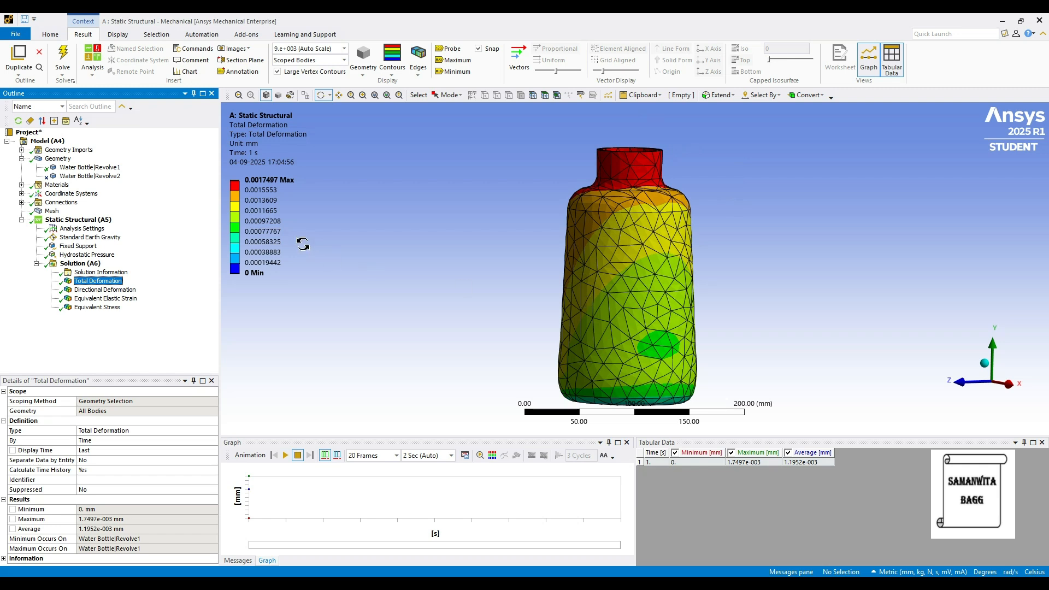
pyautogui.moveTo(393, 194)
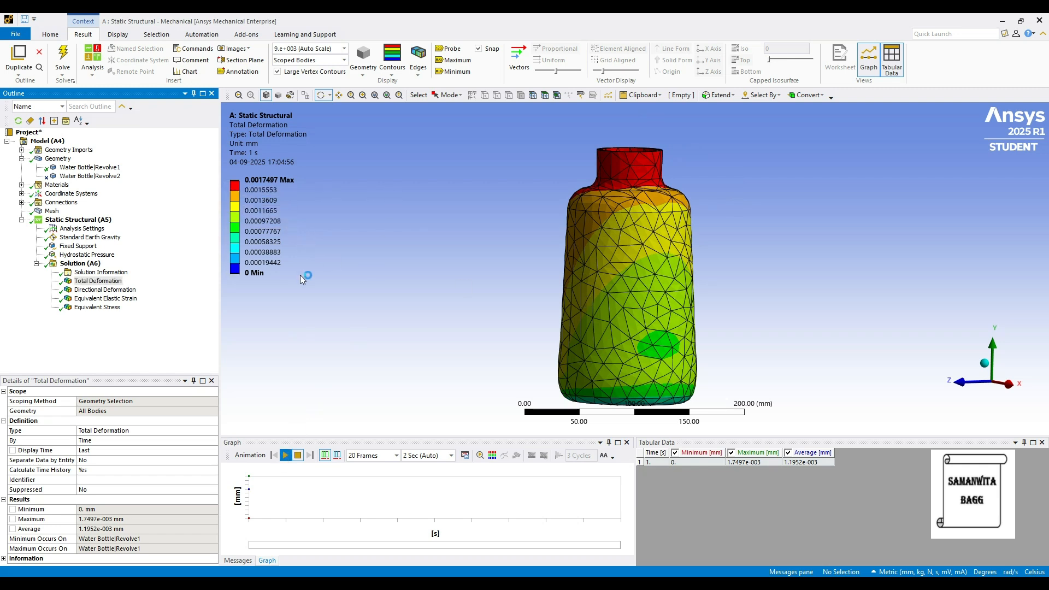
# - Play and stop the total deformation animation, then select the Water Bottle|Revolve1 body
pyautogui.click(284, 455)
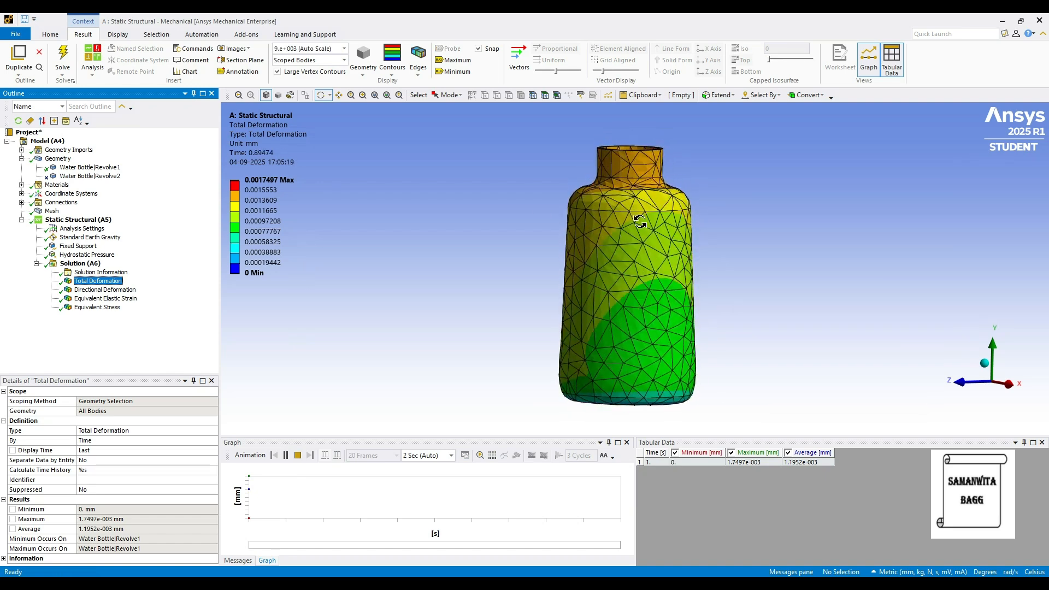
pyautogui.click(297, 455)
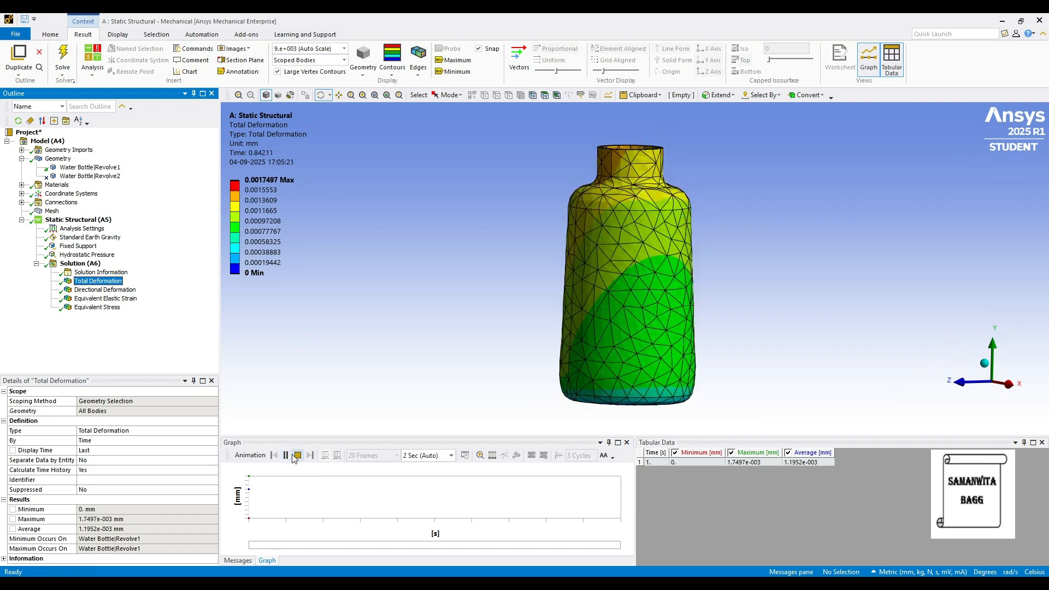
pyautogui.click(284, 456)
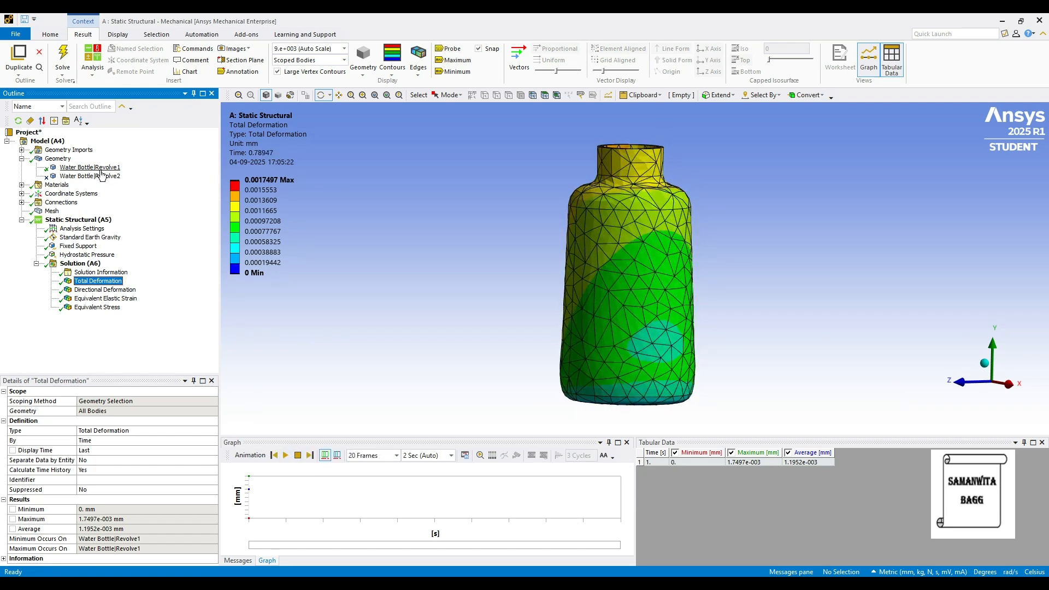
pyautogui.click(89, 167)
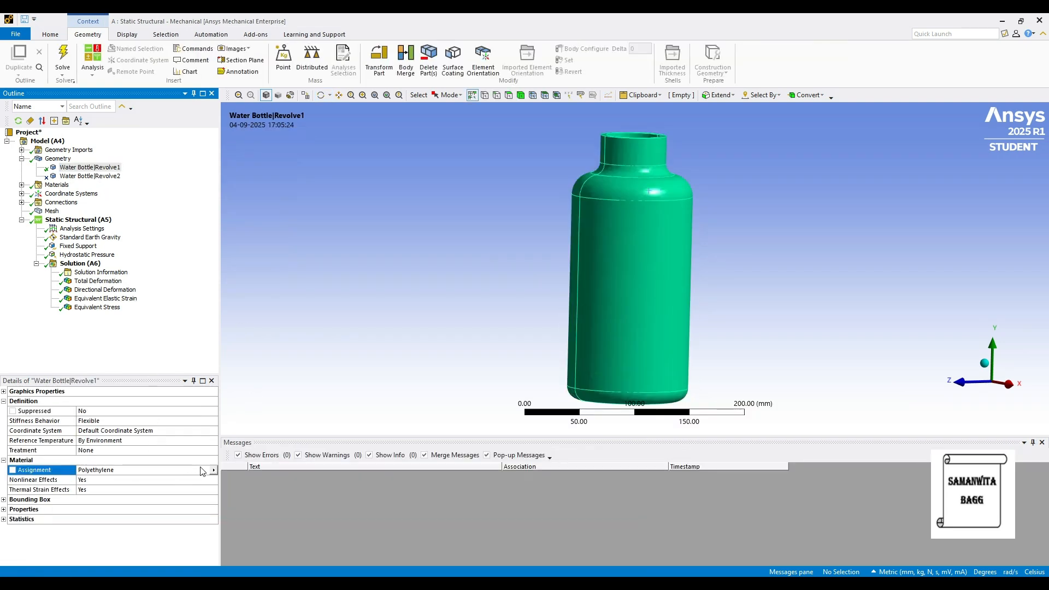
# - Apply Polyethylene to the bottle body and re-solve until the status reads Done
pyautogui.click(213, 470)
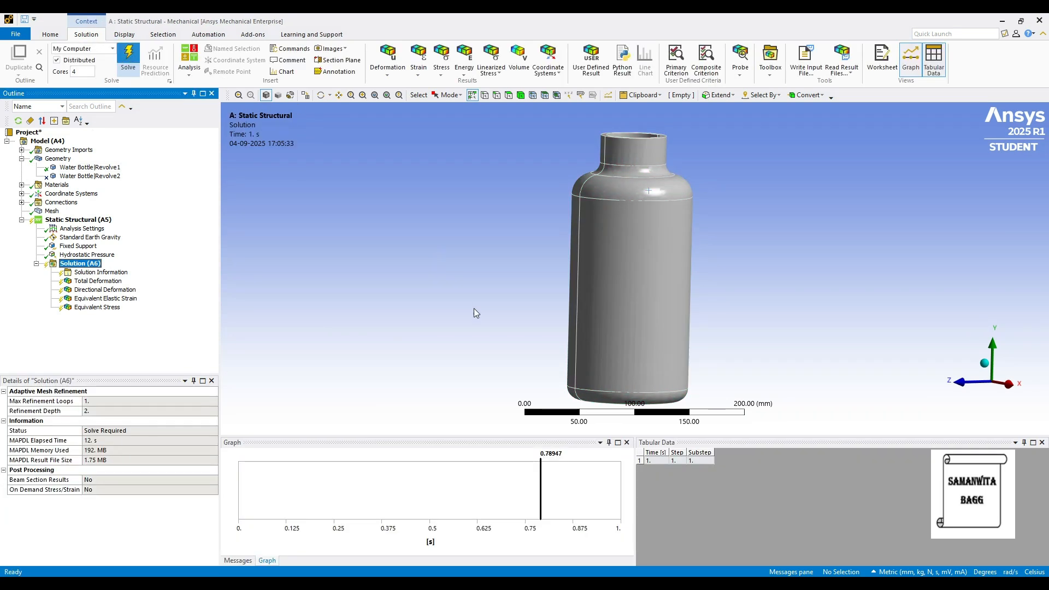
pyautogui.click(127, 57)
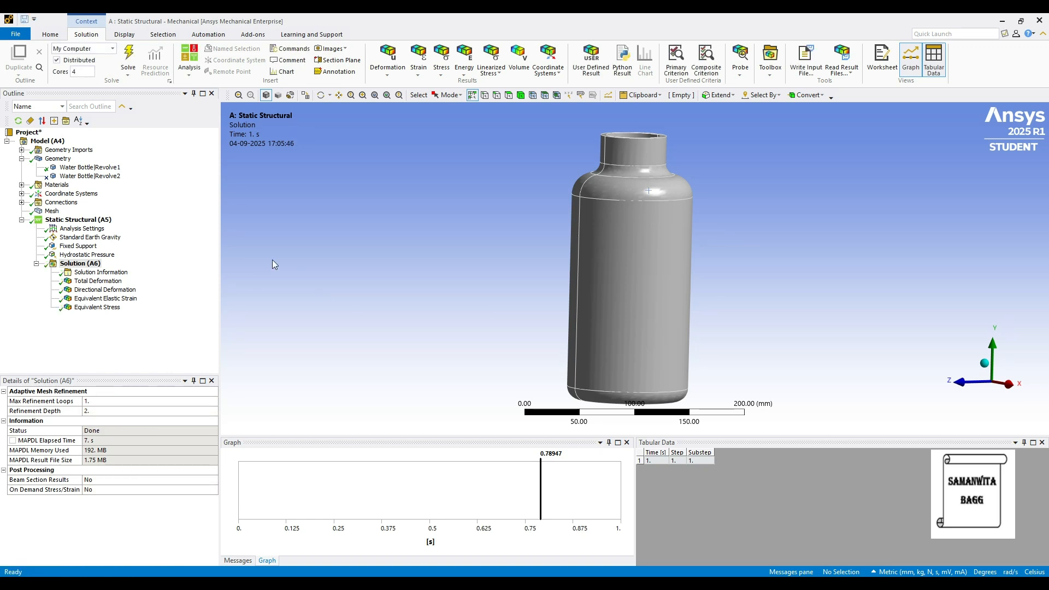
# - Compare total deformation (2.71e-5 mm), directional deformation, strain (4.16e-7) and stress (0.0733 MPa)
pyautogui.click(97, 280)
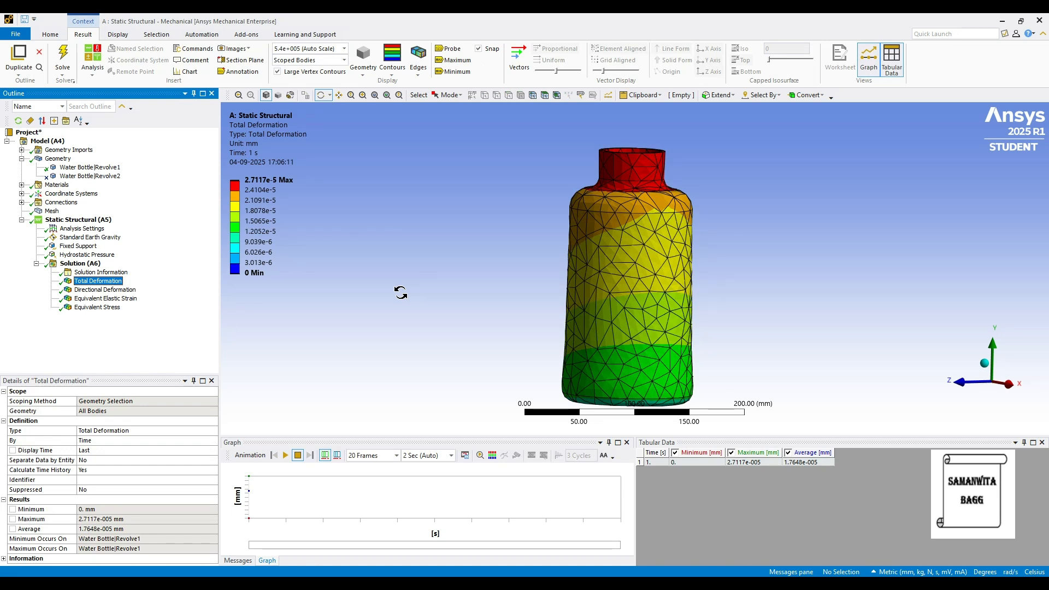
pyautogui.moveTo(153, 326)
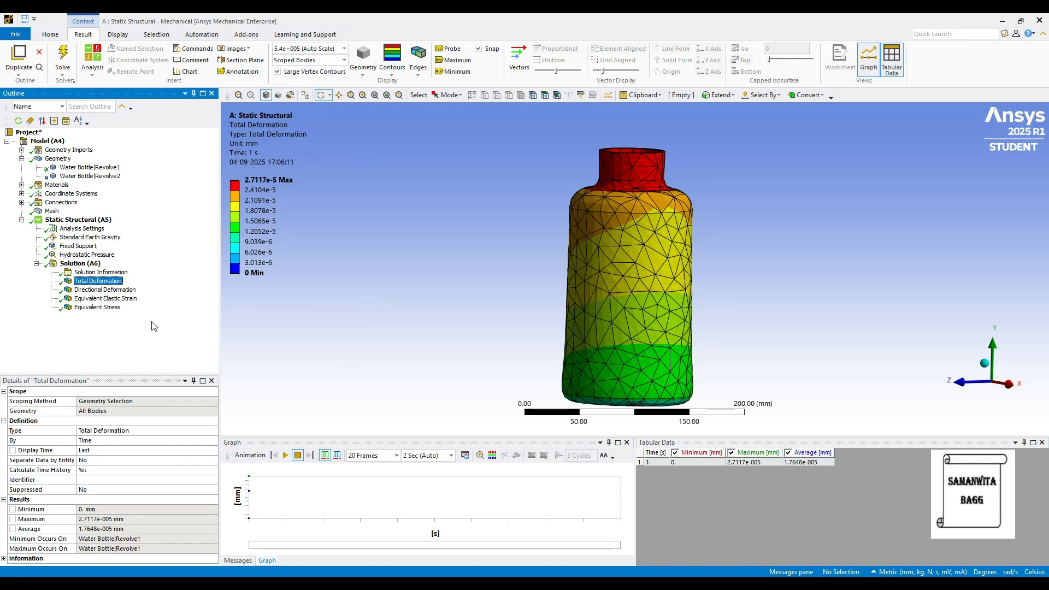
pyautogui.click(104, 289)
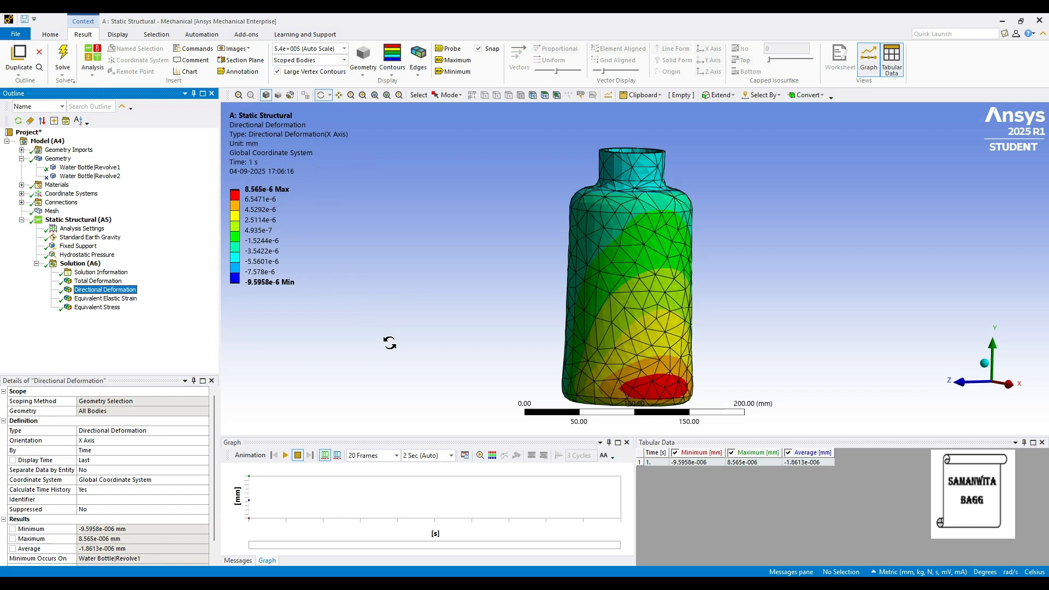
pyautogui.click(105, 297)
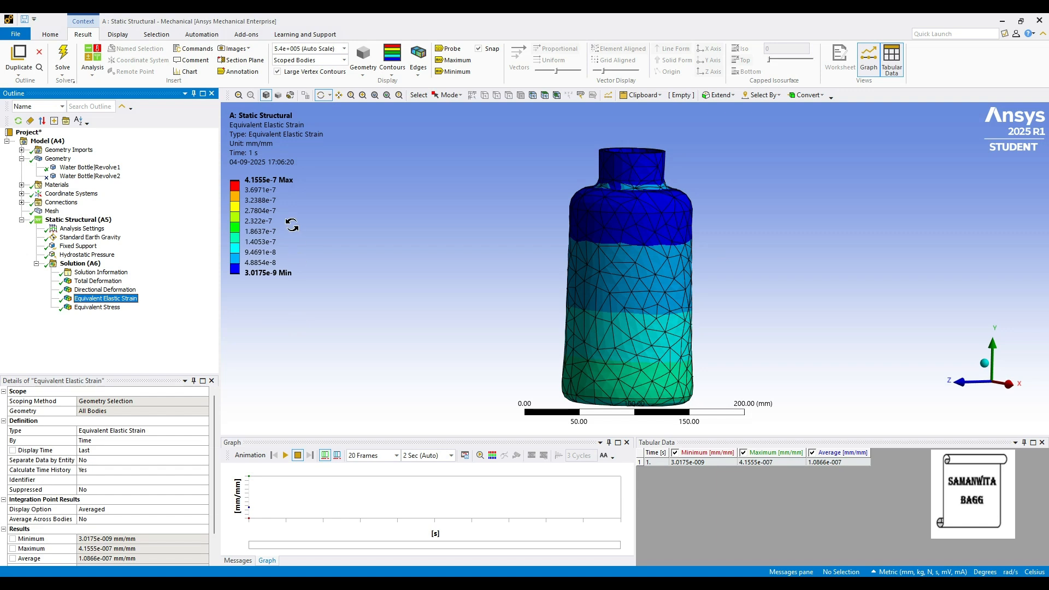
pyautogui.moveTo(310, 231)
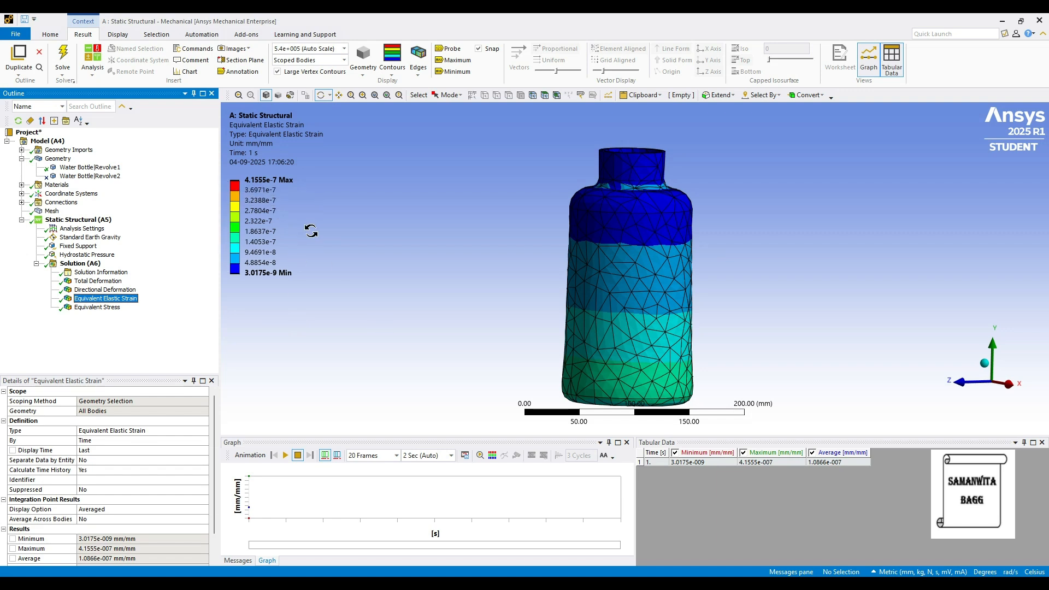
pyautogui.click(96, 307)
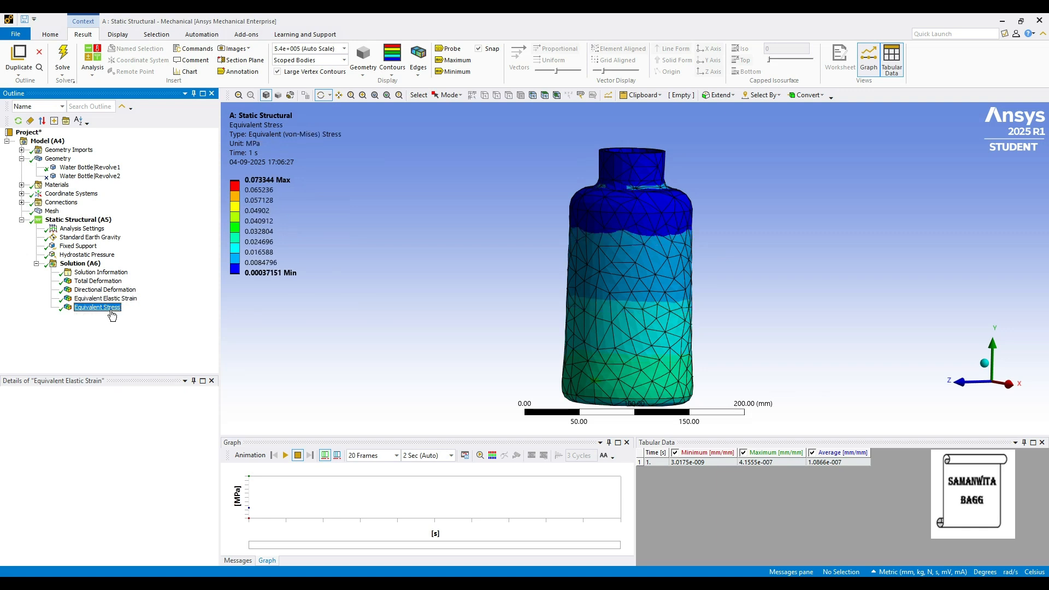
pyautogui.click(97, 307)
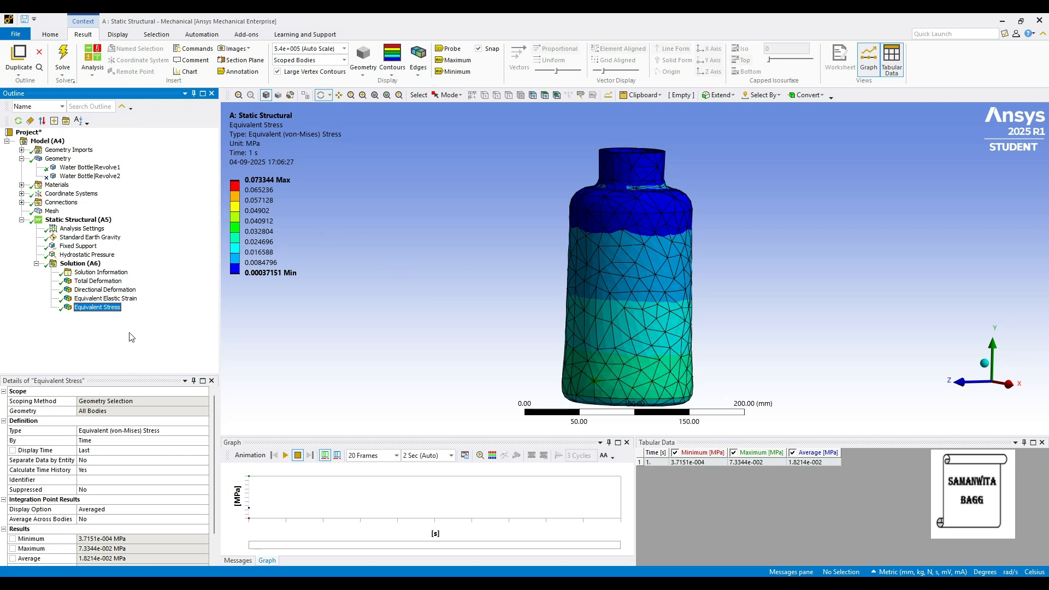
pyautogui.click(98, 281)
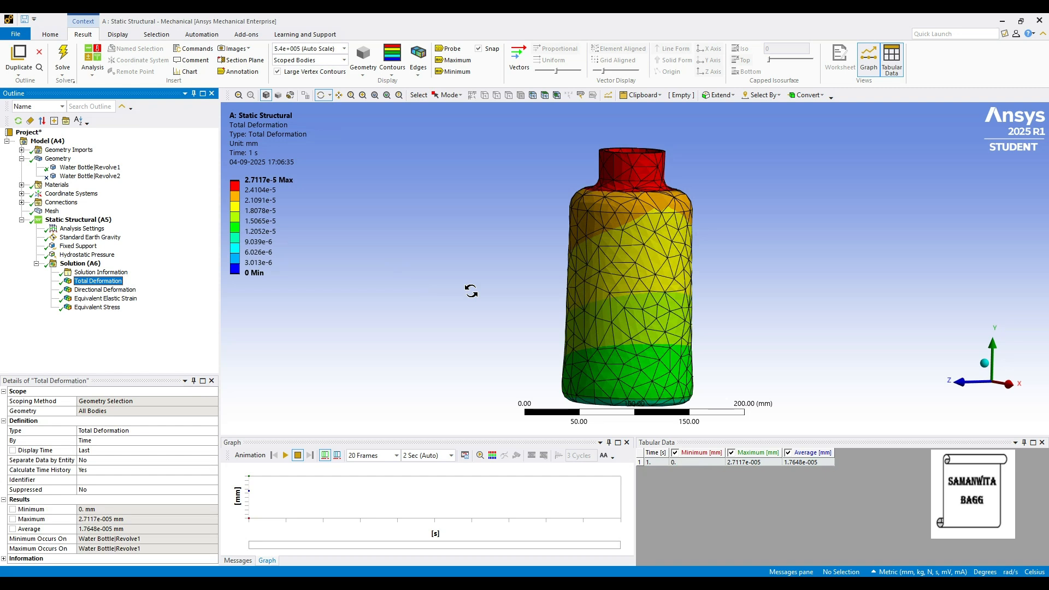
pyautogui.click(97, 307)
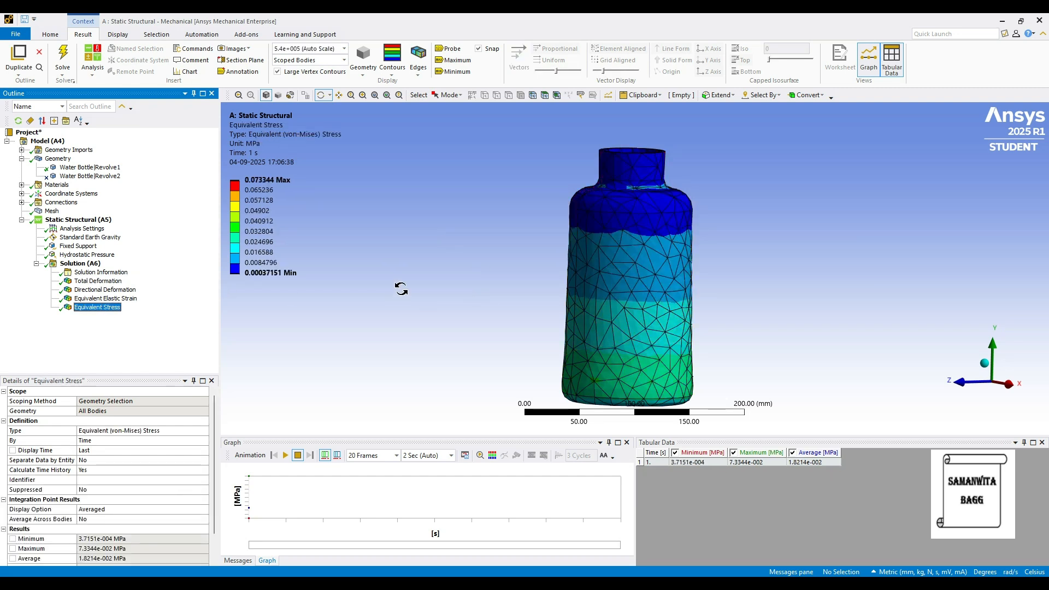
pyautogui.moveTo(400, 288); pyautogui.dragTo(458, 301)
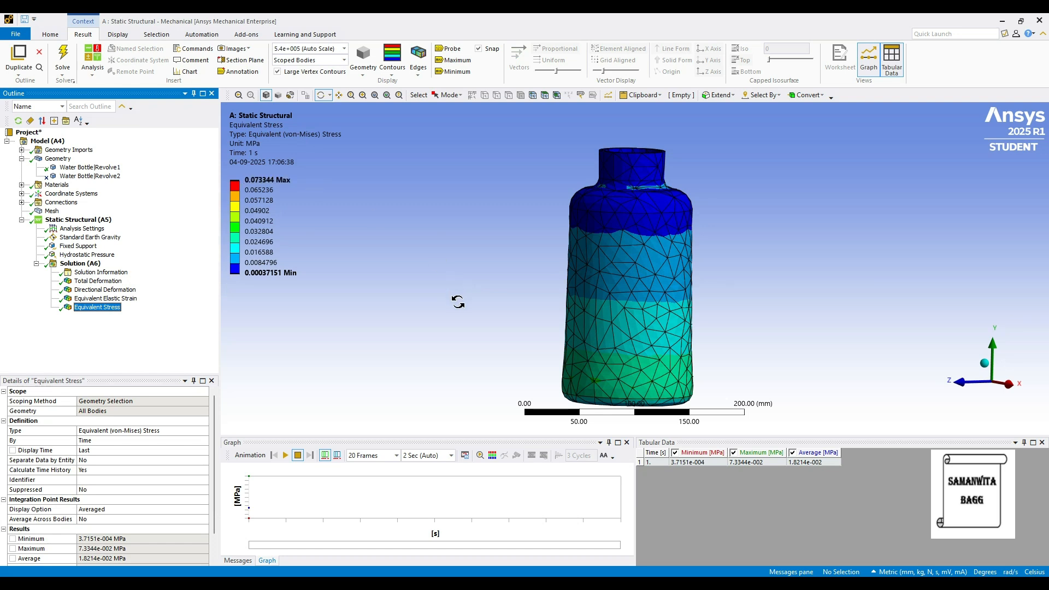
pyautogui.moveTo(440, 325)
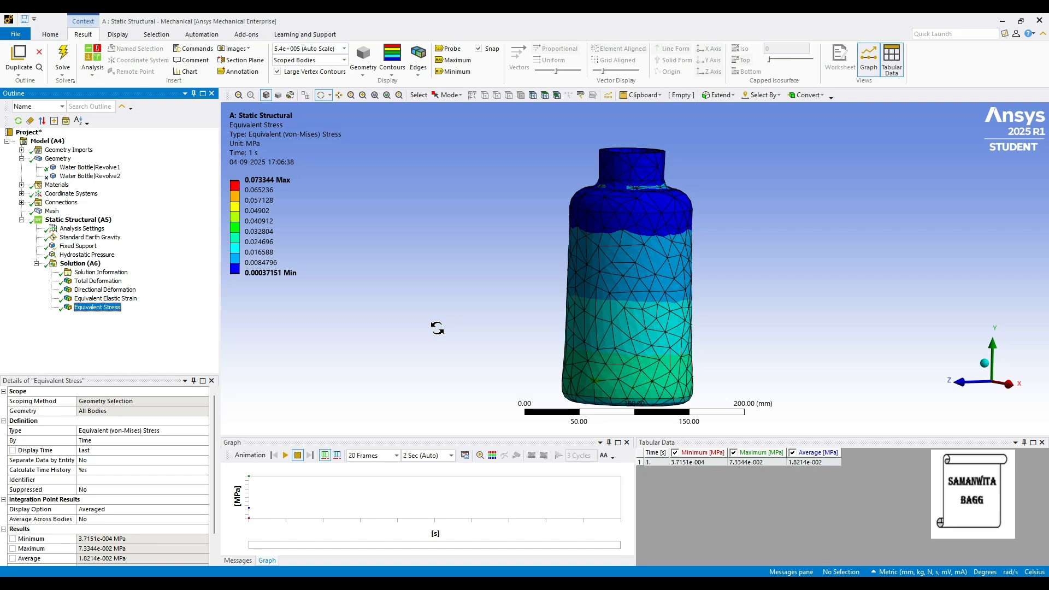
pyautogui.click(98, 280)
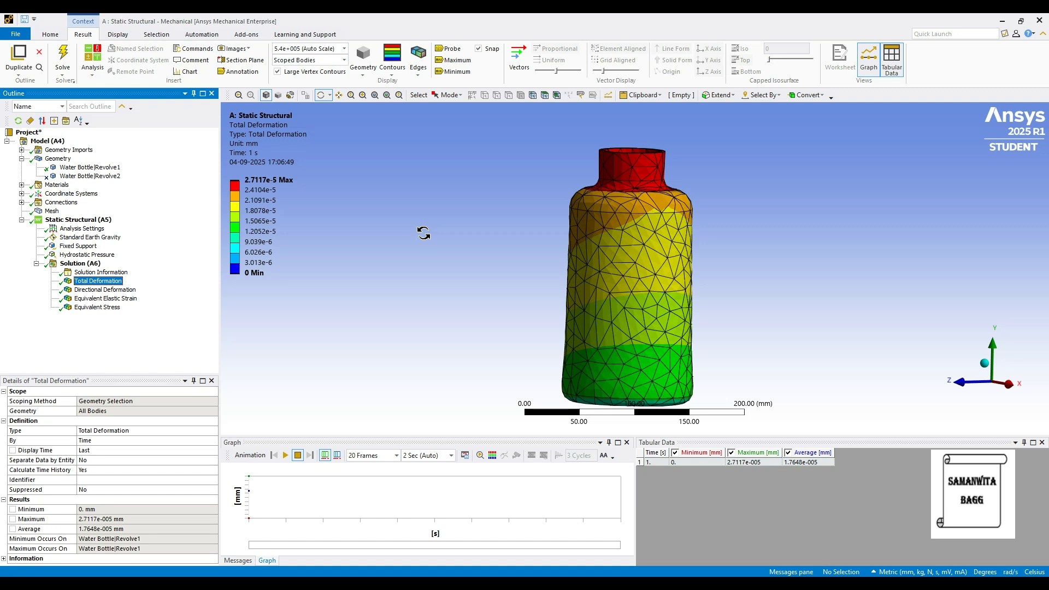
# - Select the Hydrostatic Pressure load to edit its 210 mm free-surface Y coordinate
pyautogui.click(86, 254)
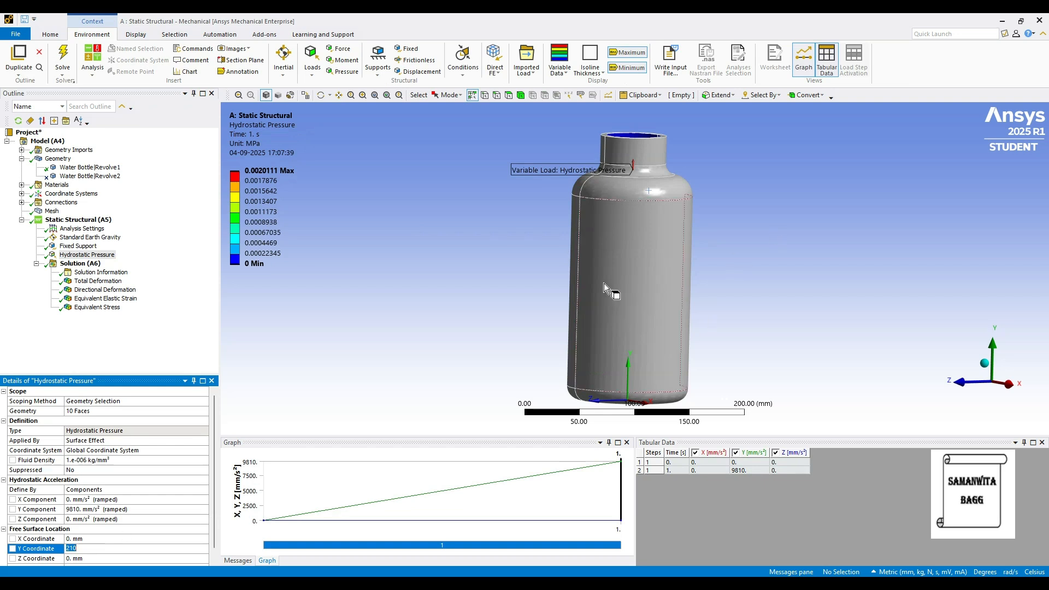
pyautogui.moveTo(646, 297)
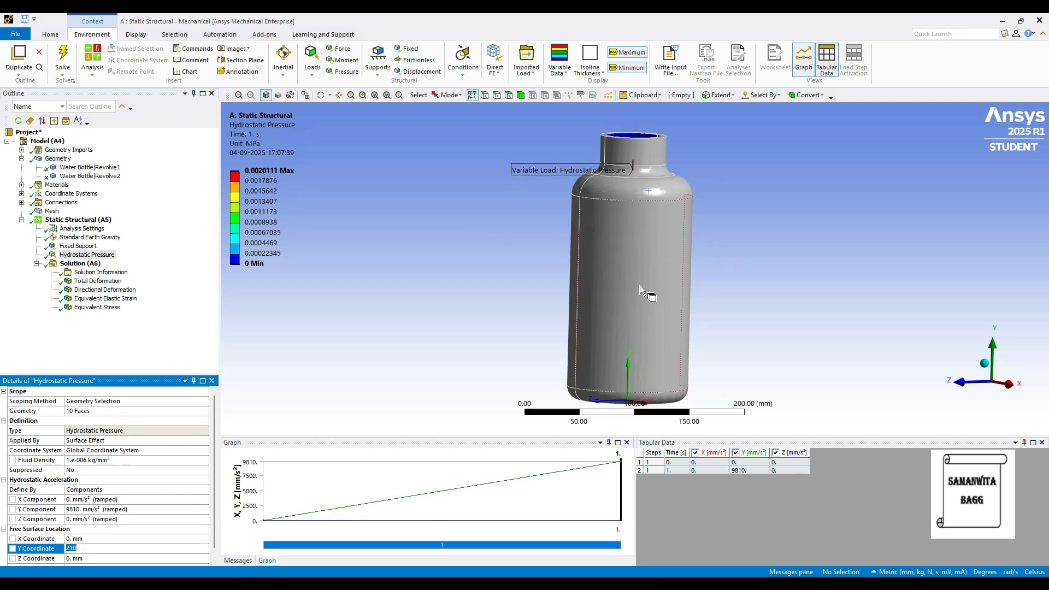